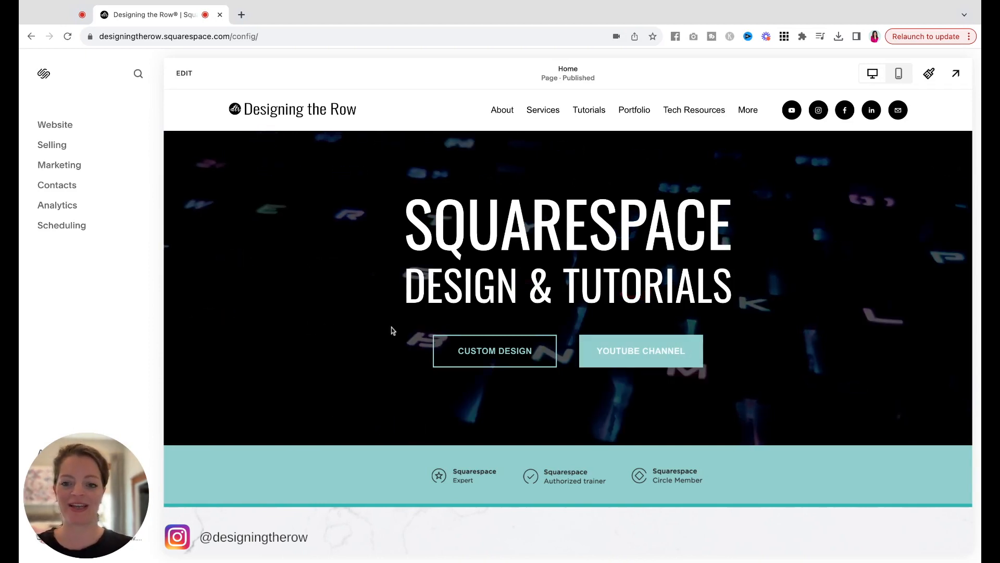
mouse_move(162, 204)
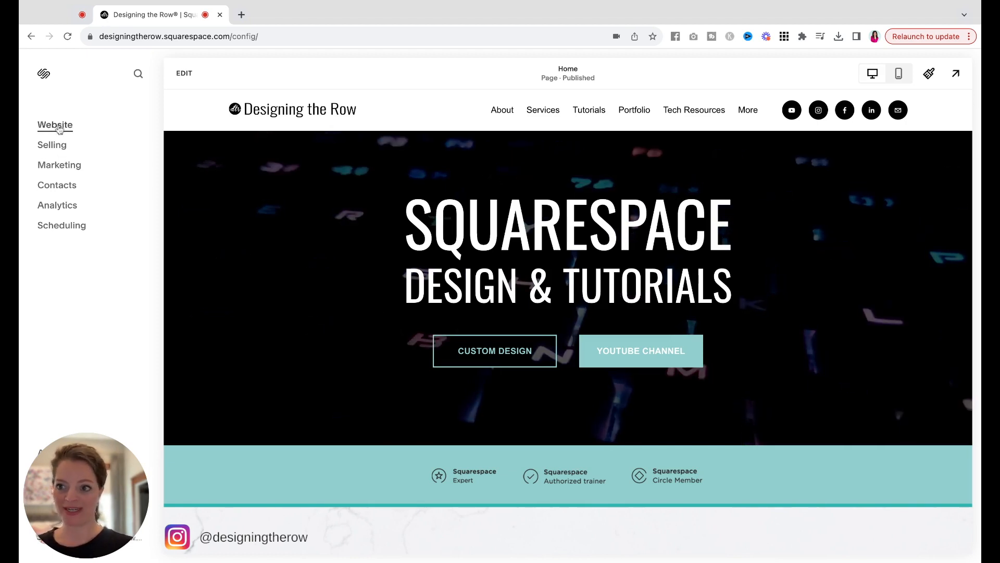
Open the Website pages list and scroll down to the Not Linked section.
click(54, 125)
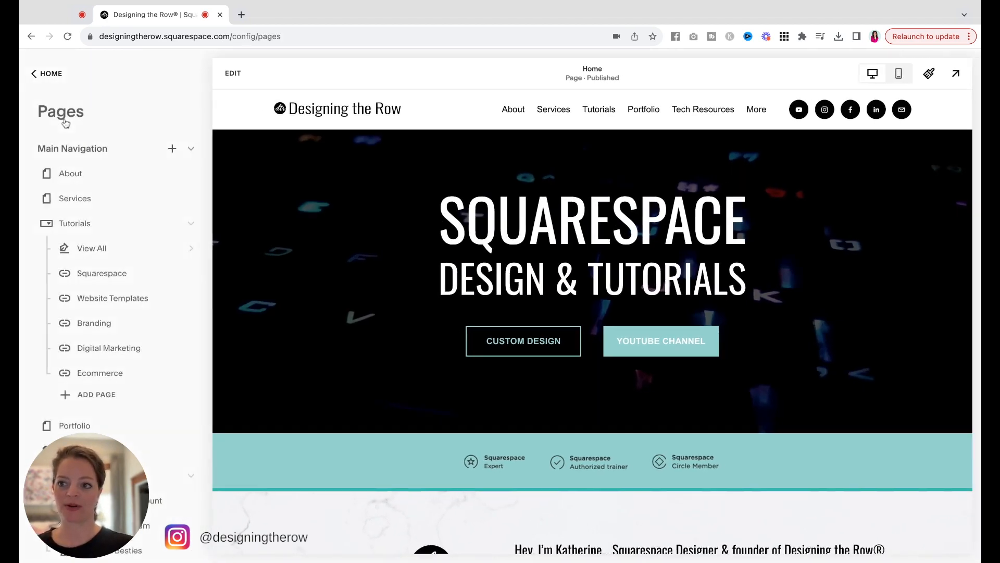
scroll(down, 3)
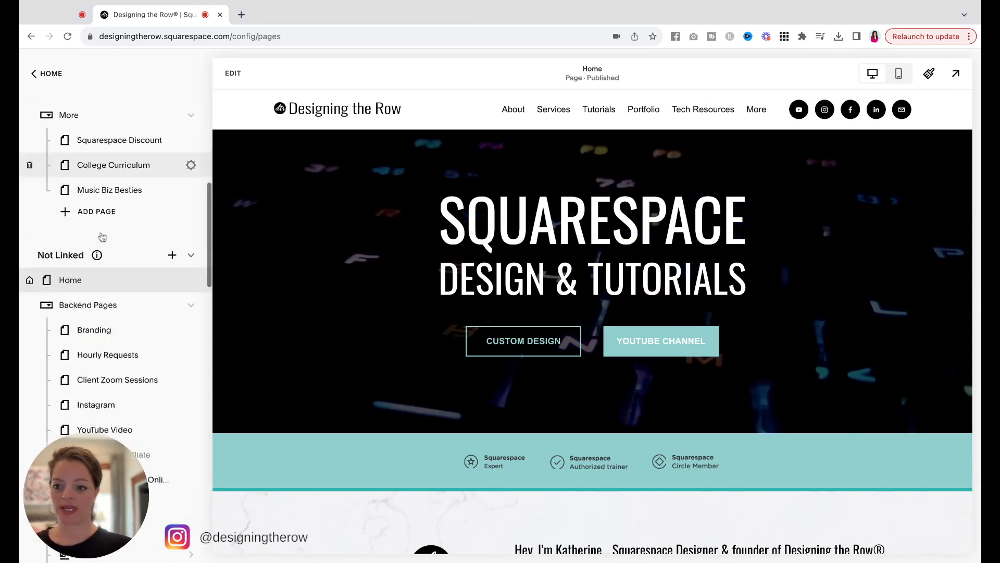
scroll(down, 3)
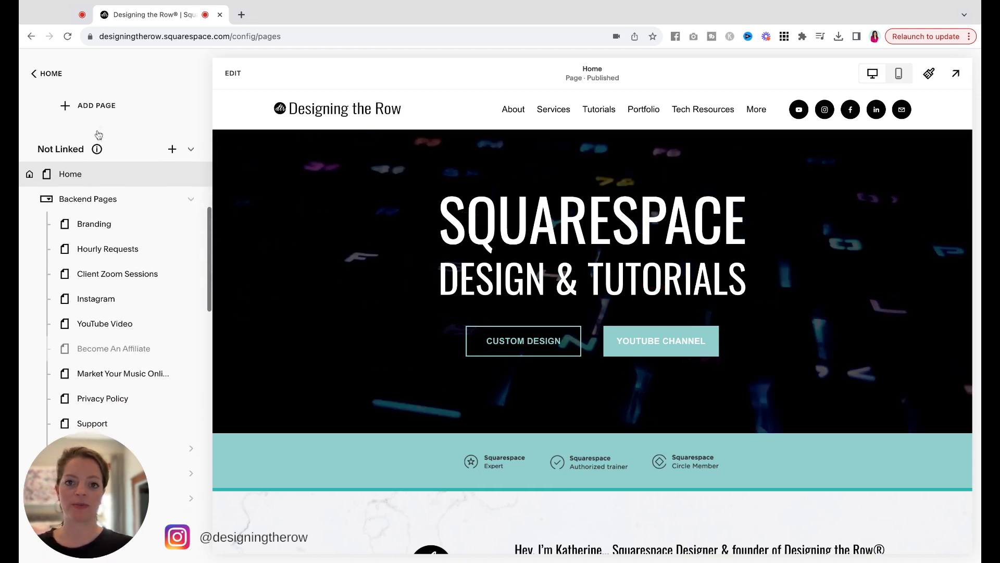
Add a new store page, Store 1, under Not Linked and open it.
scroll(up, 3)
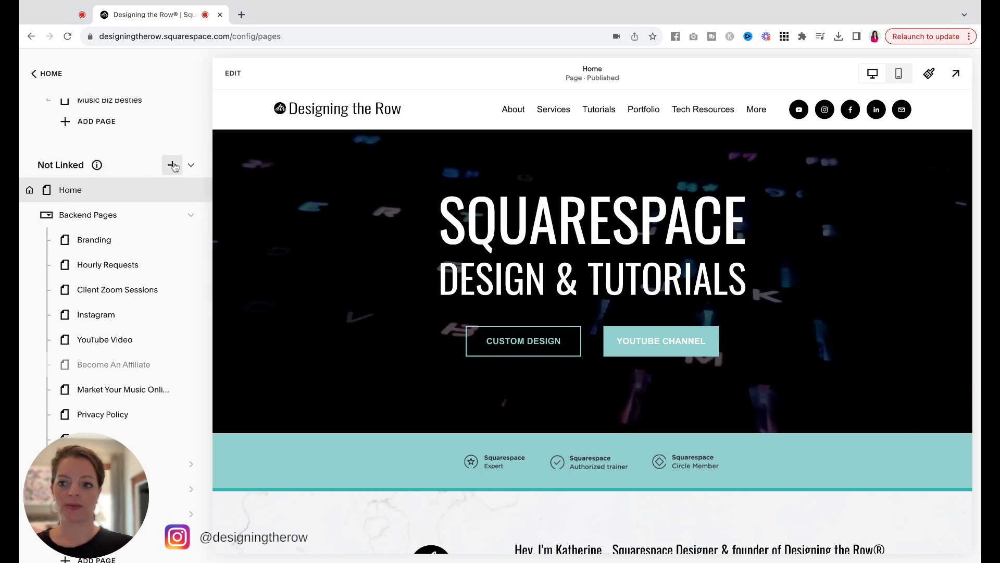
click(173, 164)
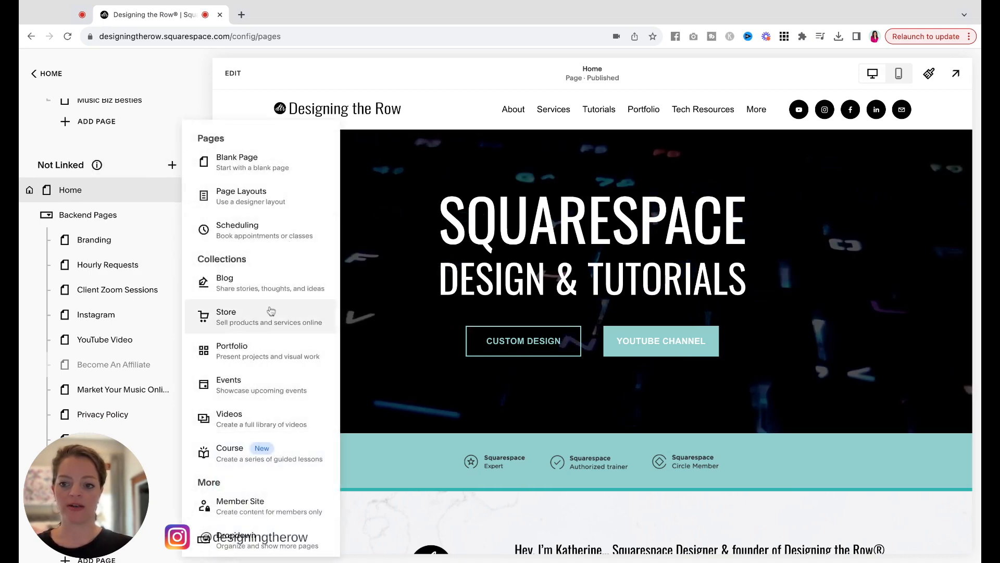
click(226, 312)
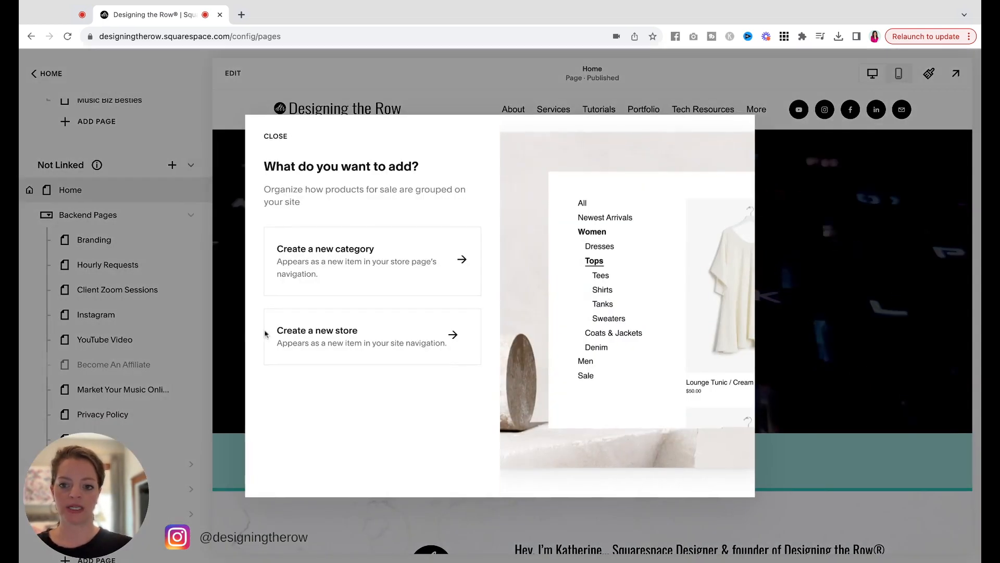
click(372, 336)
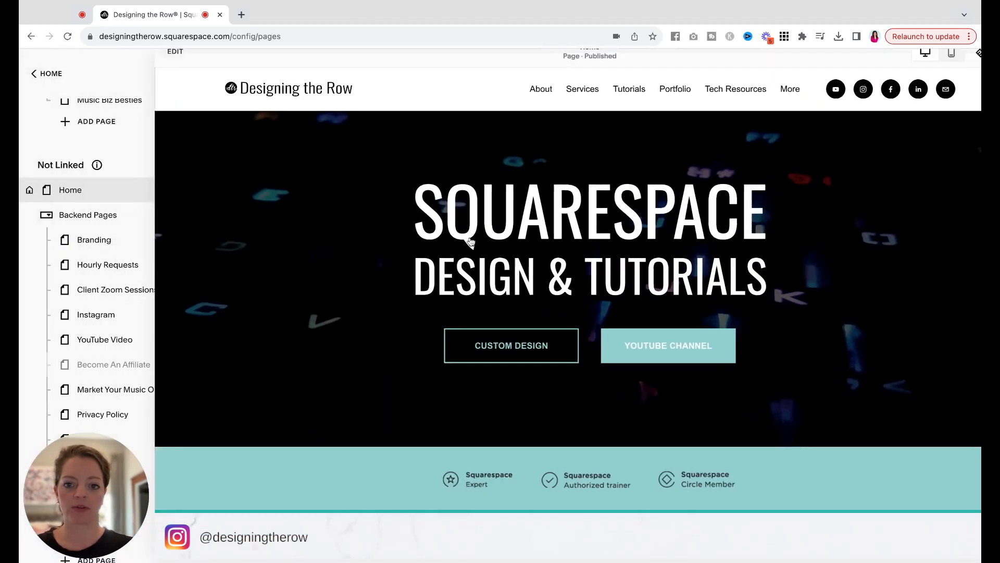
click(171, 165)
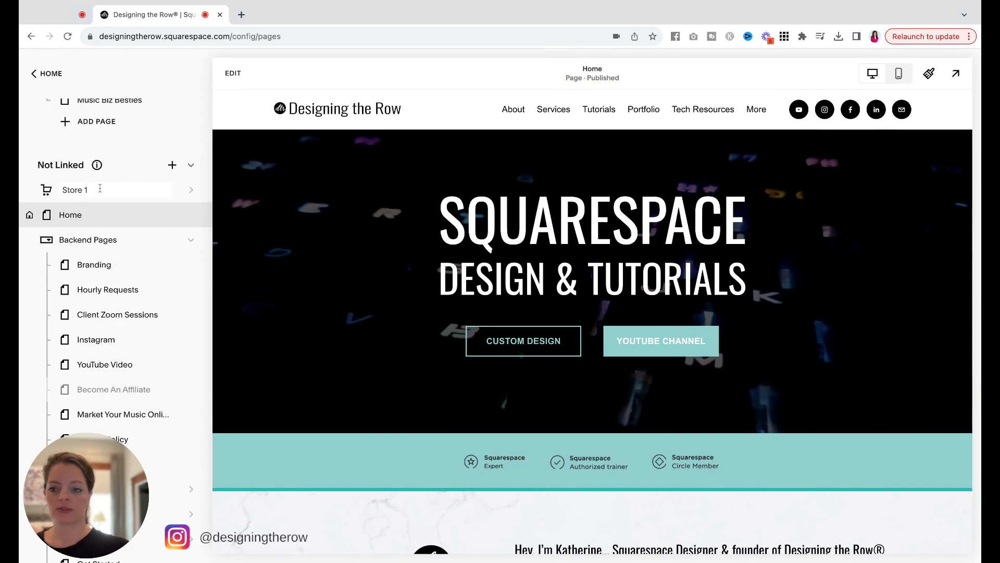
click(75, 189)
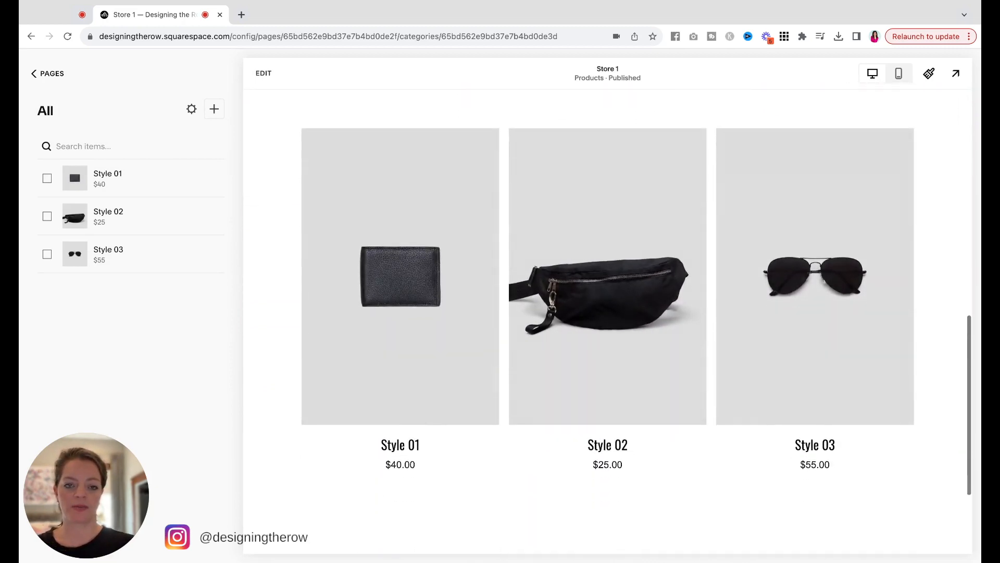
Scroll through Store 1's banner, placeholder text and Style 01–03 sample products.
scroll(up, 3)
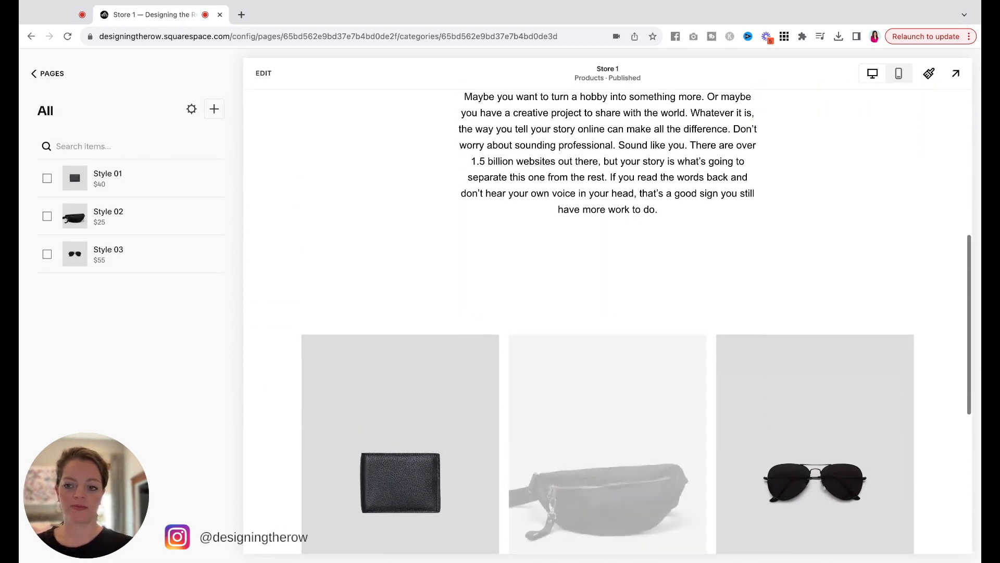
scroll(up, 3)
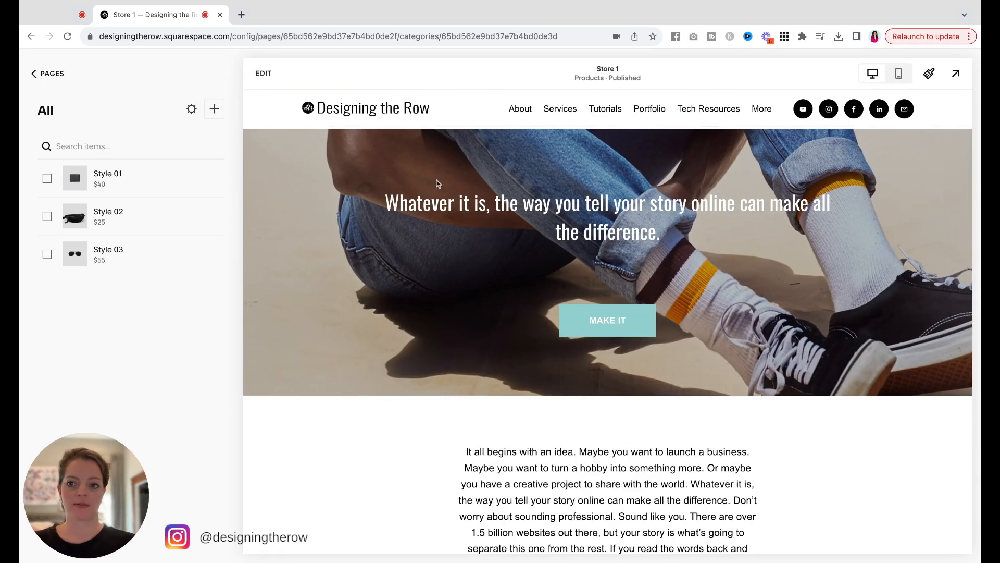
mouse_move(312, 100)
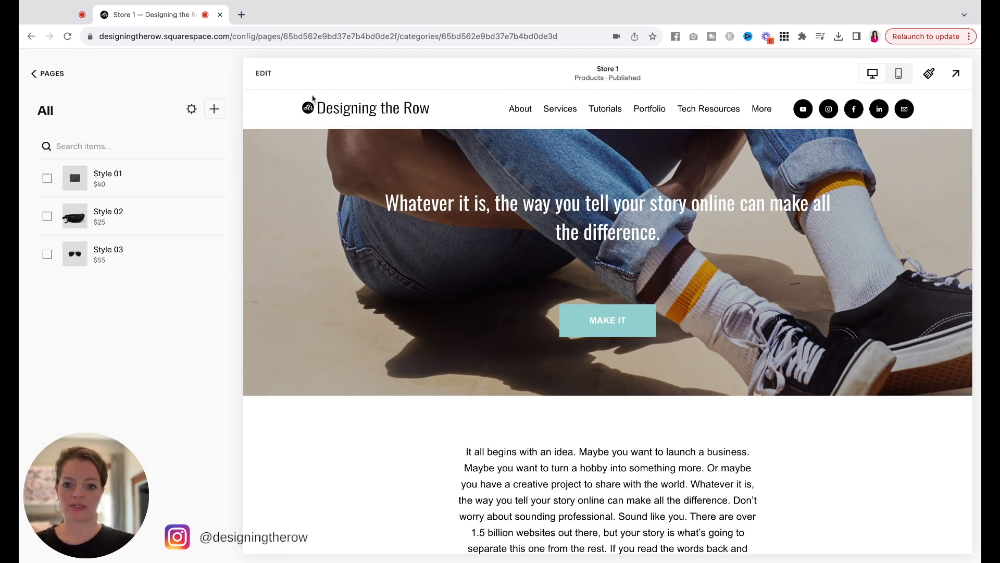
mouse_move(309, 153)
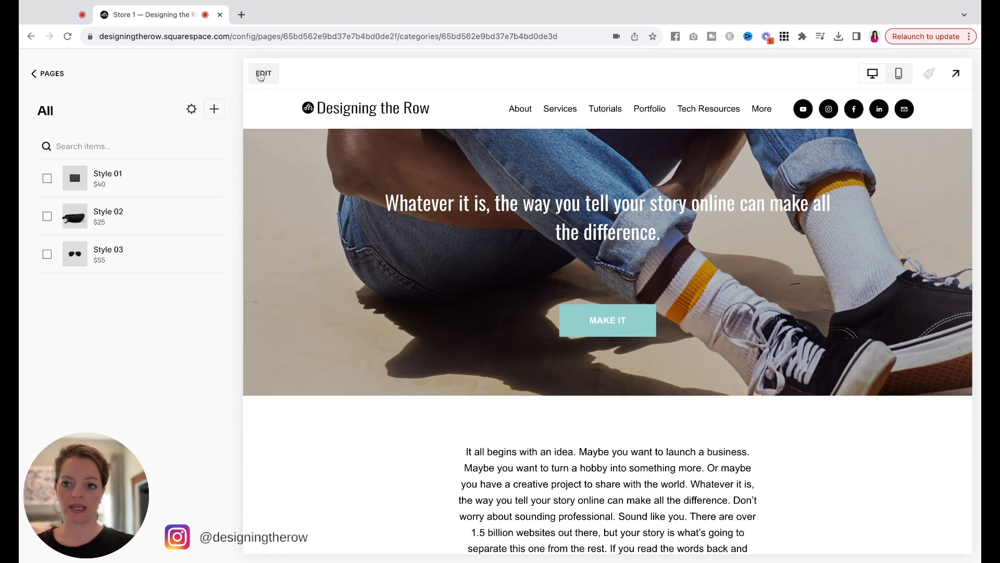
Change the banner heading to 'Store' in Heading 1 and delete the Make It button.
click(263, 73)
text(Store)
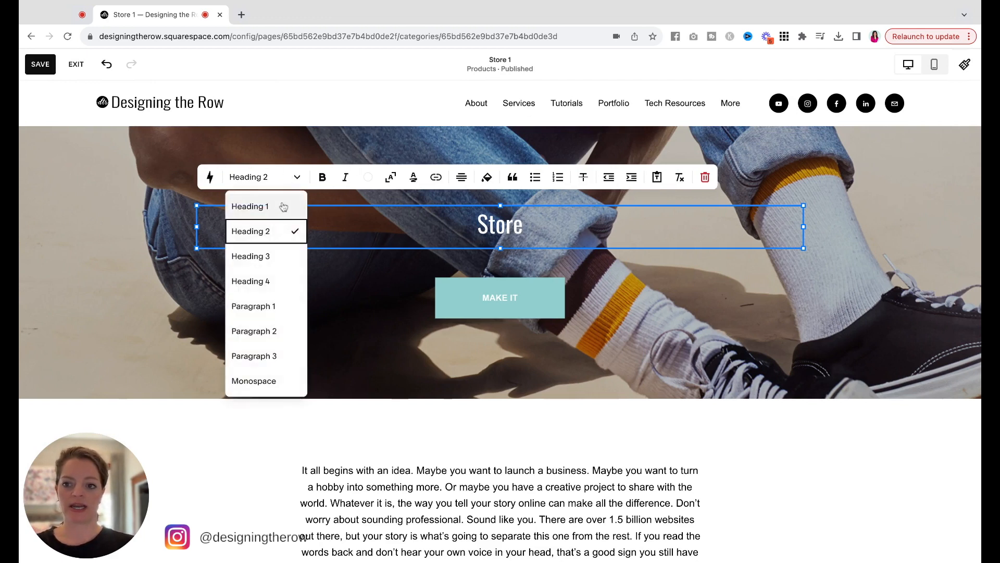
click(249, 207)
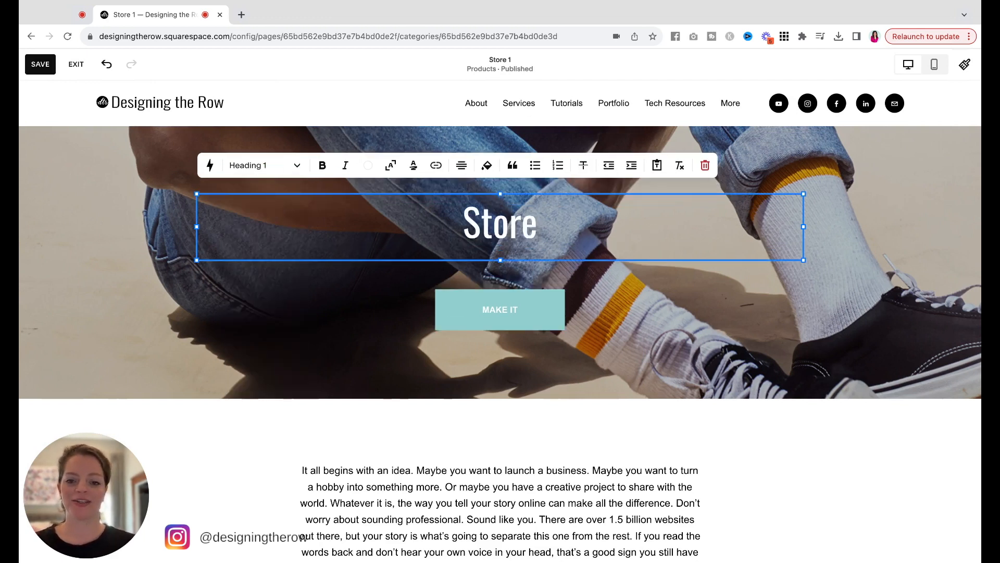
click(501, 310)
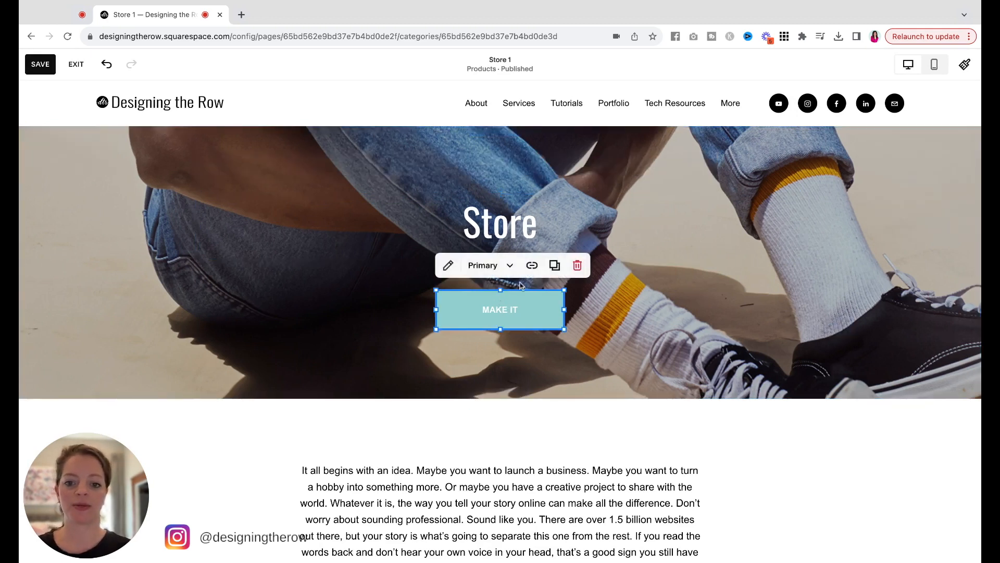
click(606, 312)
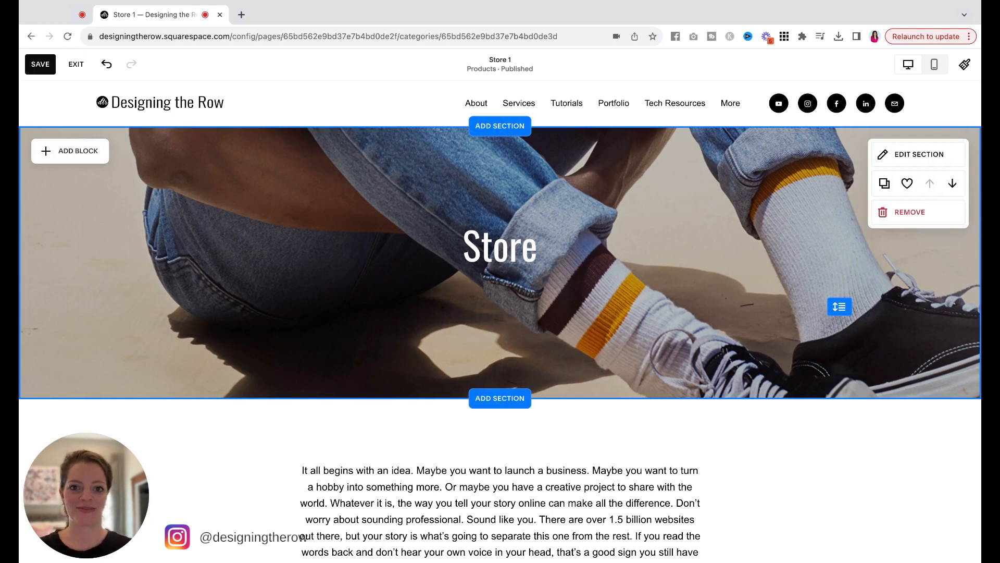
Remove the placeholder text section below the Store banner and save the page.
scroll(down, 3)
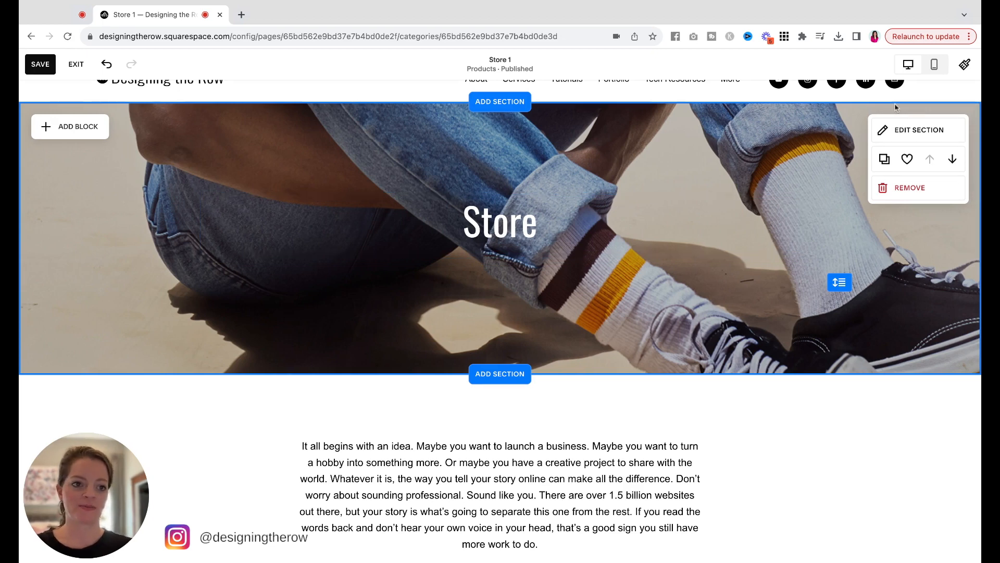
click(918, 130)
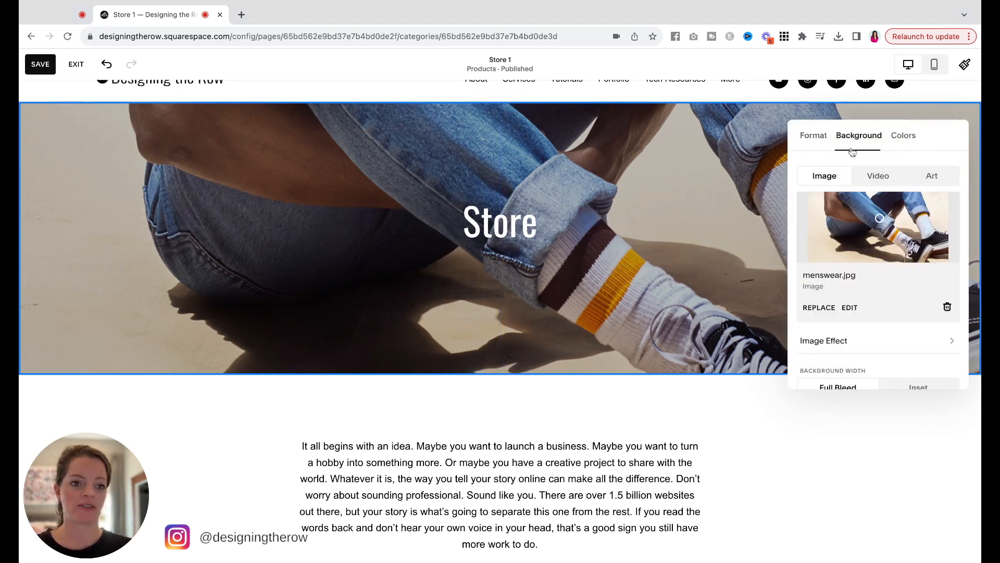
scroll(down, 3)
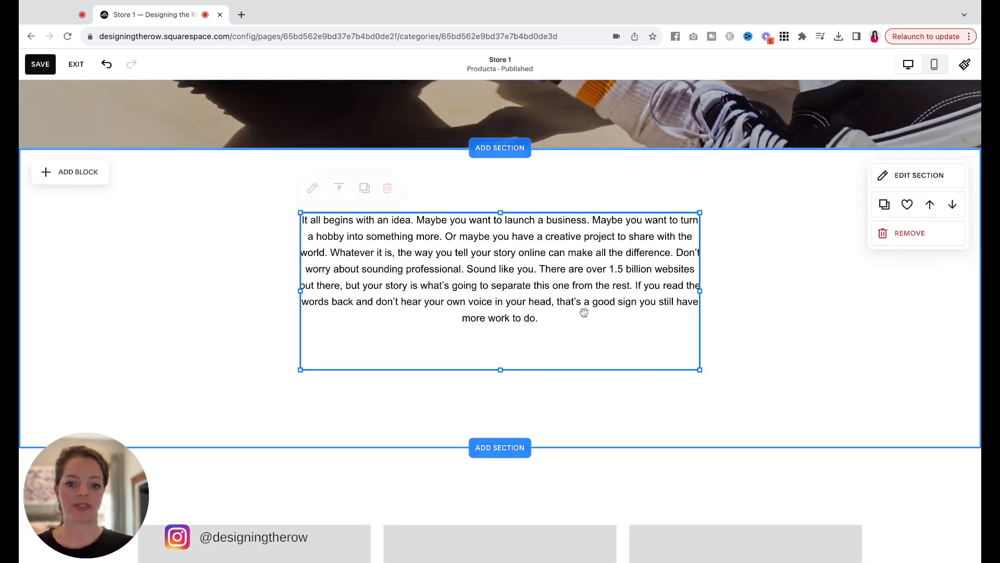
click(764, 264)
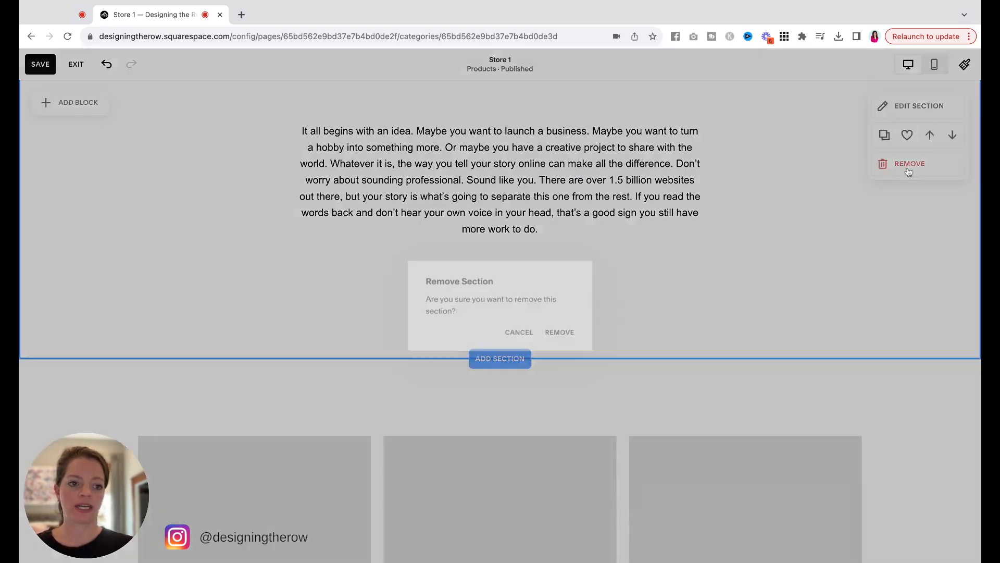
click(559, 332)
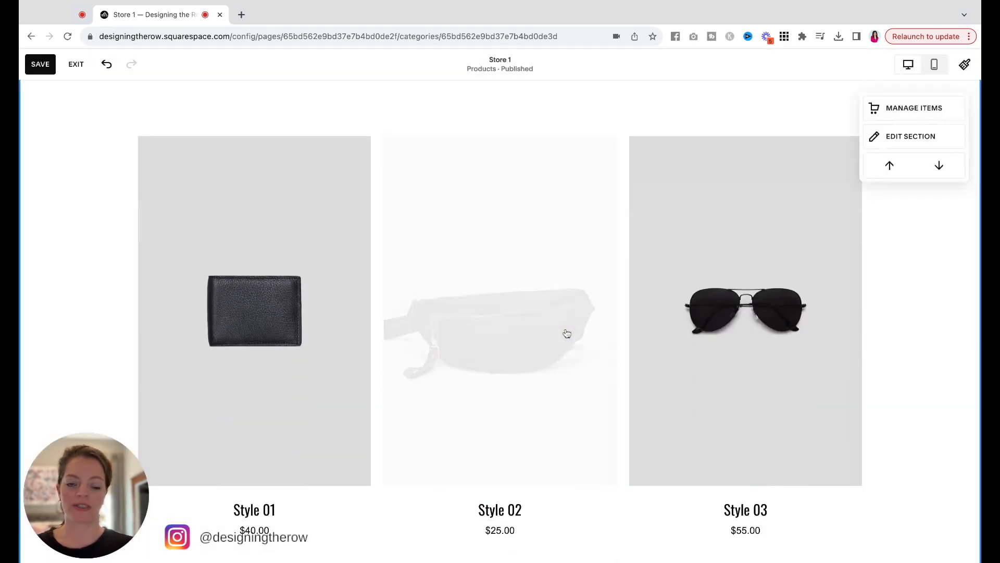
scroll(up, 3)
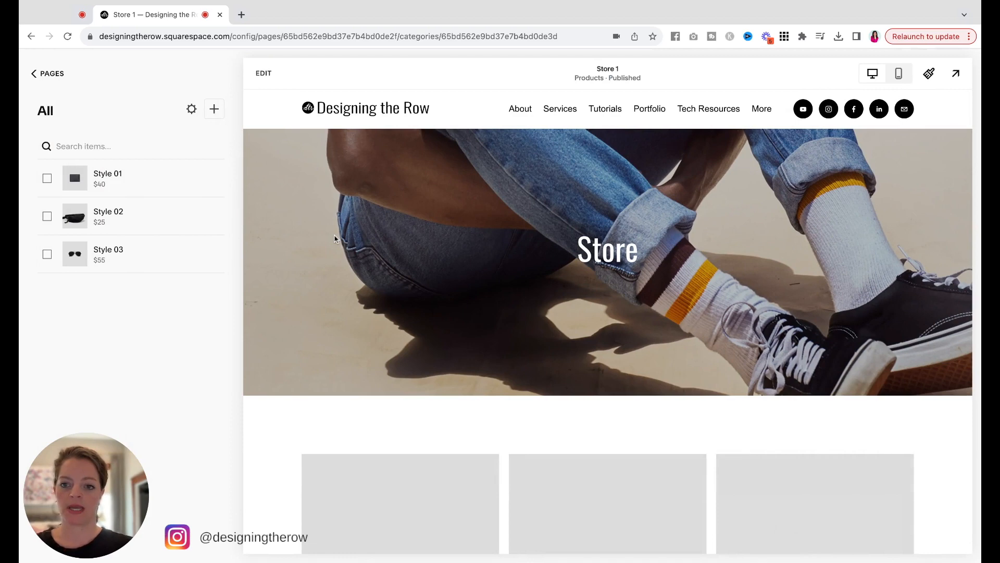
Delete the sample products Style 01, Style 02 and Style 03 in one bulk action.
scroll(down, 3)
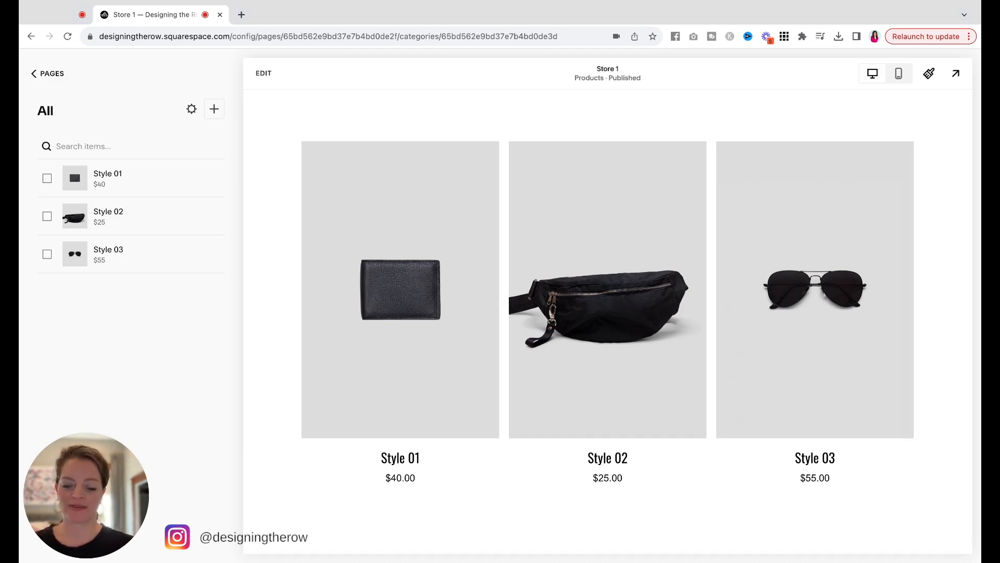
mouse_move(134, 286)
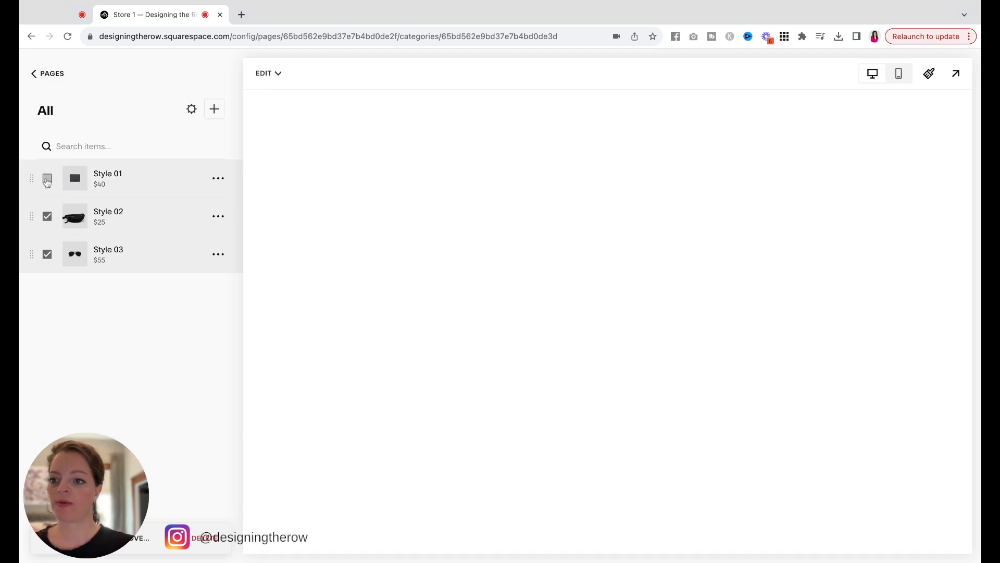
click(47, 178)
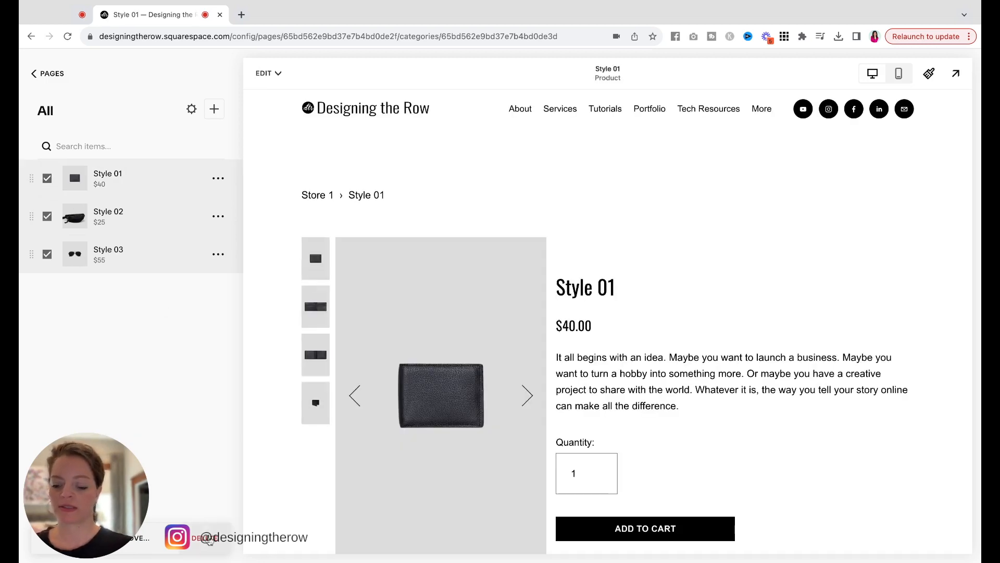
click(564, 327)
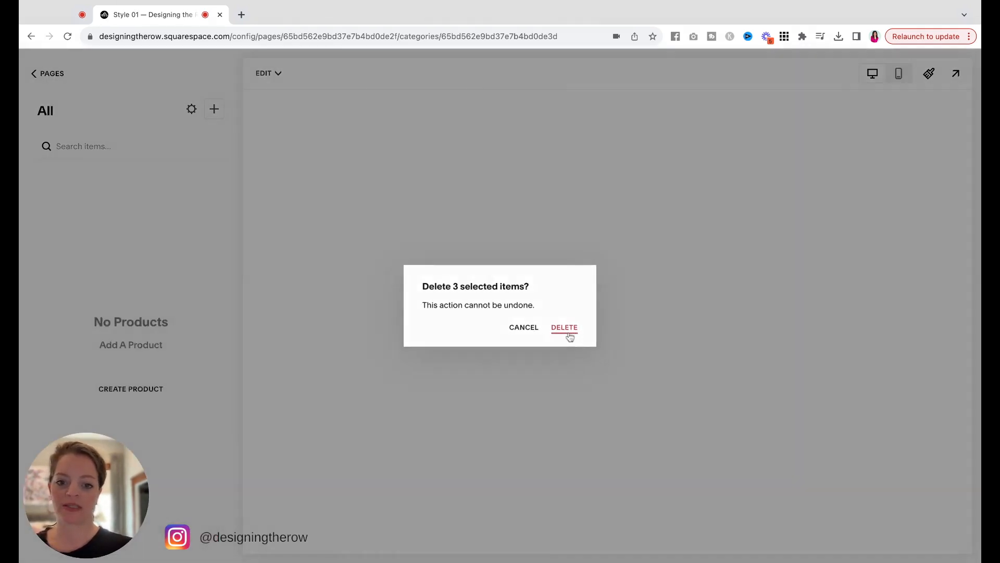
click(564, 328)
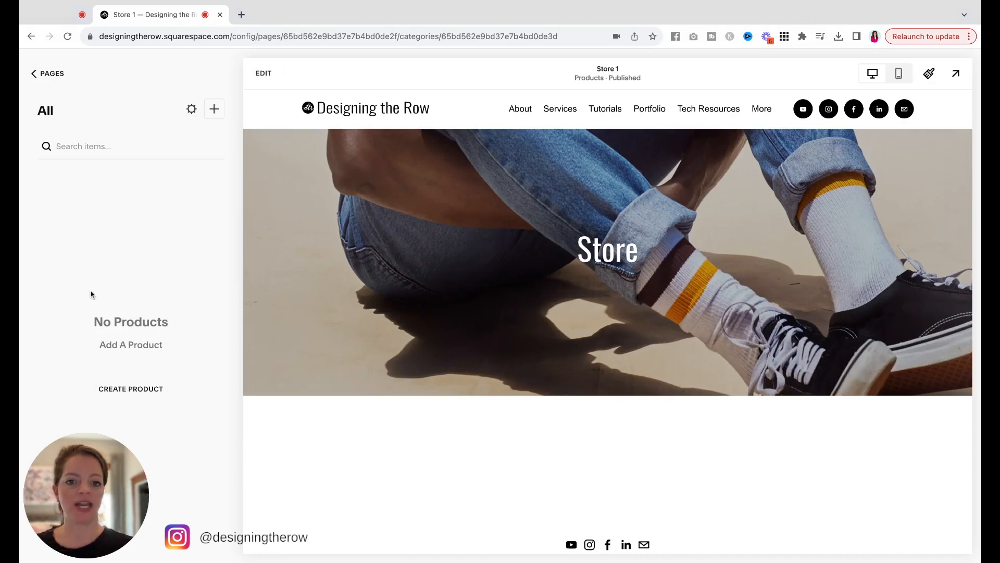
mouse_move(693, 163)
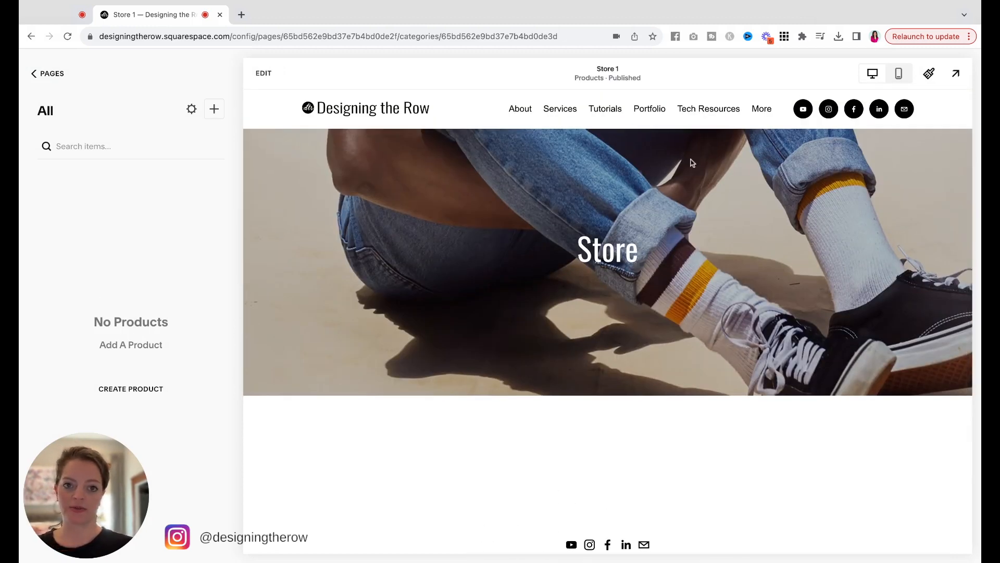
mouse_move(108, 407)
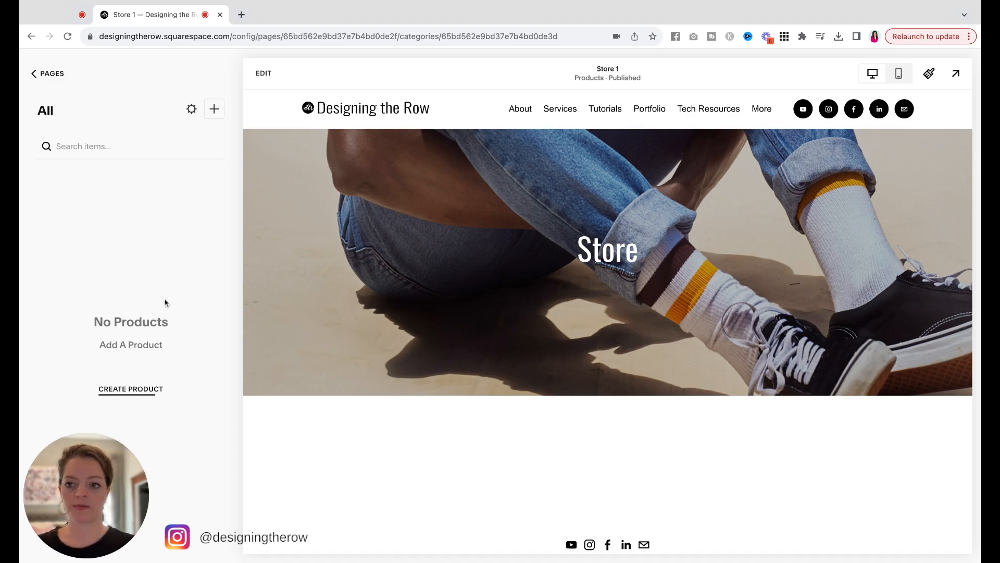
Start a new Physical product draft from the store's product list.
click(213, 109)
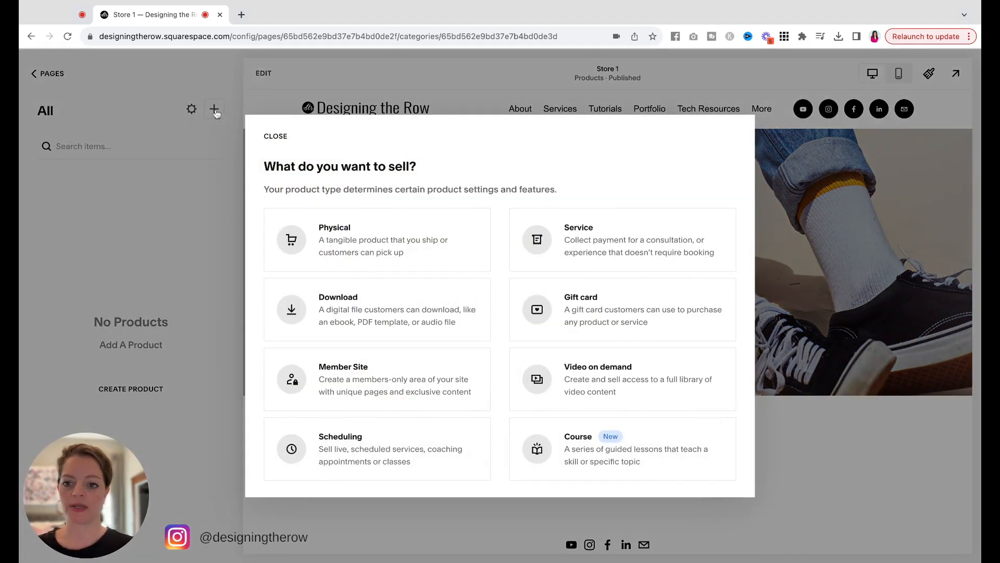
mouse_move(393, 225)
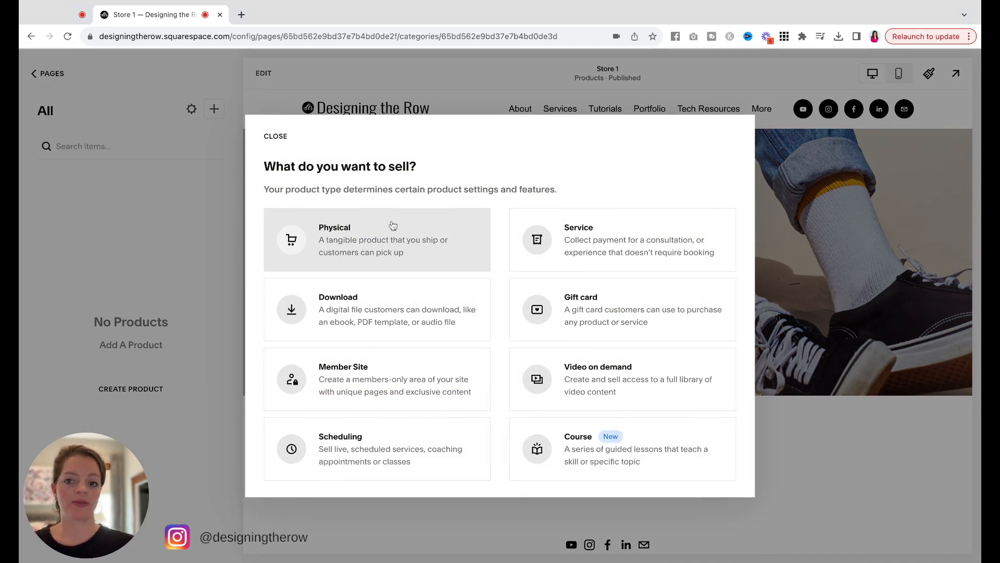
mouse_move(397, 238)
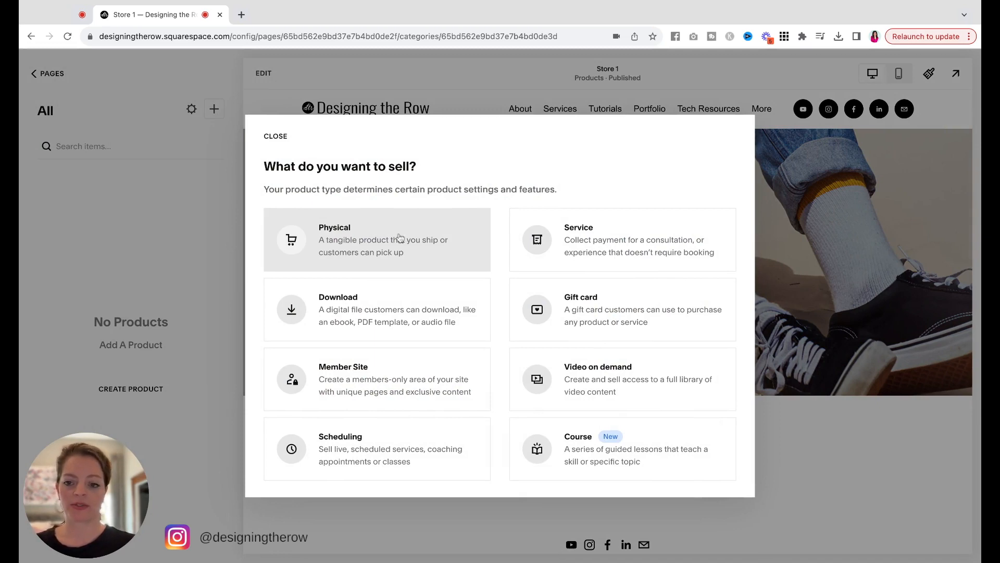
click(377, 239)
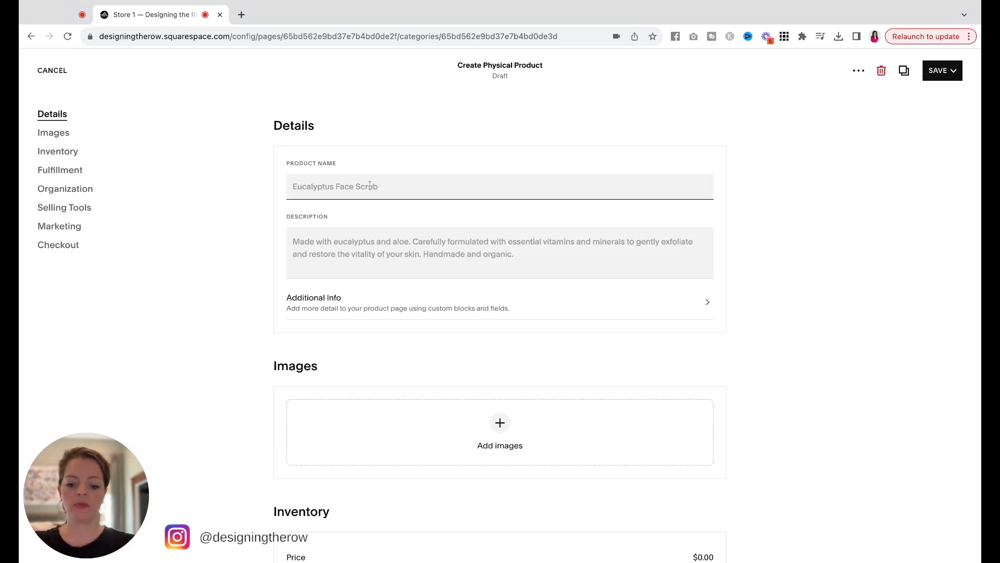
Name the product 'DTR TShirt', describe it 'Description here.', and add three T-shirt photos.
text(DTR TShirt)
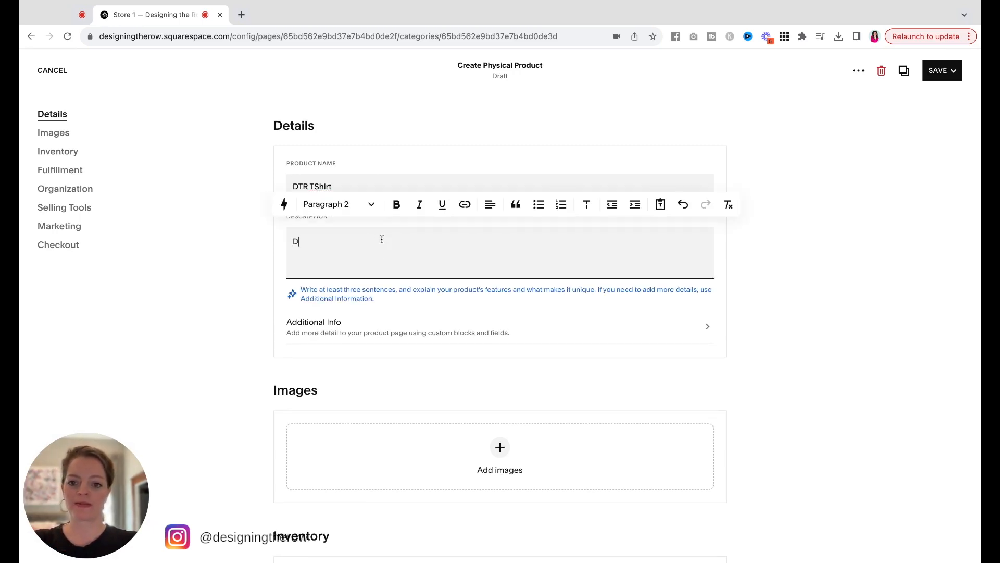
text(Description here.)
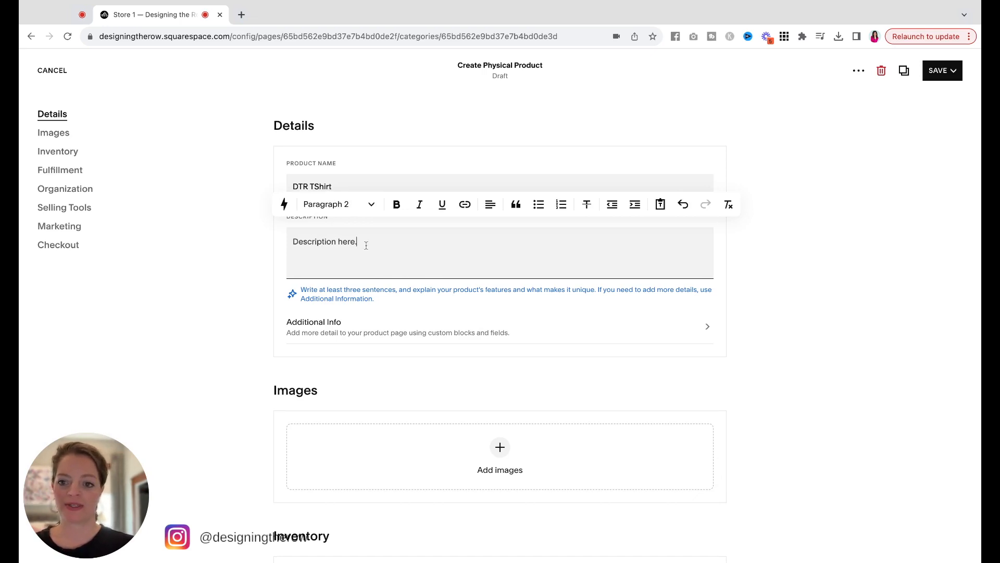
scroll(down, 3)
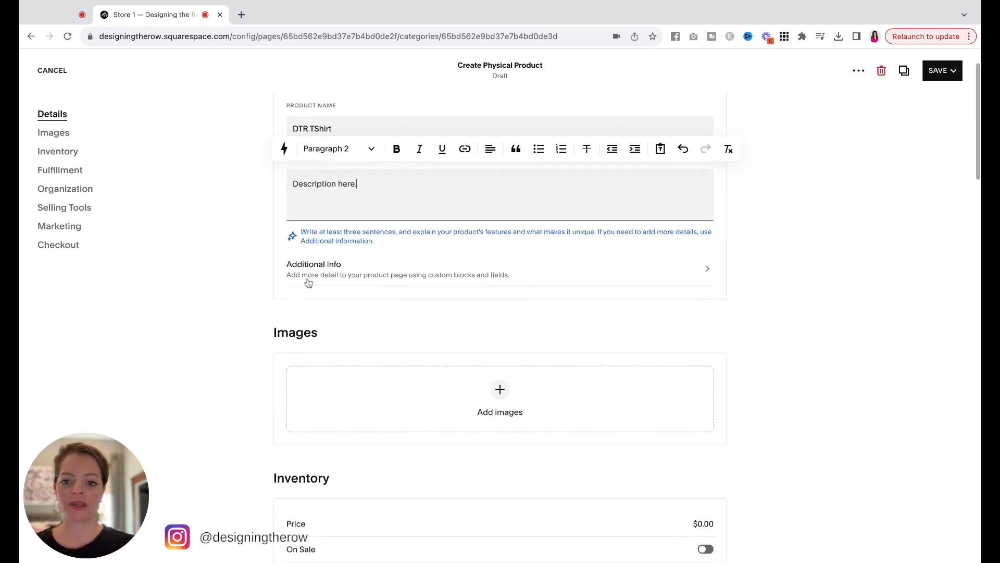
mouse_move(378, 279)
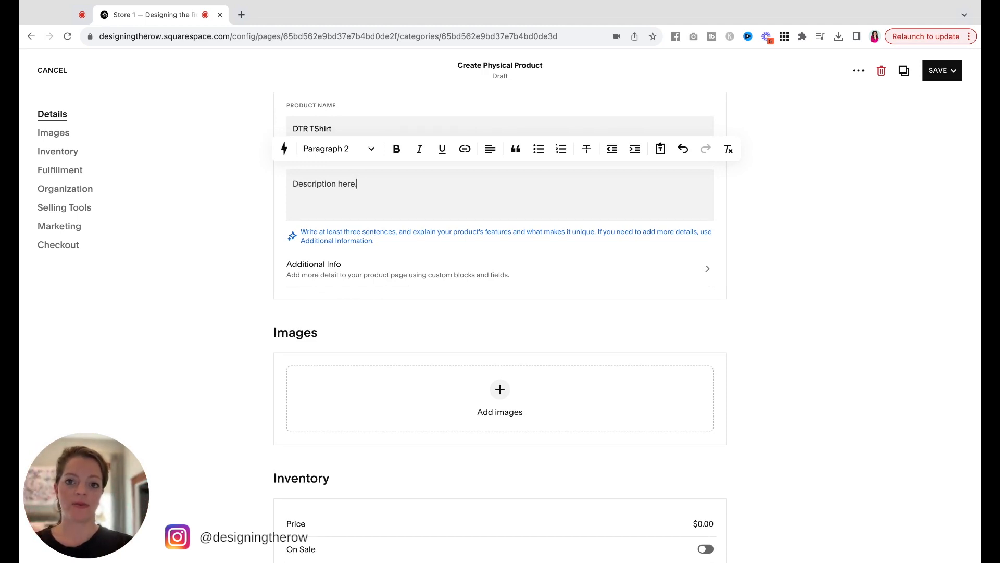
mouse_move(343, 268)
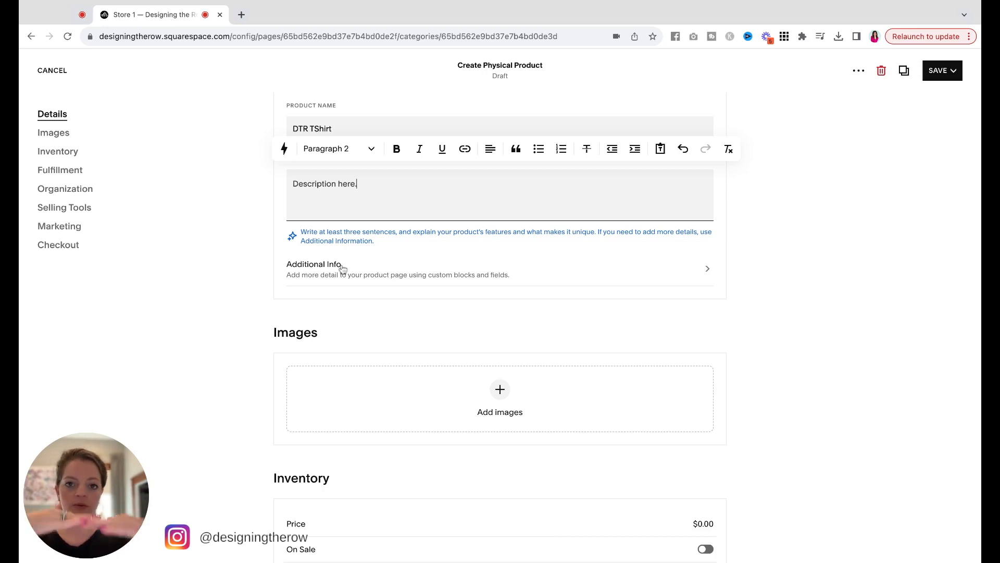
scroll(down, 3)
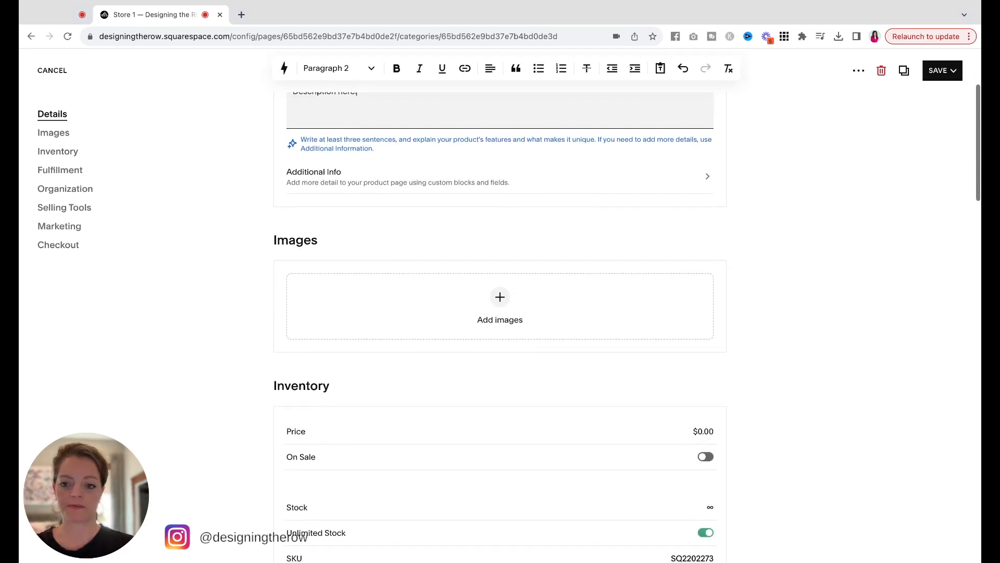
mouse_move(464, 351)
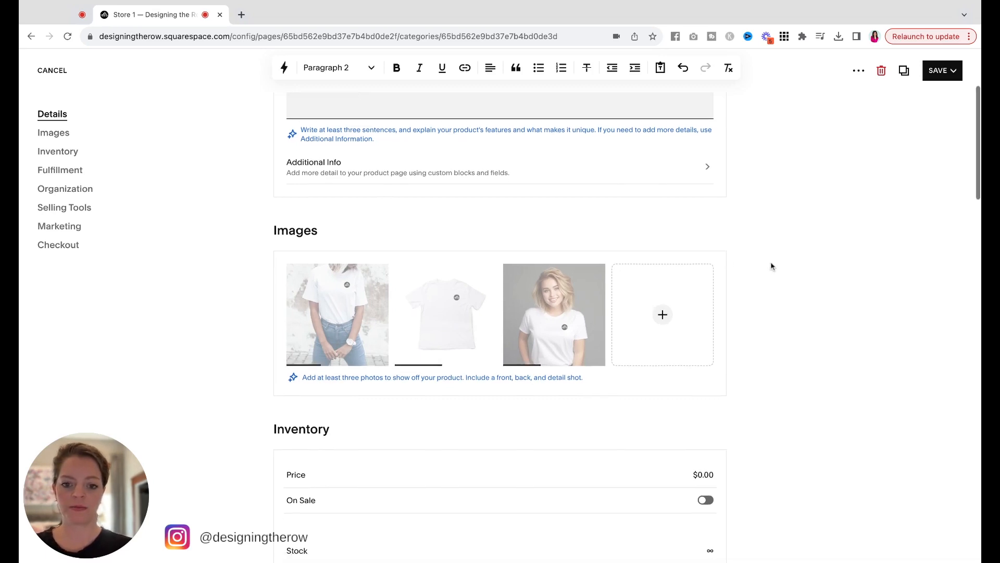
scroll(down, 3)
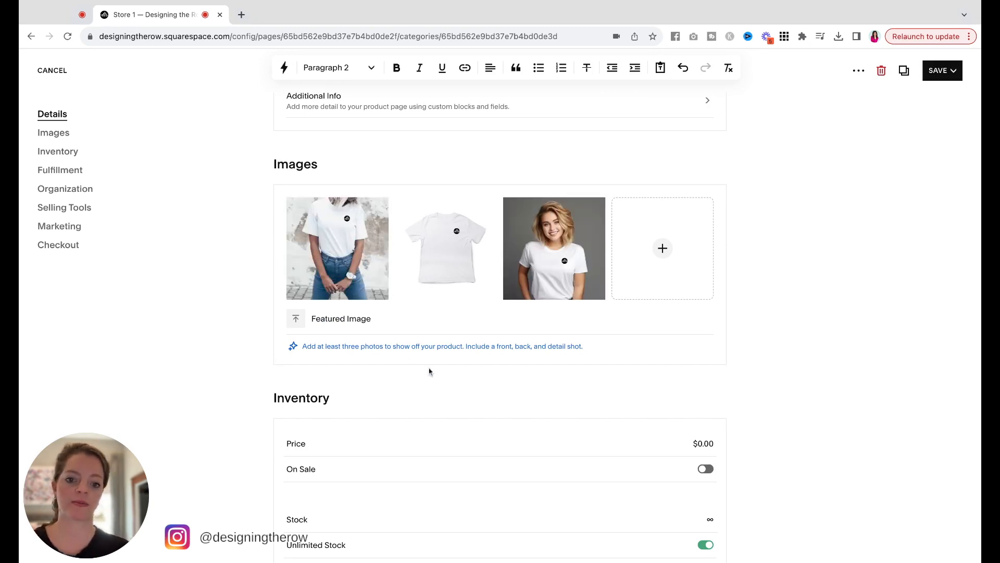
mouse_move(489, 347)
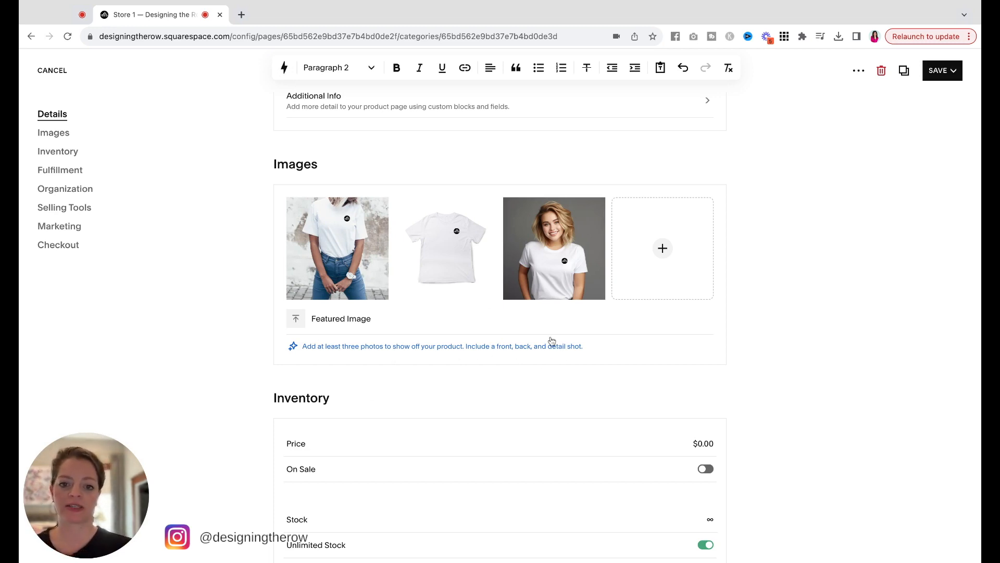
scroll(down, 3)
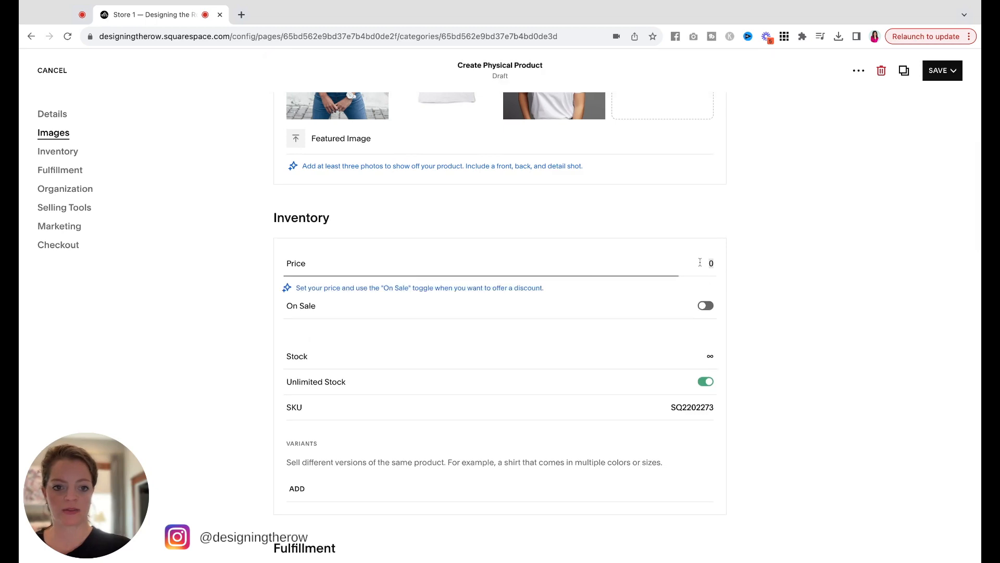
Set the price to $20.00, stock to 15 and SKU to DTR_TShirt.
text(20)
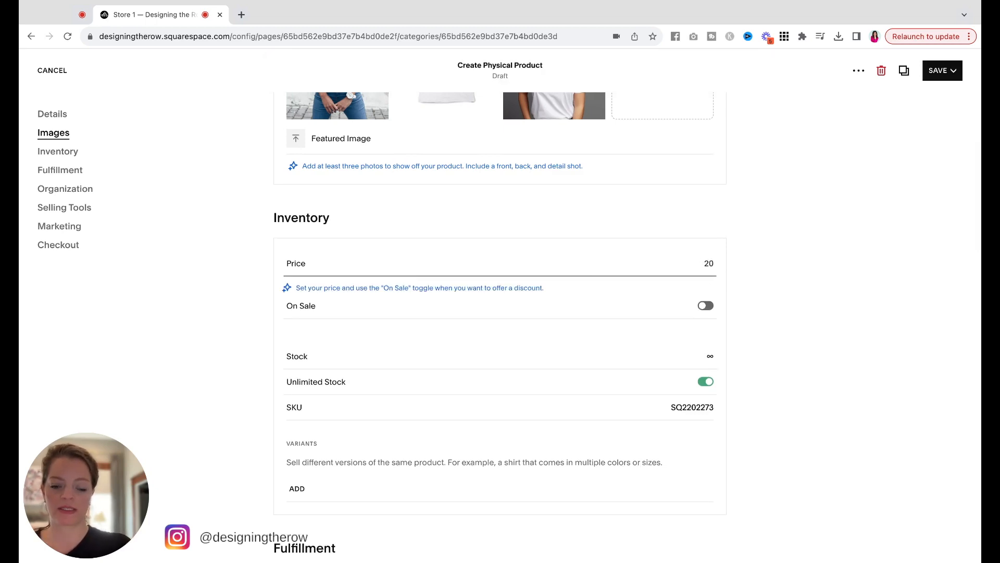
scroll(down, 3)
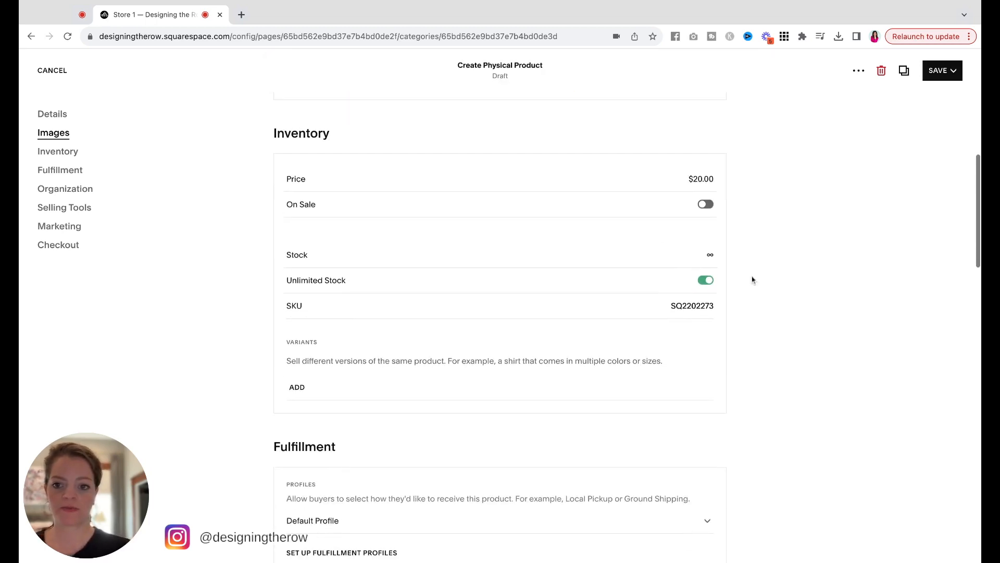
mouse_move(721, 220)
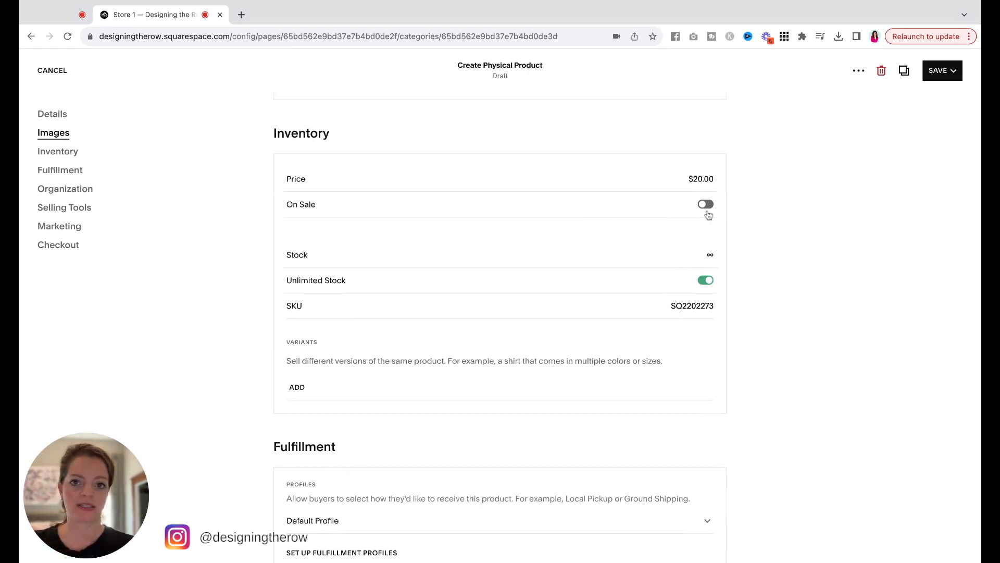
mouse_move(708, 253)
text(15)
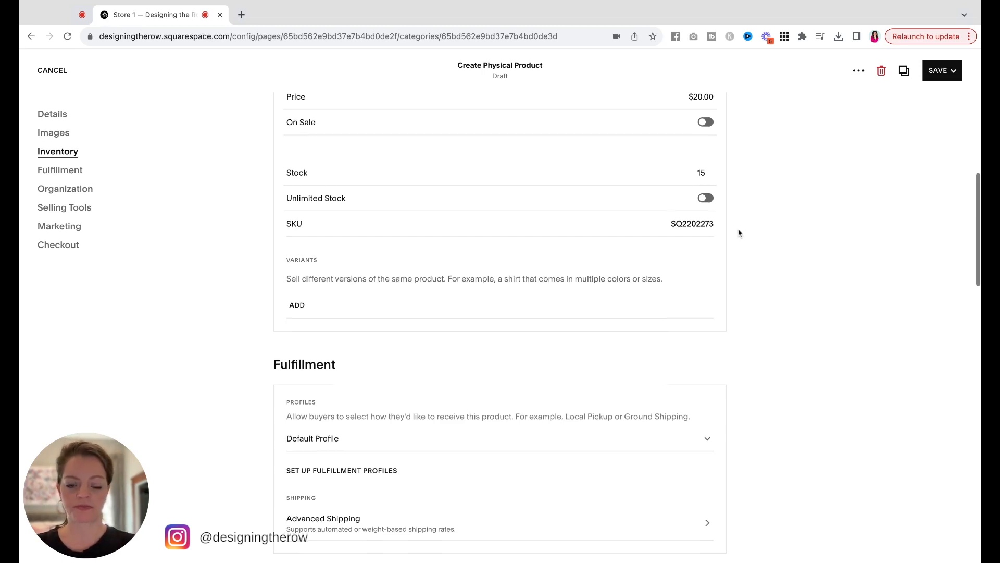
scroll(down, 3)
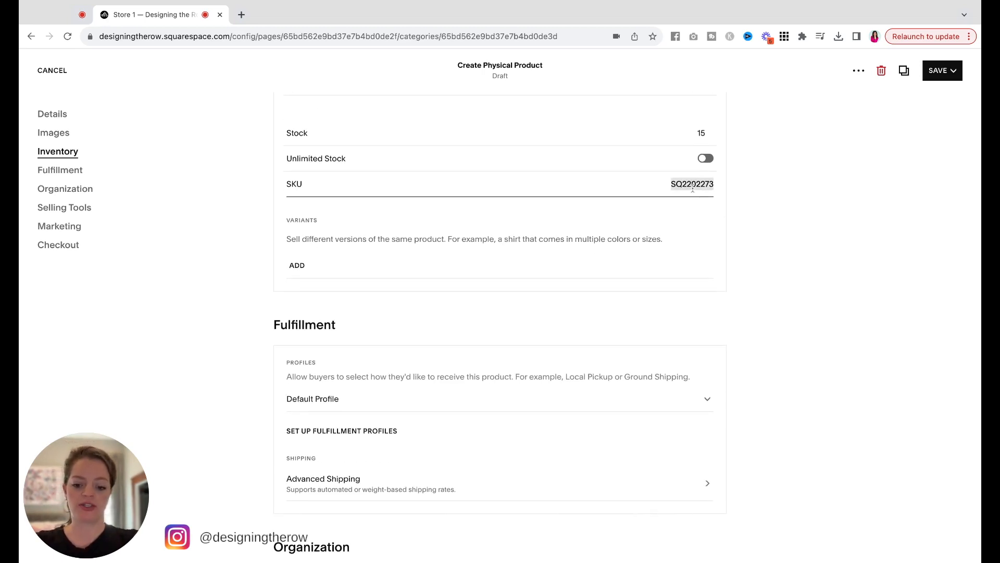
text(DTR_)
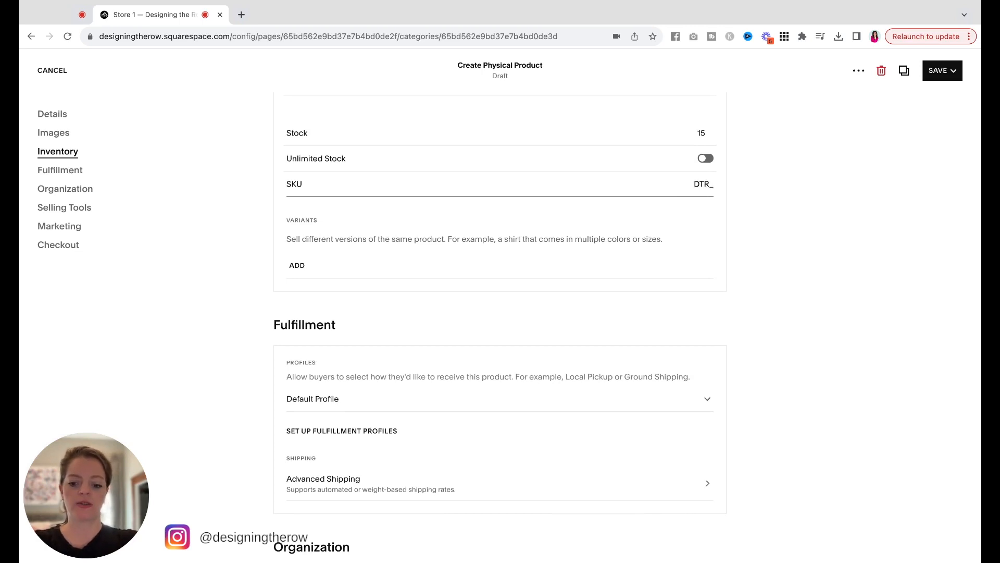
text(TS)
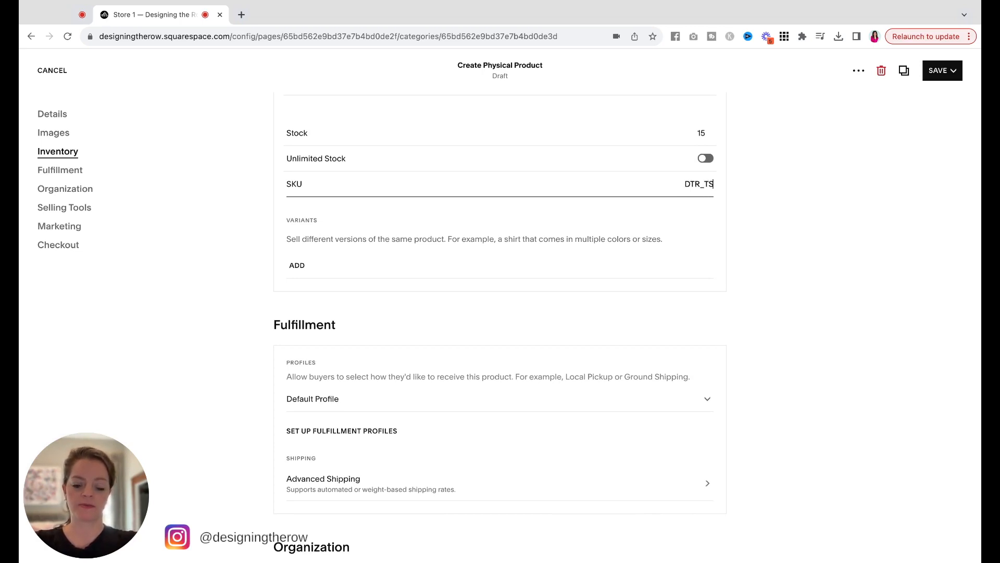
text(hirt)
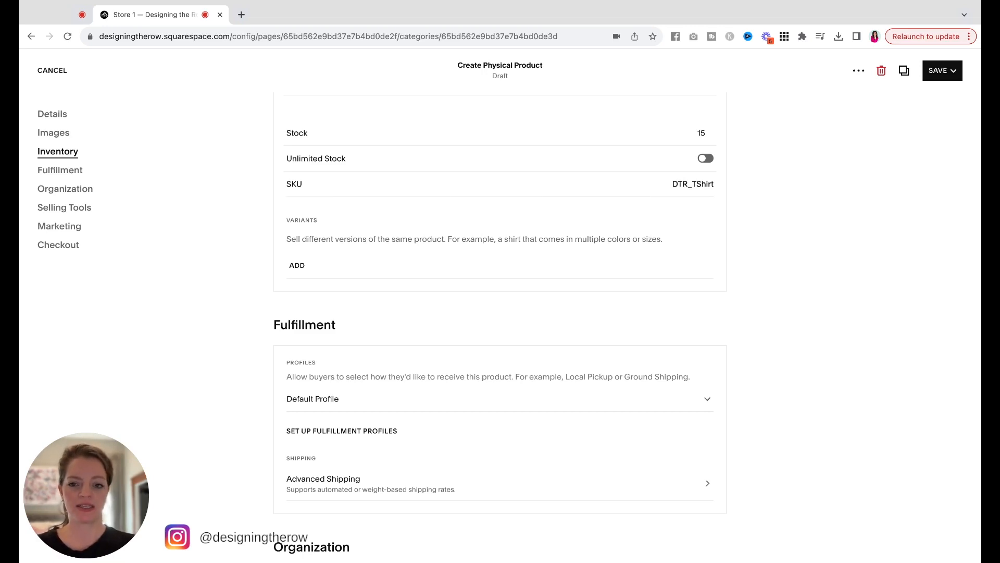
mouse_move(754, 192)
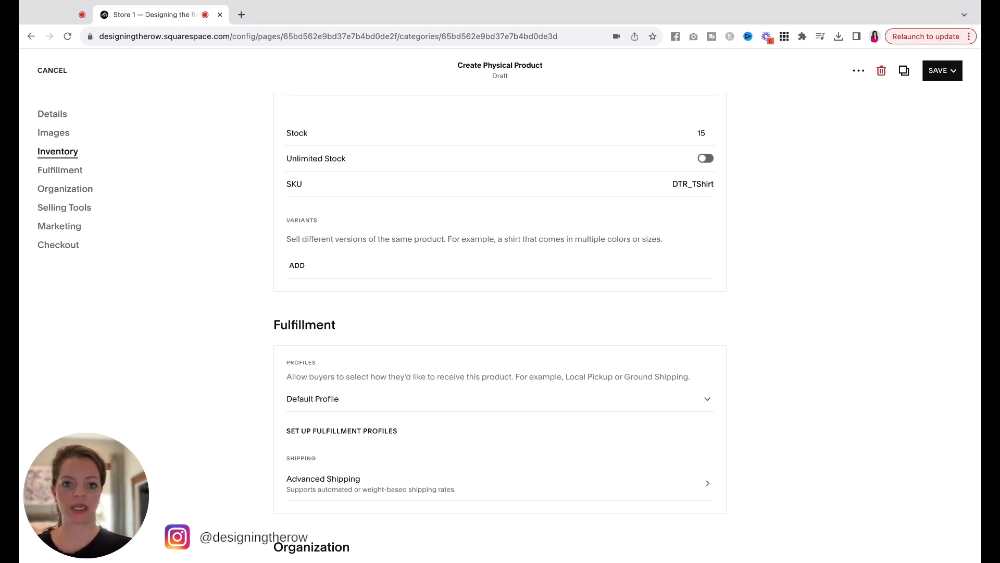
mouse_move(587, 293)
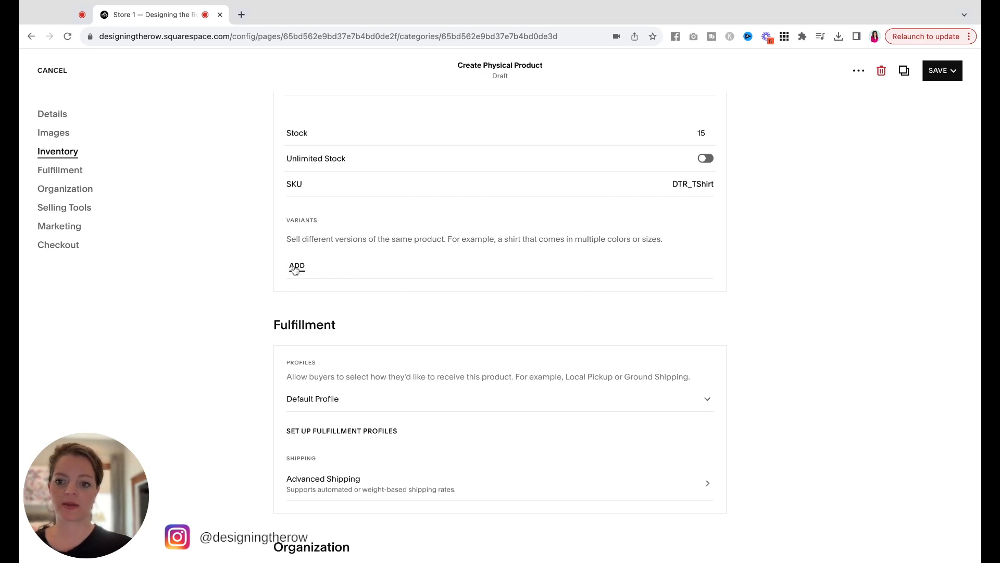
Add a Size option with Small, Medium, Large and XLarge variants, then save.
click(296, 266)
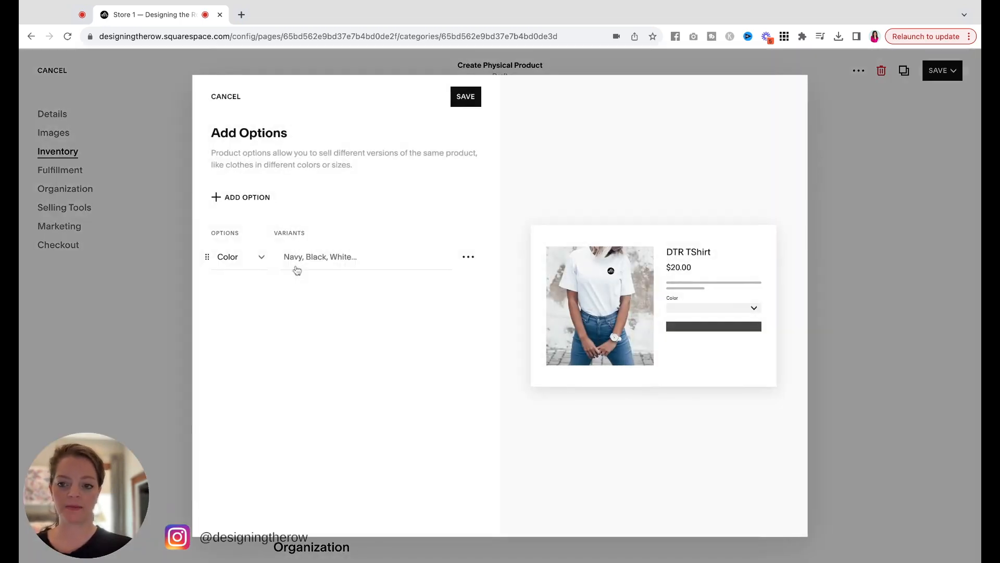
click(261, 256)
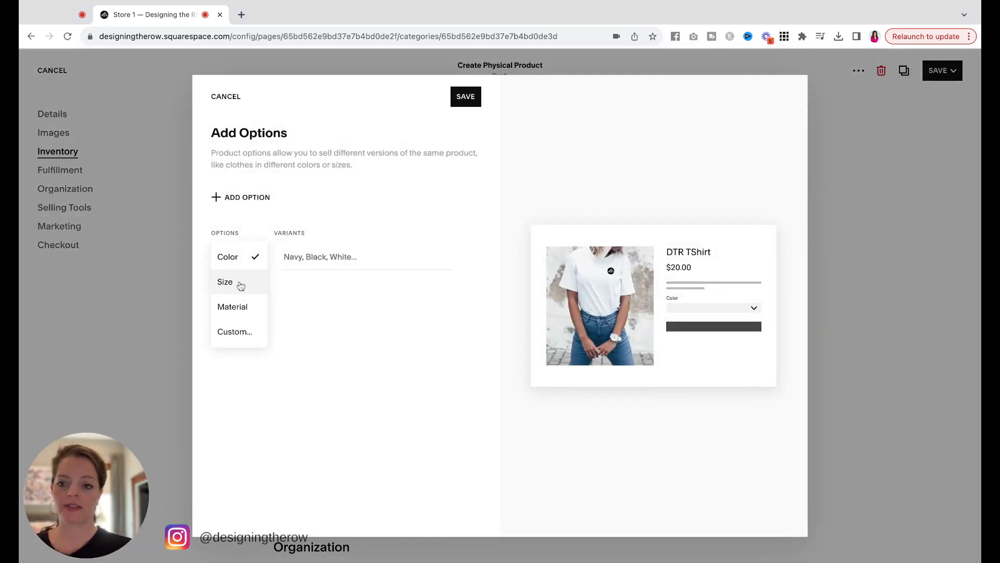
click(225, 282)
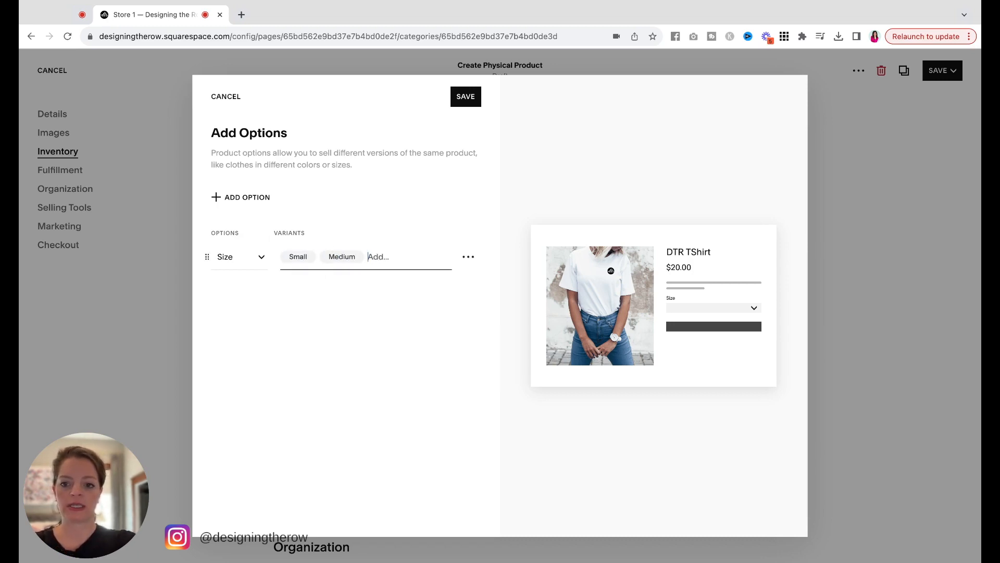
text(L)
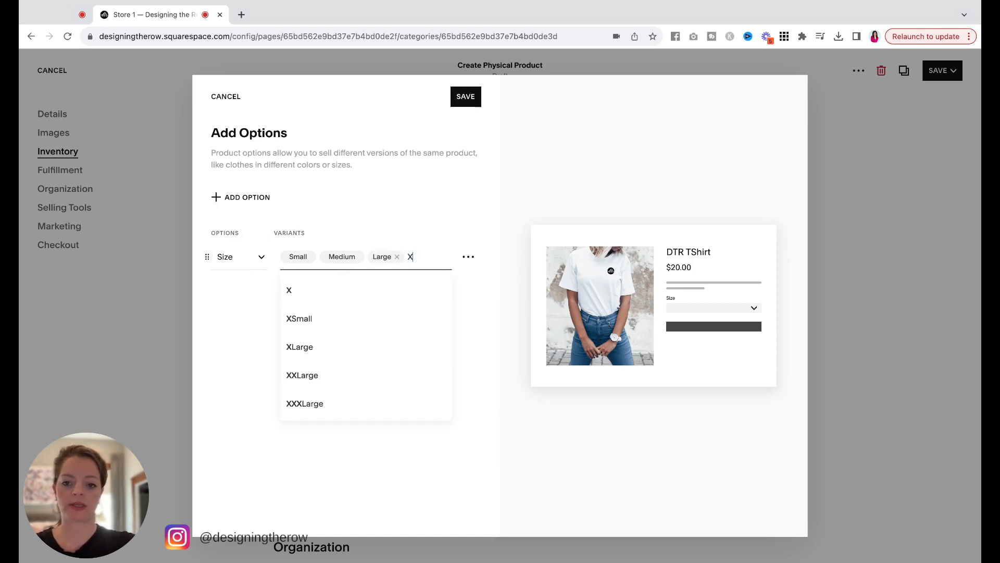
click(299, 346)
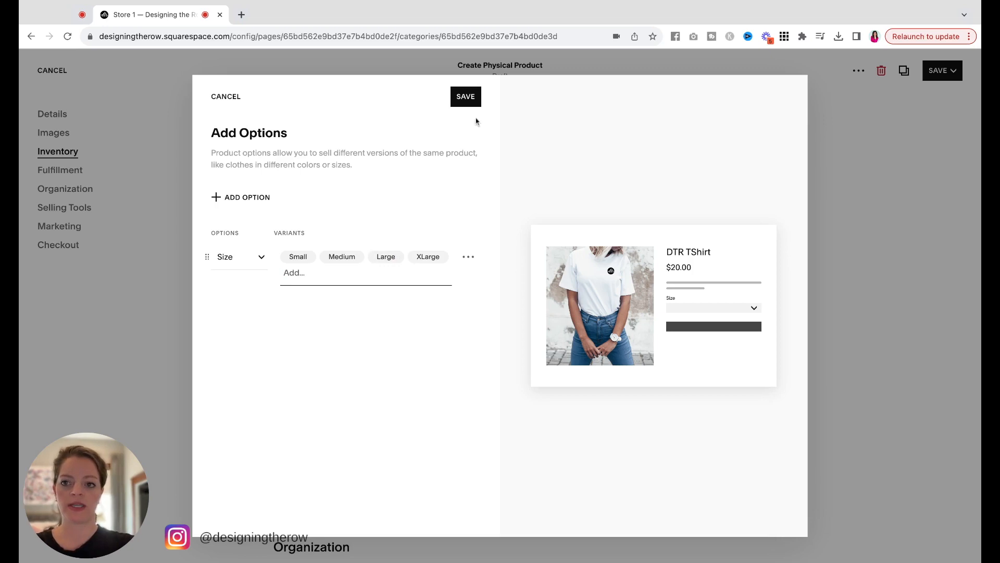
click(465, 96)
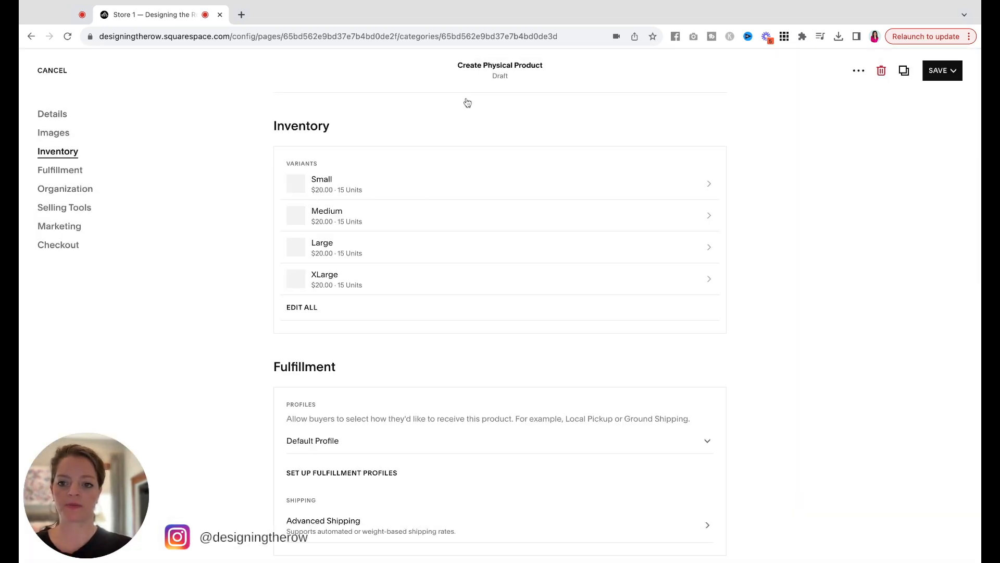
mouse_move(549, 187)
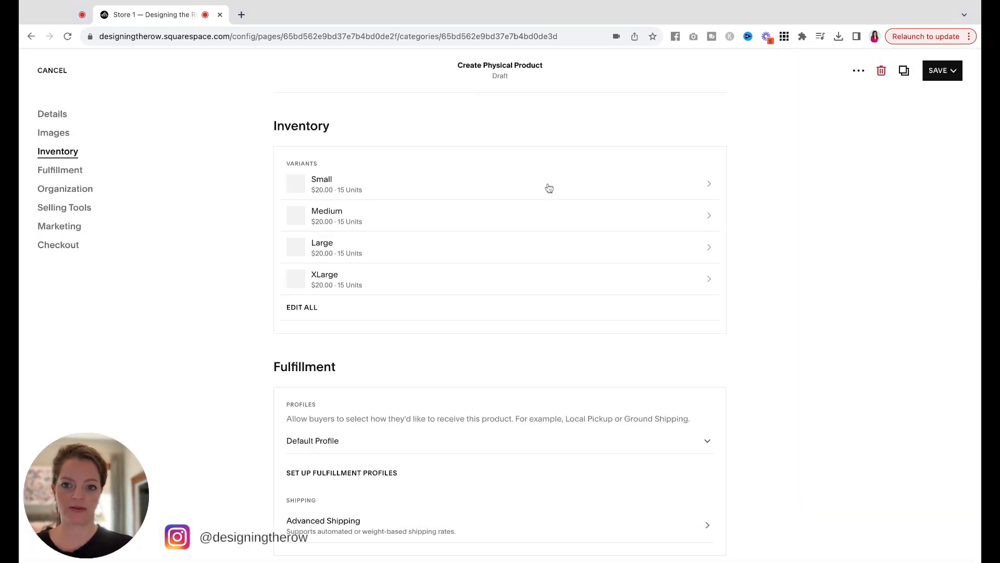
Enter the size SKUs DTR_ShirtS, DTR_ShirtM and DTR_ShirtL, then edit Small's stock.
click(301, 307)
text(T)
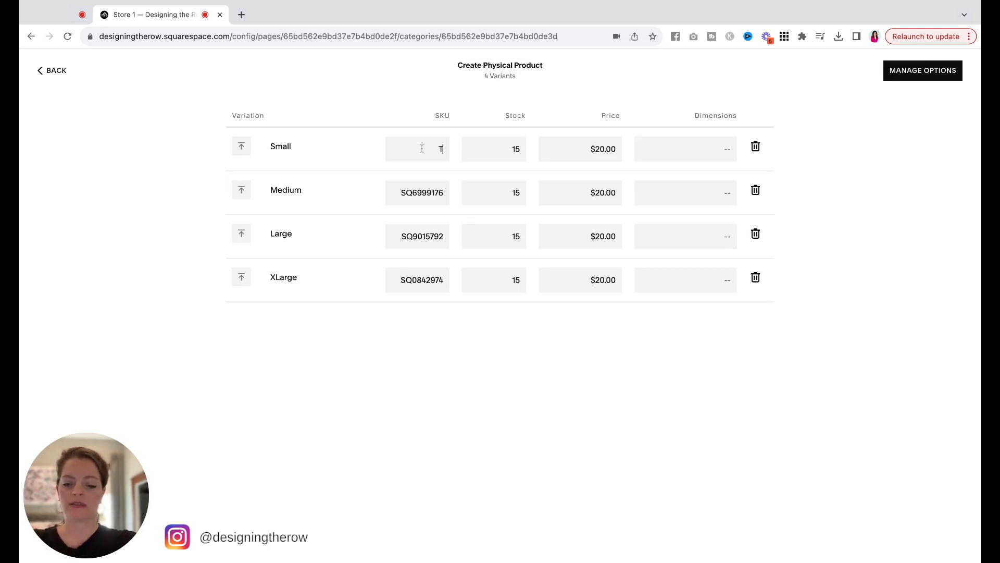
text(DTR_Sh)
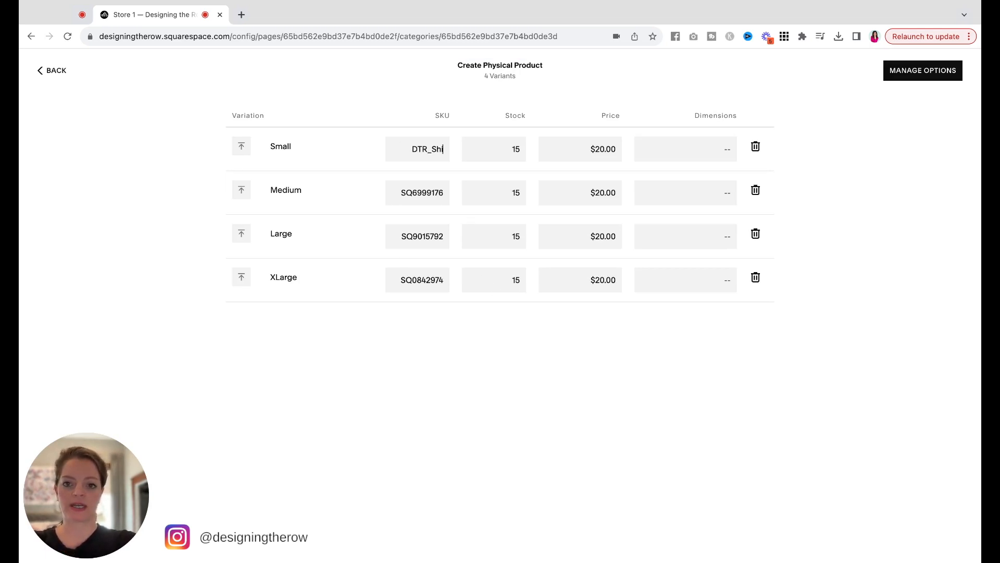
text(rtS)
click(418, 193)
text(DTR)
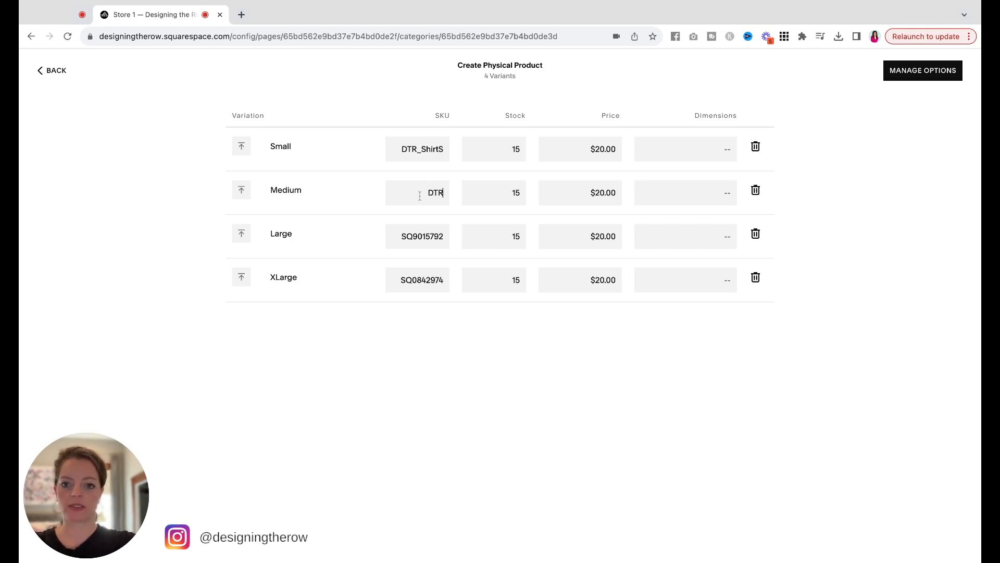
text(_ShirtM)
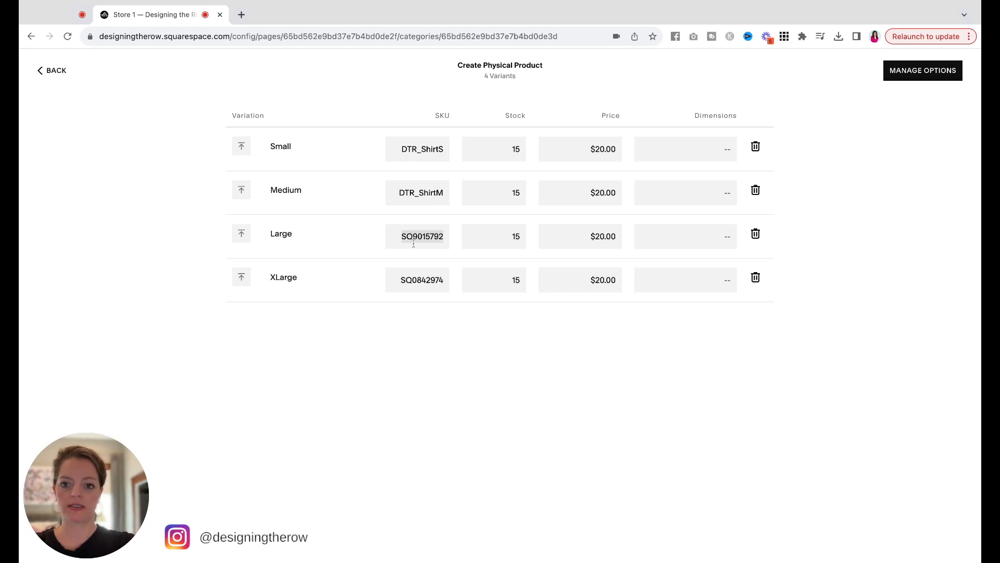
text(DTR_ShirtL)
click(418, 280)
text(DTR_ShirtXL)
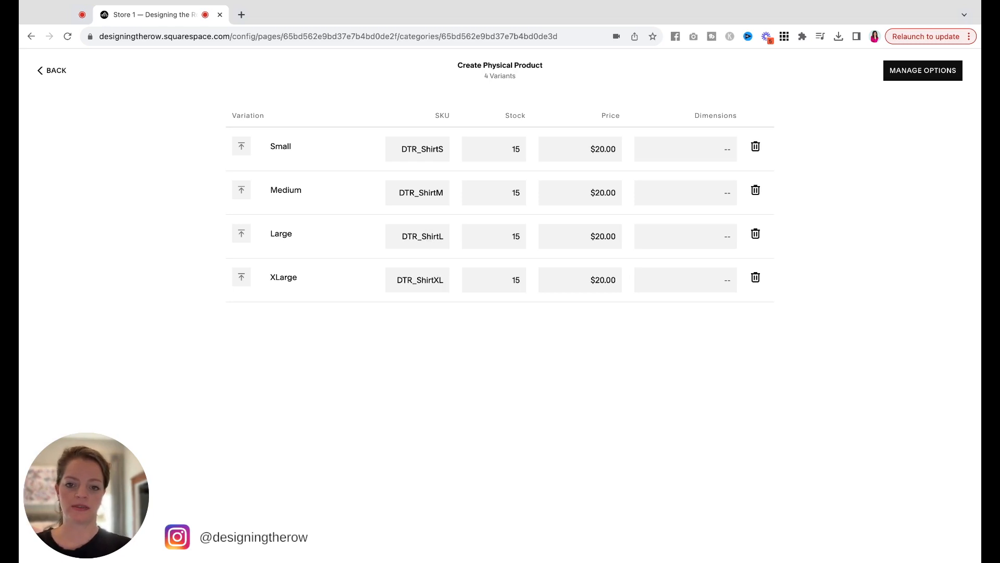
mouse_move(489, 163)
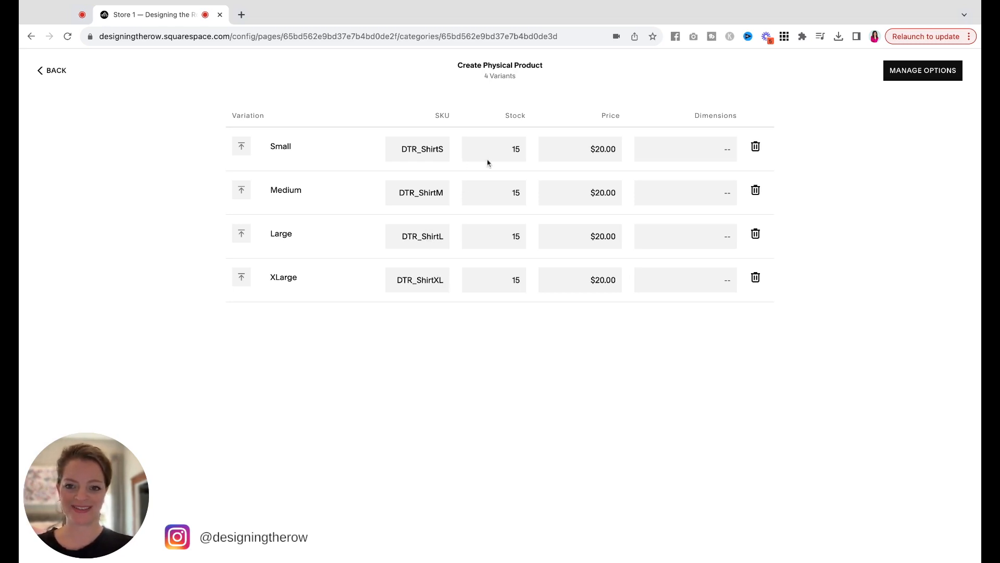
click(494, 148)
text(10)
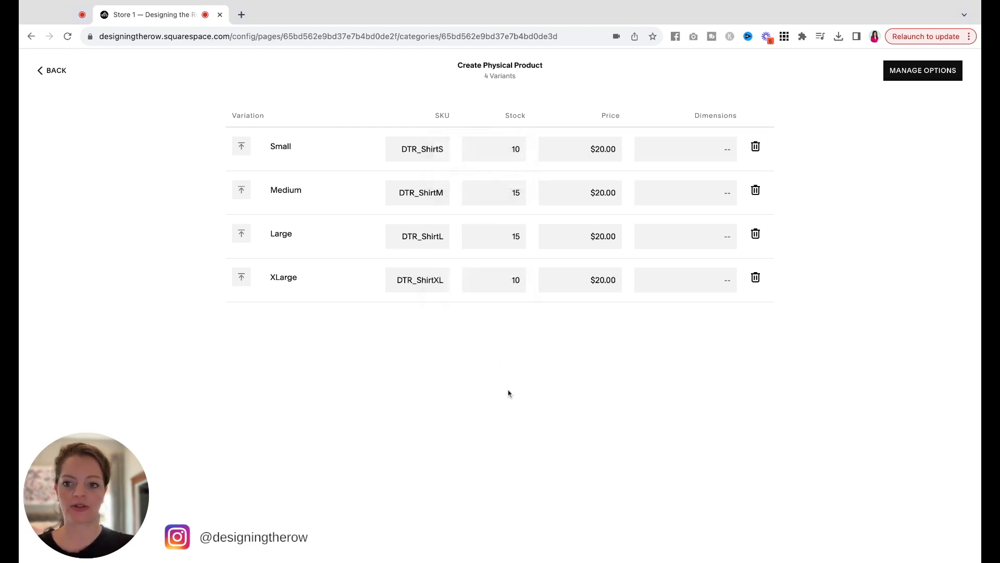
mouse_move(525, 205)
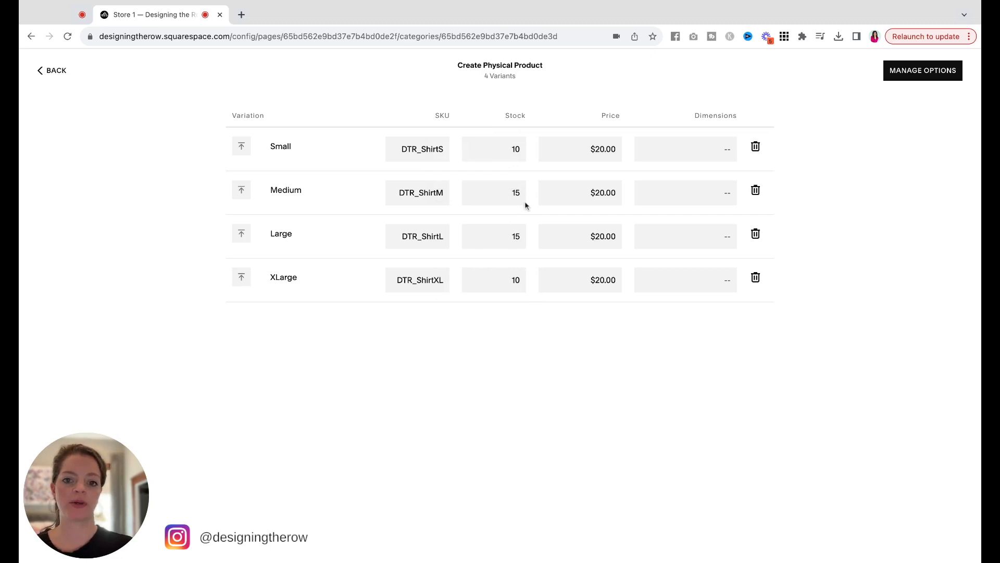
mouse_move(523, 108)
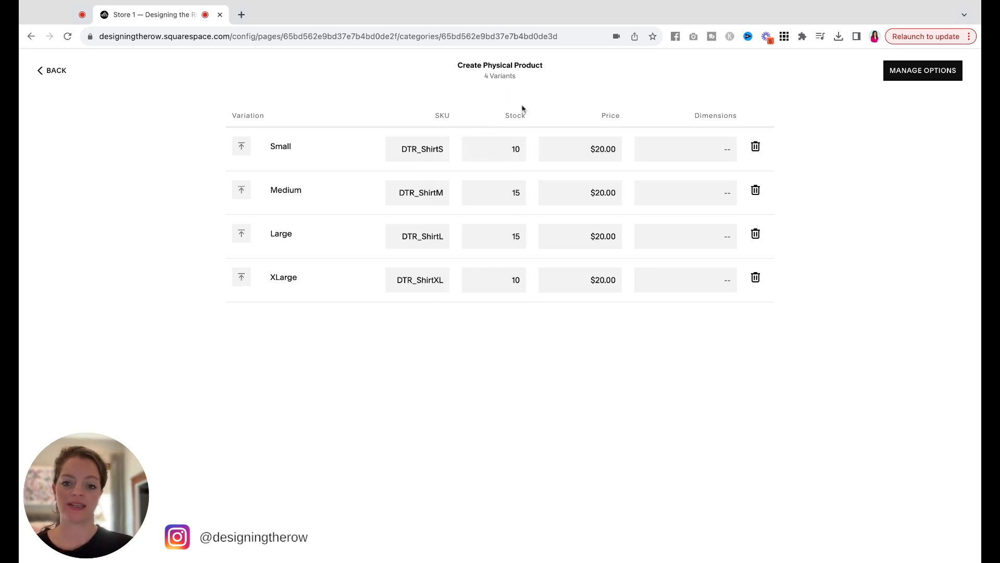
mouse_move(491, 189)
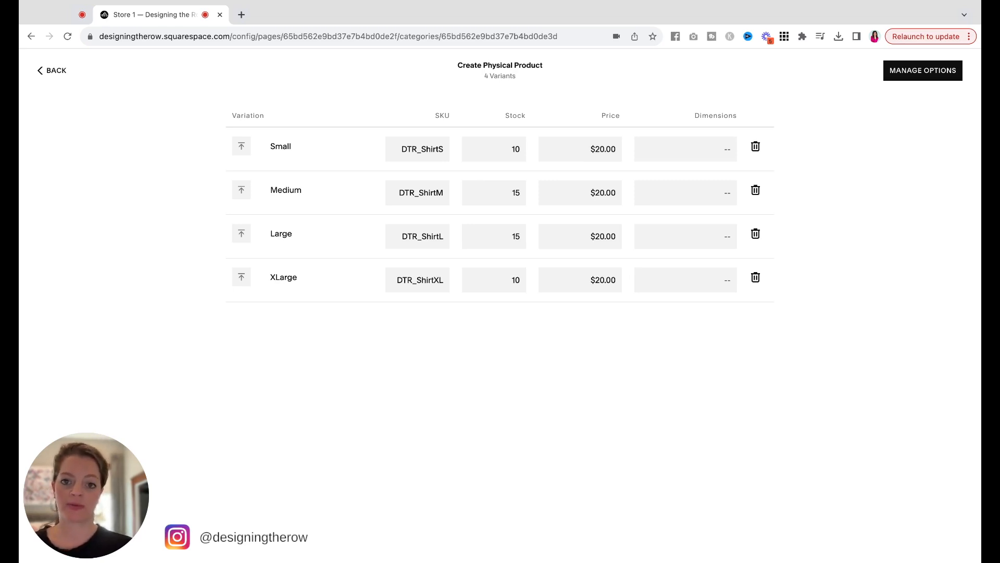
mouse_move(508, 213)
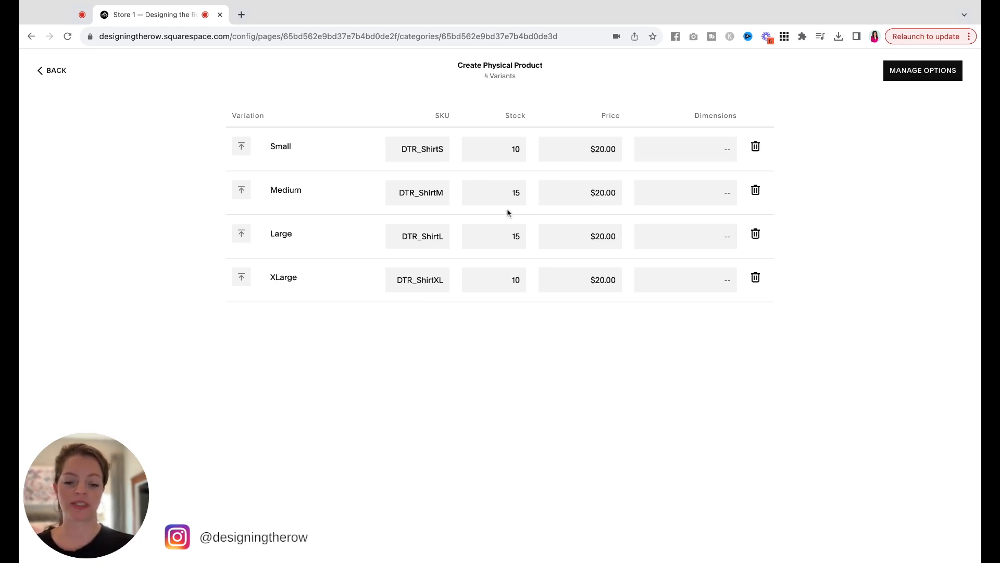
mouse_move(516, 217)
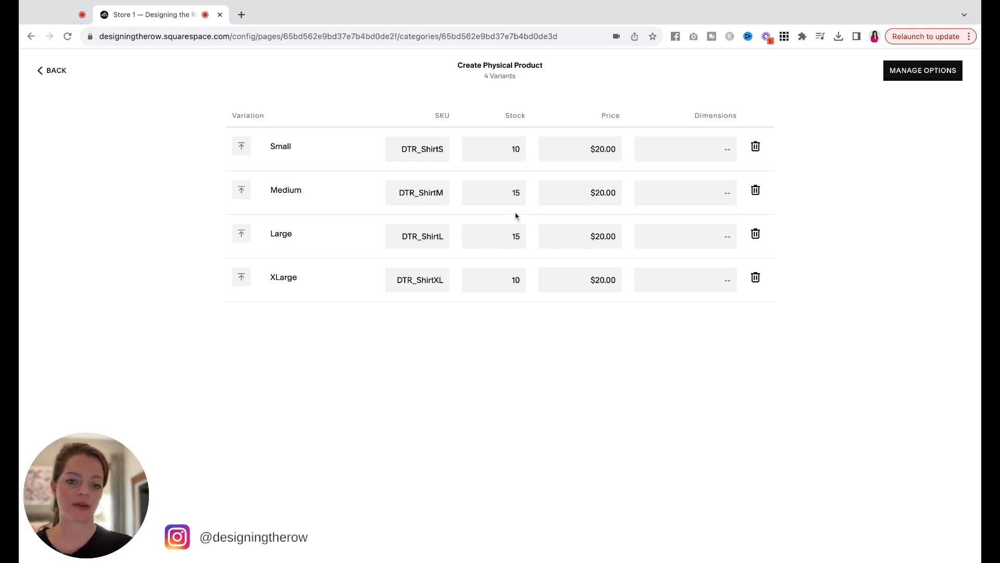
mouse_move(595, 257)
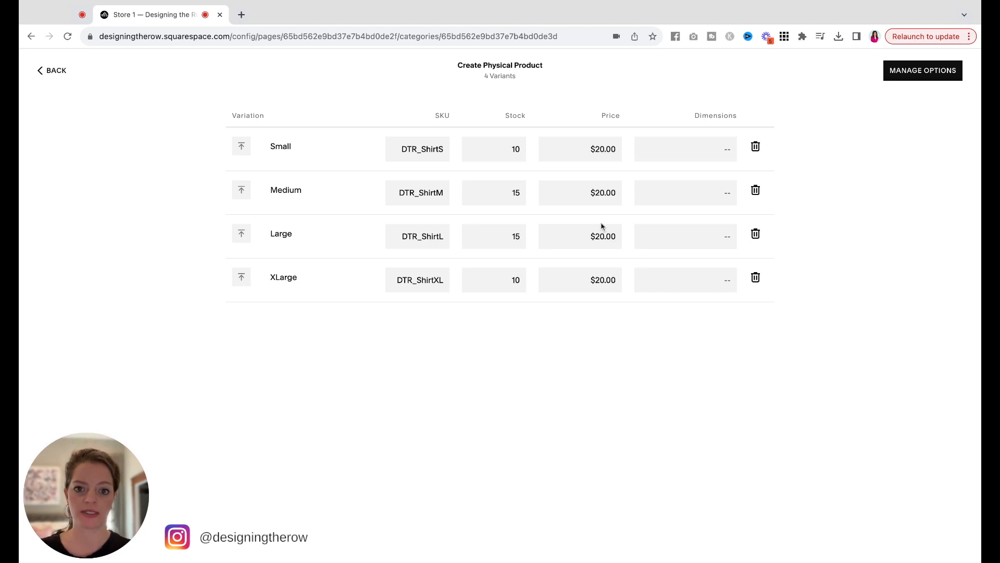
mouse_move(717, 150)
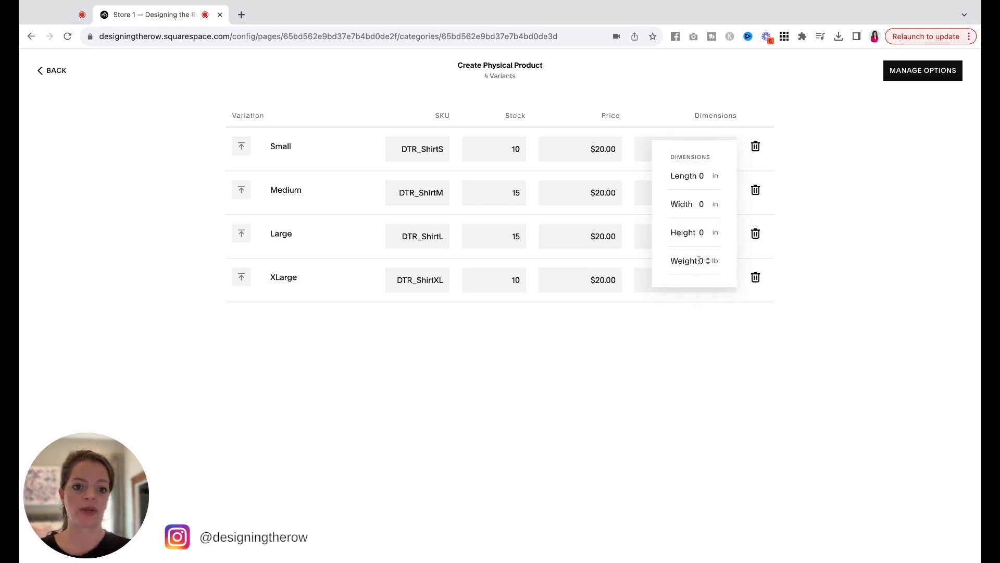
Confirm the 1.5 lb shipping weight on the size variants and return to product details.
click(700, 261)
text(1.5)
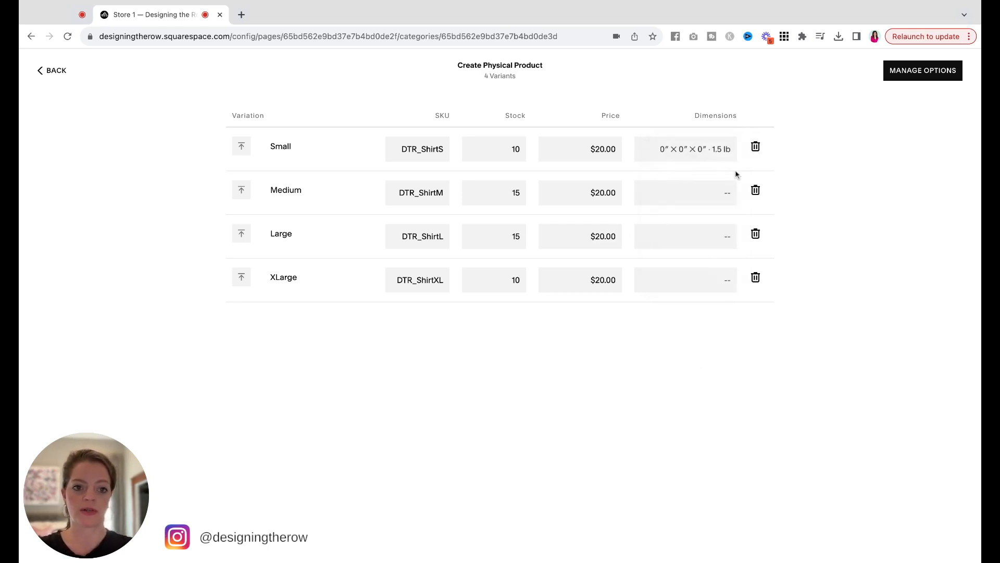
mouse_move(750, 165)
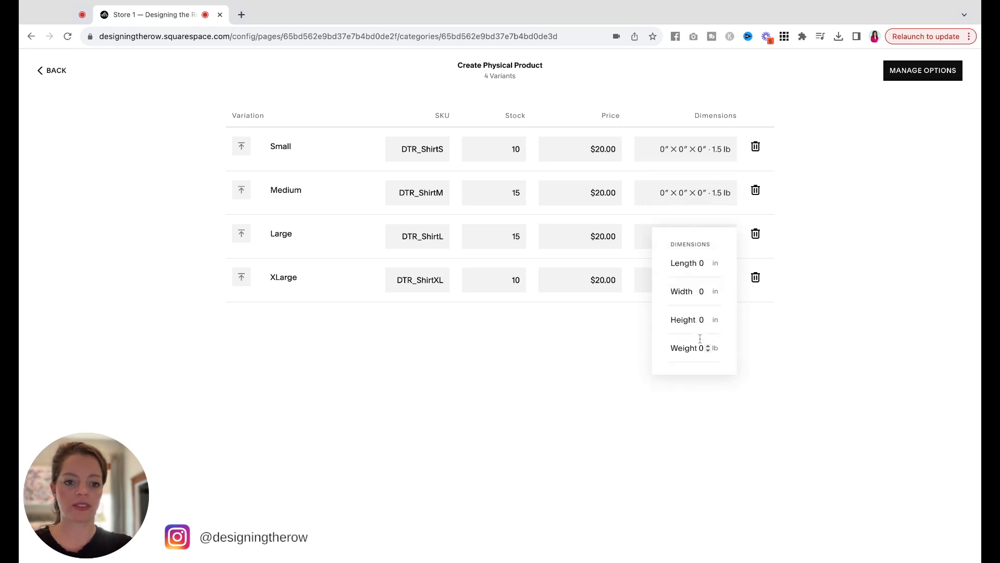
click(708, 358)
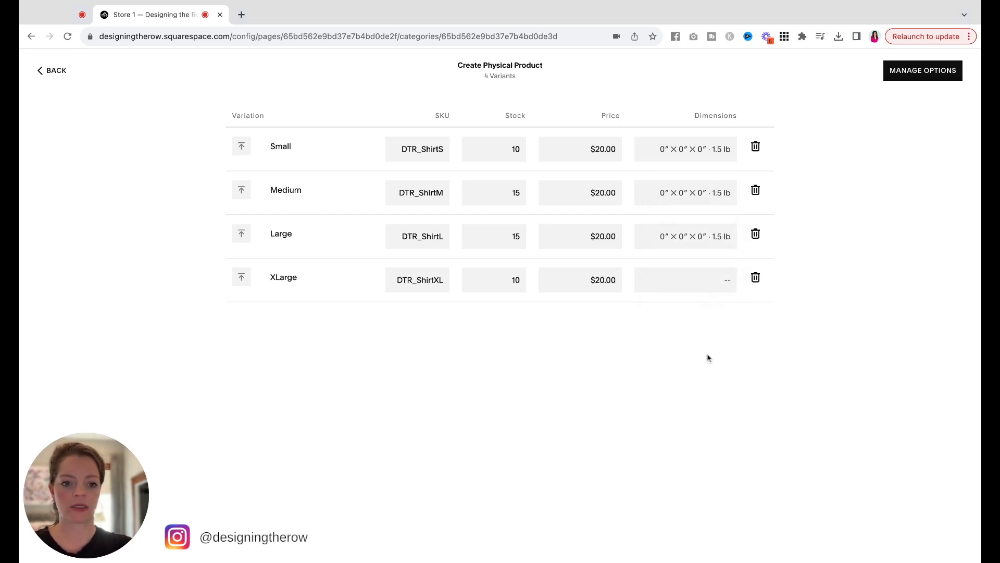
click(685, 279)
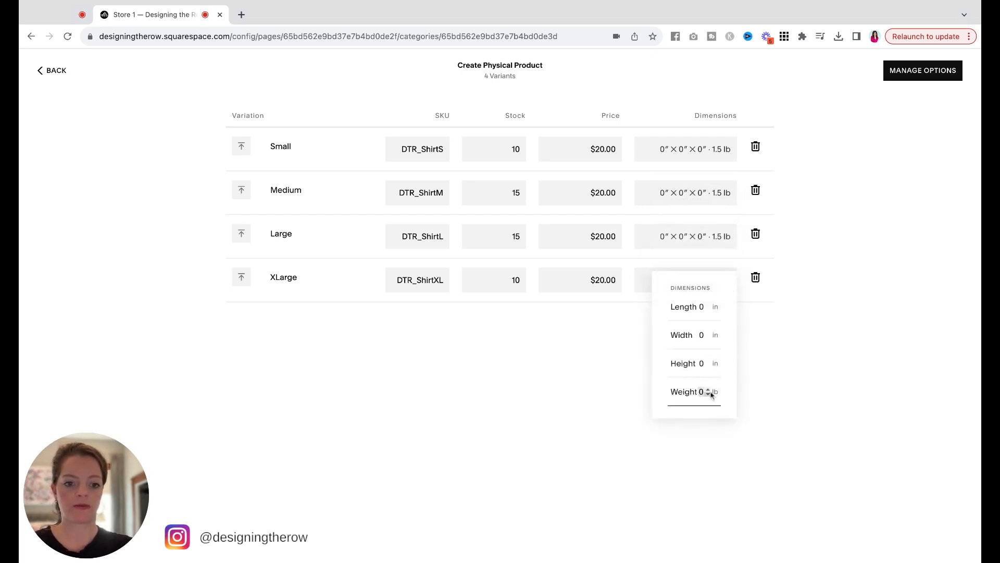
click(775, 252)
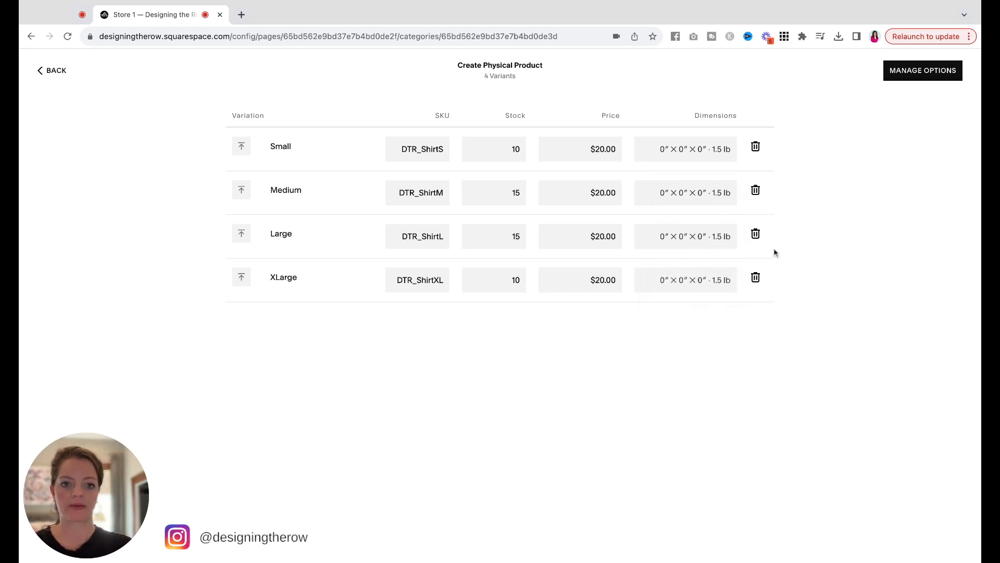
mouse_move(209, 242)
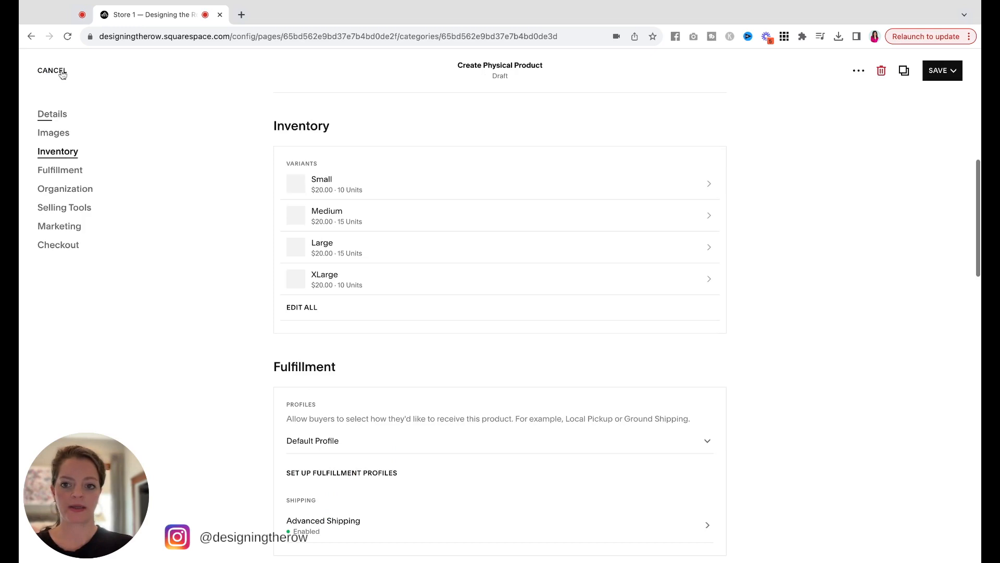
Scroll to the fulfillment profiles Default, Free Sticker Shipping and Paid Shipping.
scroll(up, 3)
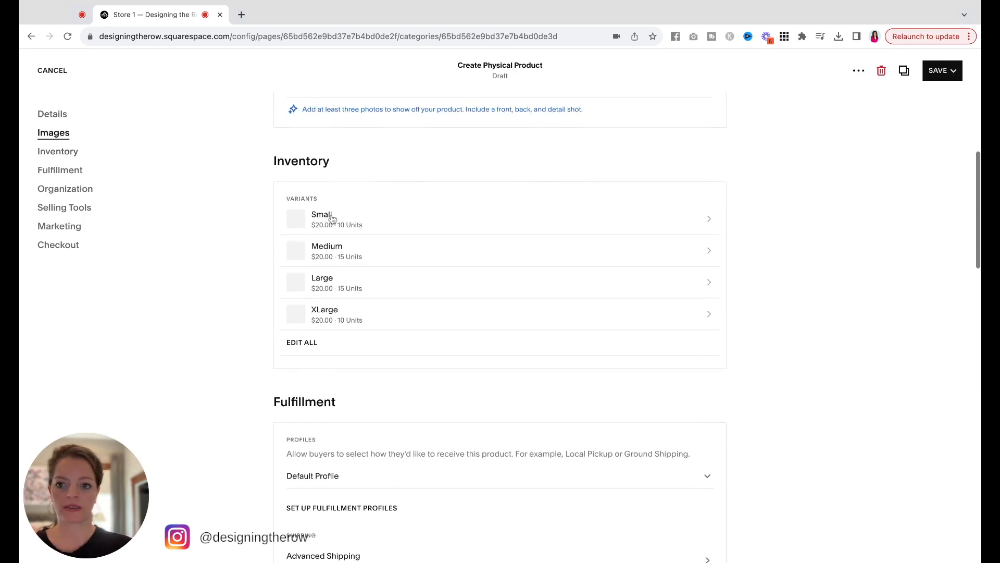
scroll(down, 3)
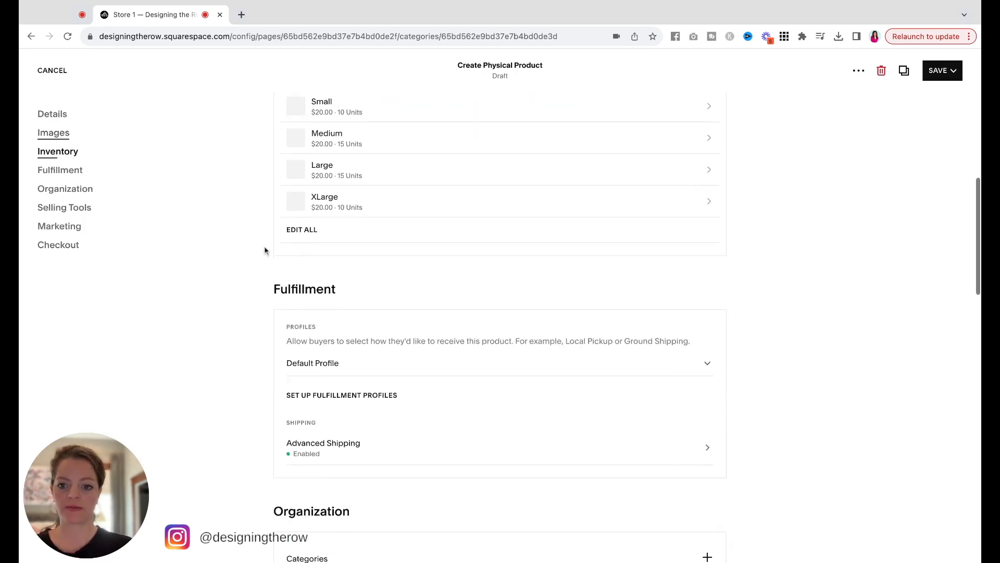
scroll(up, 3)
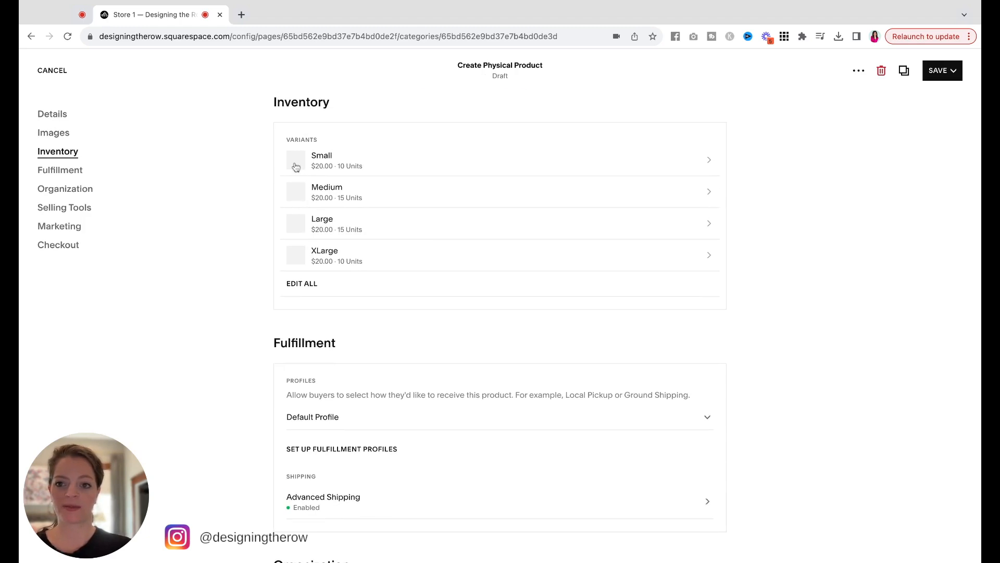
mouse_move(282, 259)
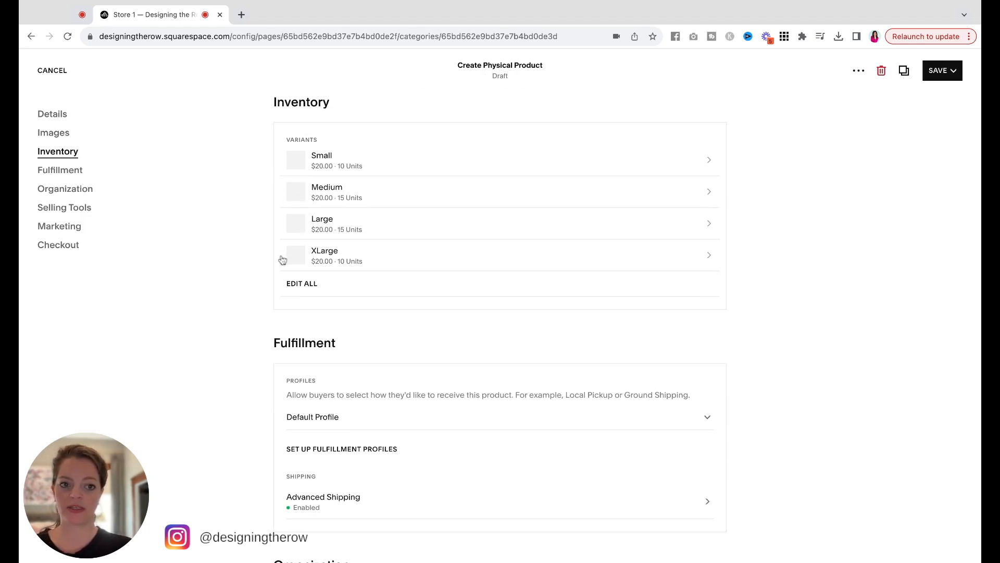
mouse_move(300, 177)
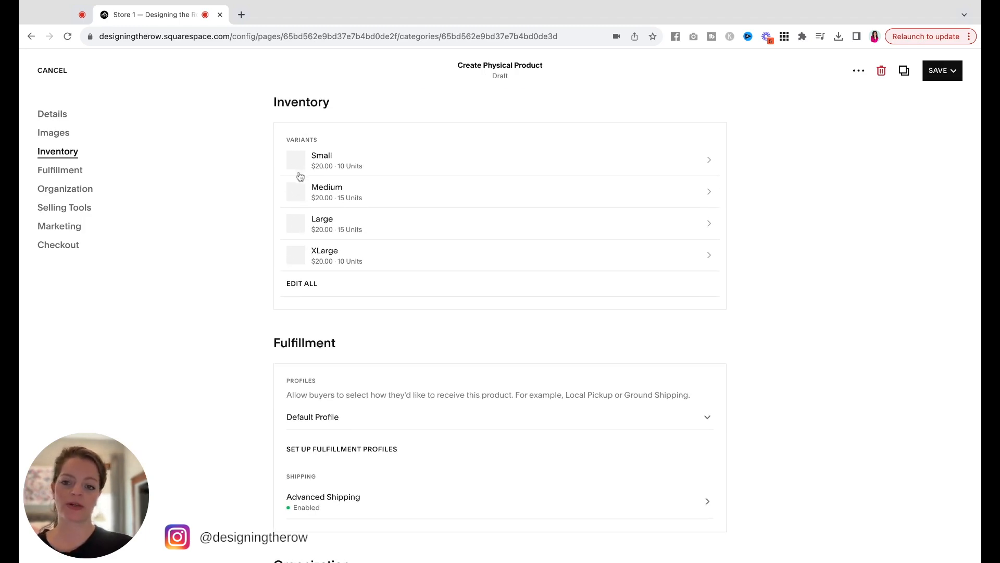
mouse_move(265, 262)
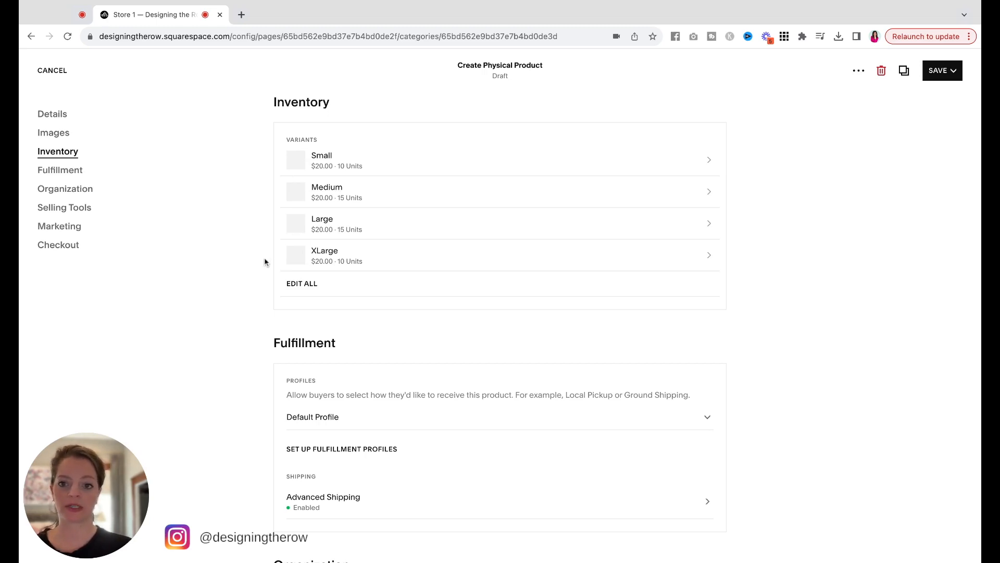
scroll(down, 3)
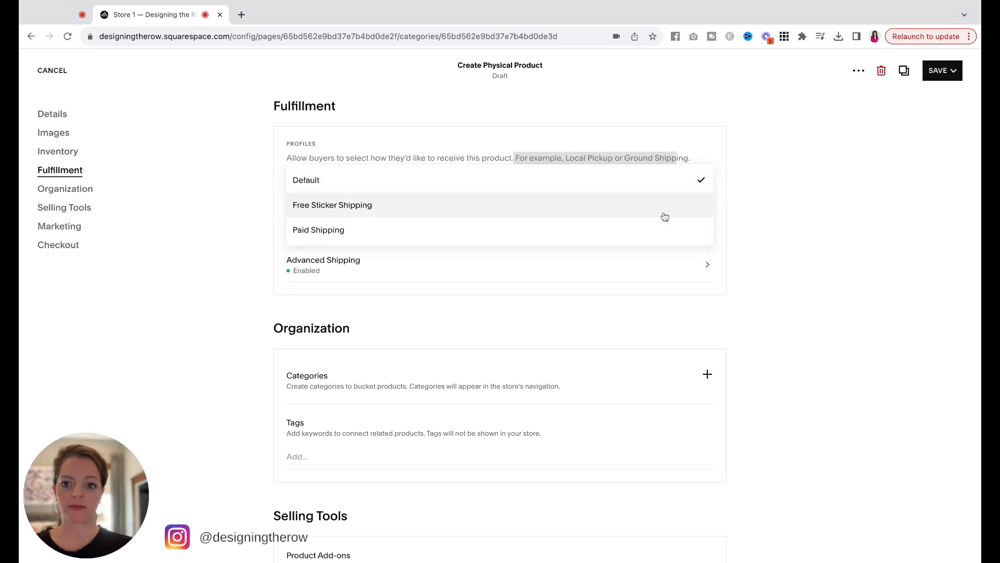
Switch the fulfillment profile to Paid Shipping, leaving Advanced Shipping details unchanged.
click(318, 230)
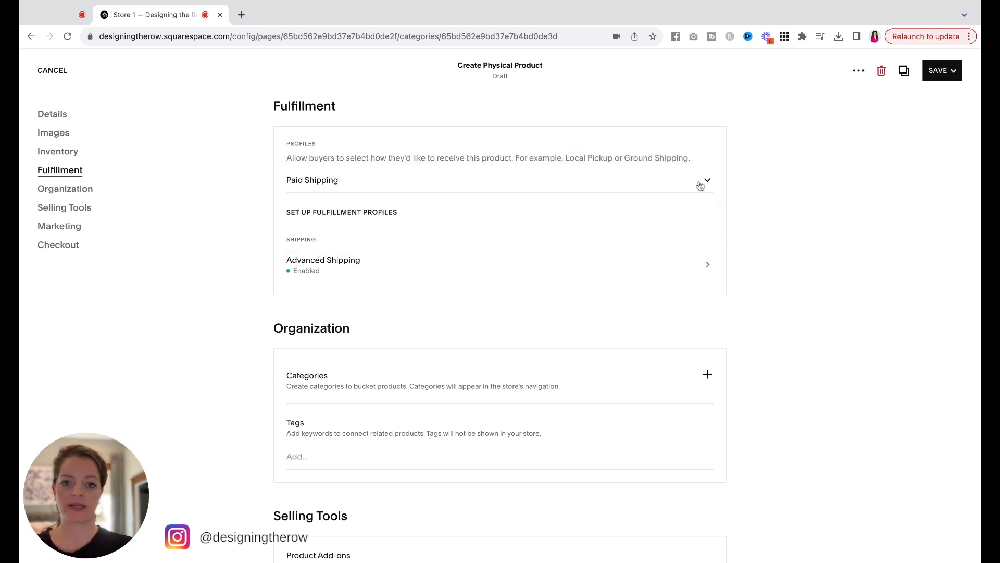
mouse_move(700, 185)
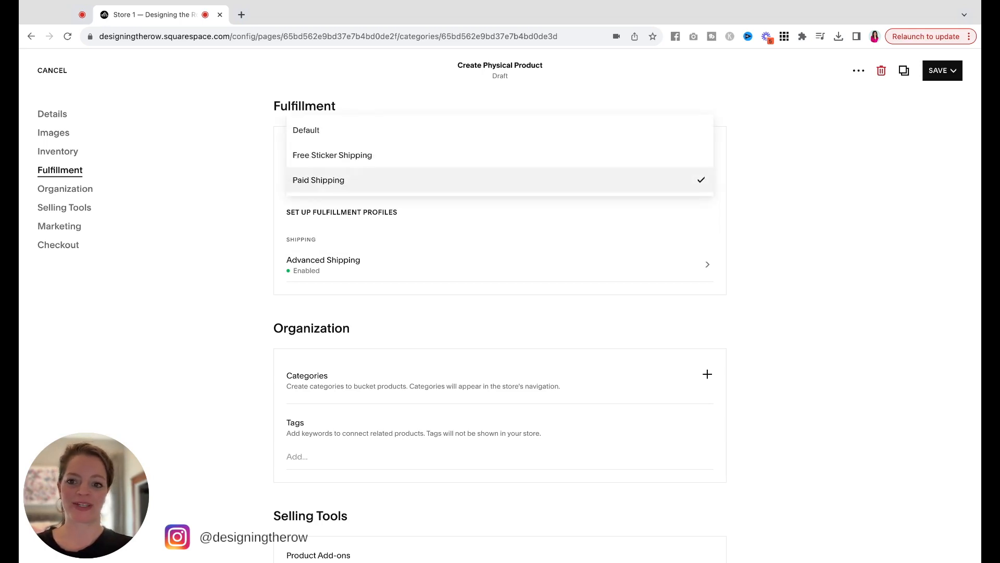
click(319, 180)
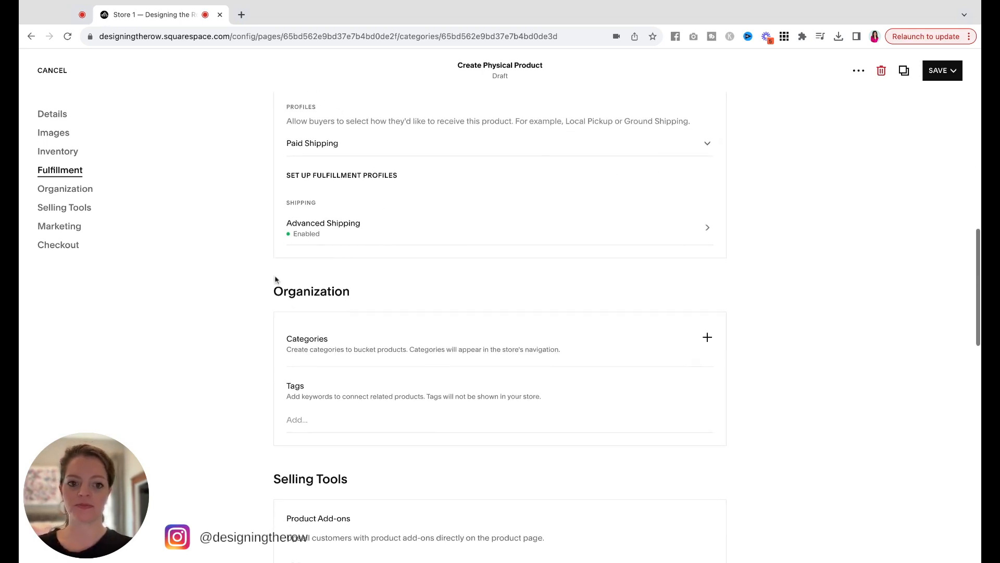
click(323, 227)
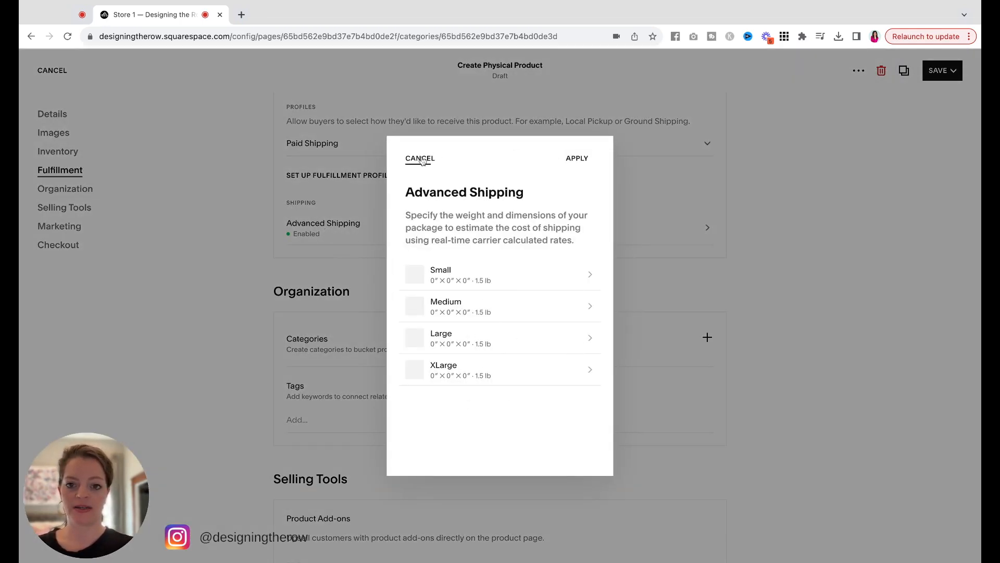
click(419, 158)
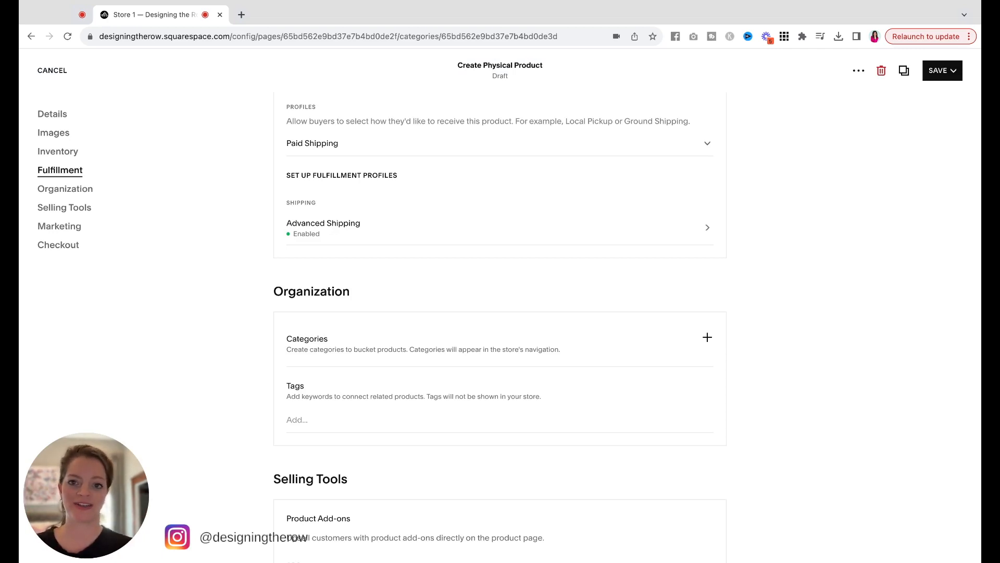
scroll(down, 3)
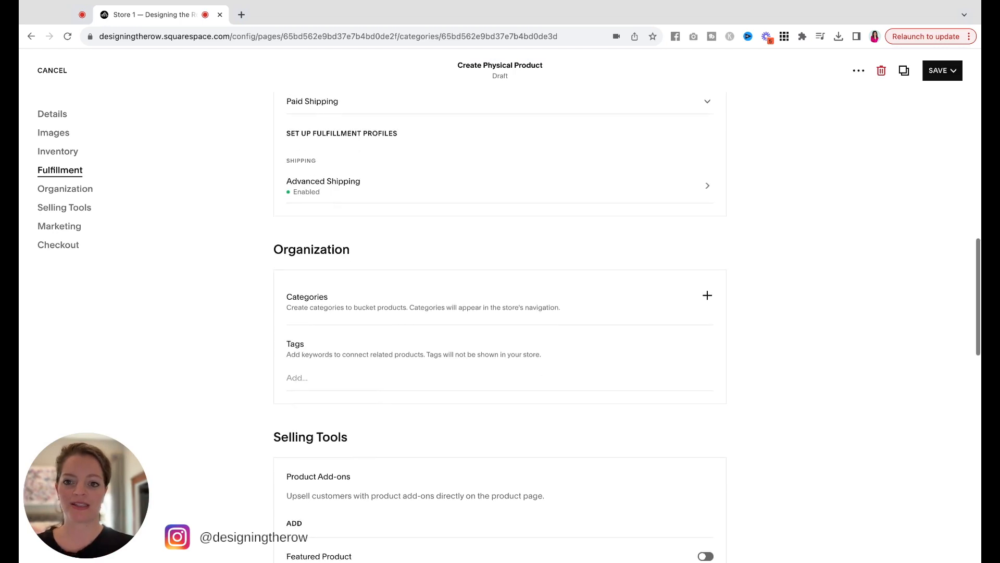
scroll(down, 3)
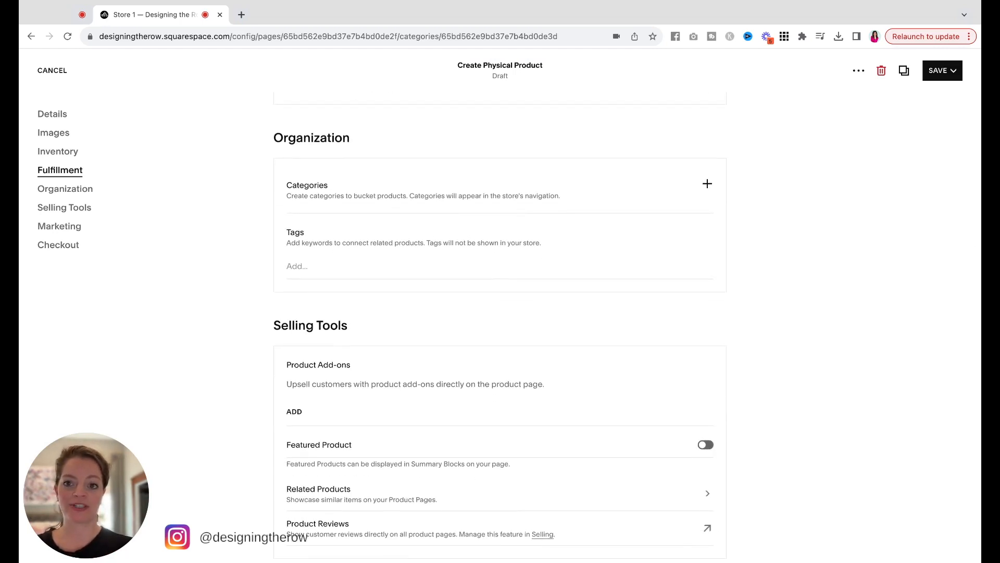
Create a new 'Shirt' category and assign DTR TShirt to it.
click(707, 184)
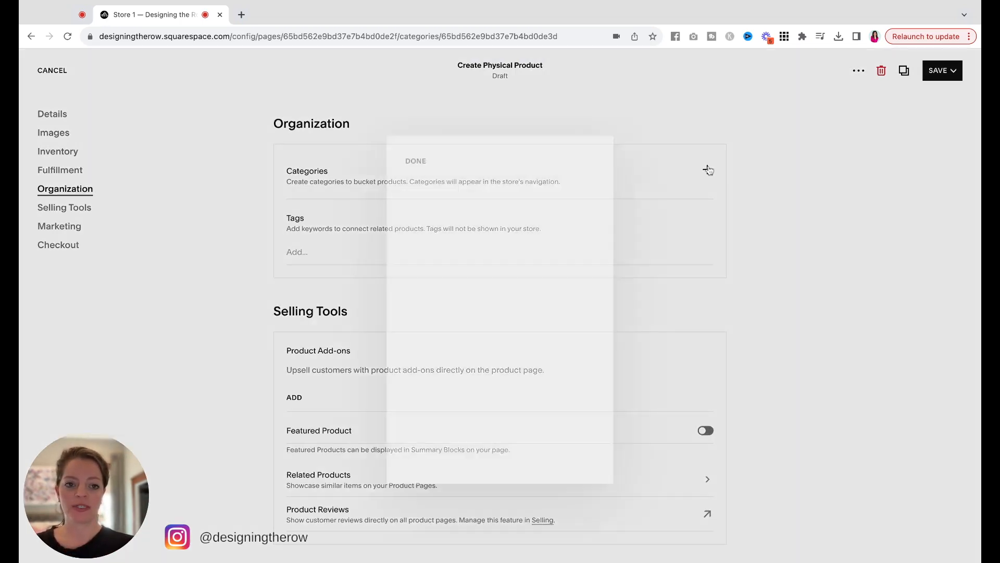
click(707, 170)
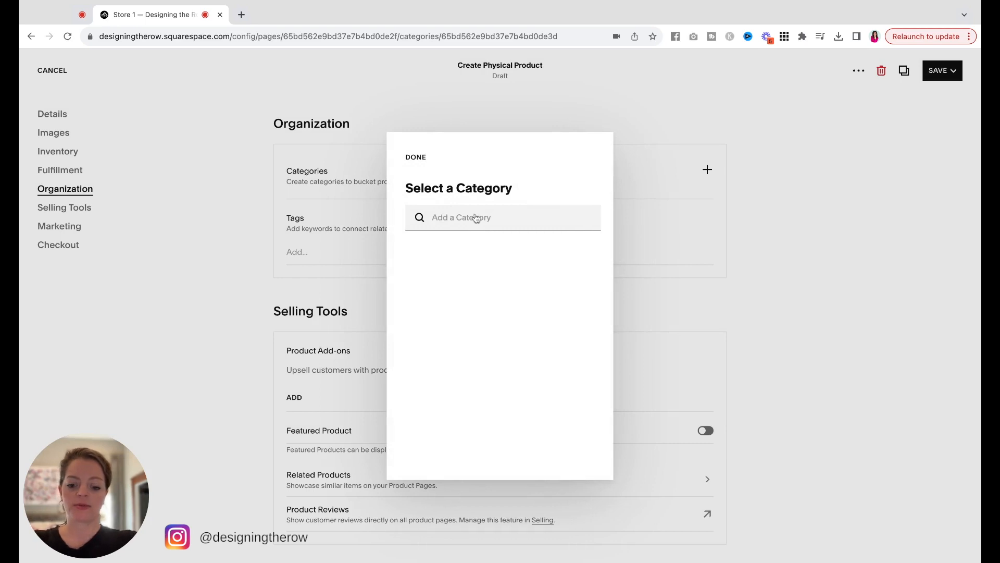
text(Shi)
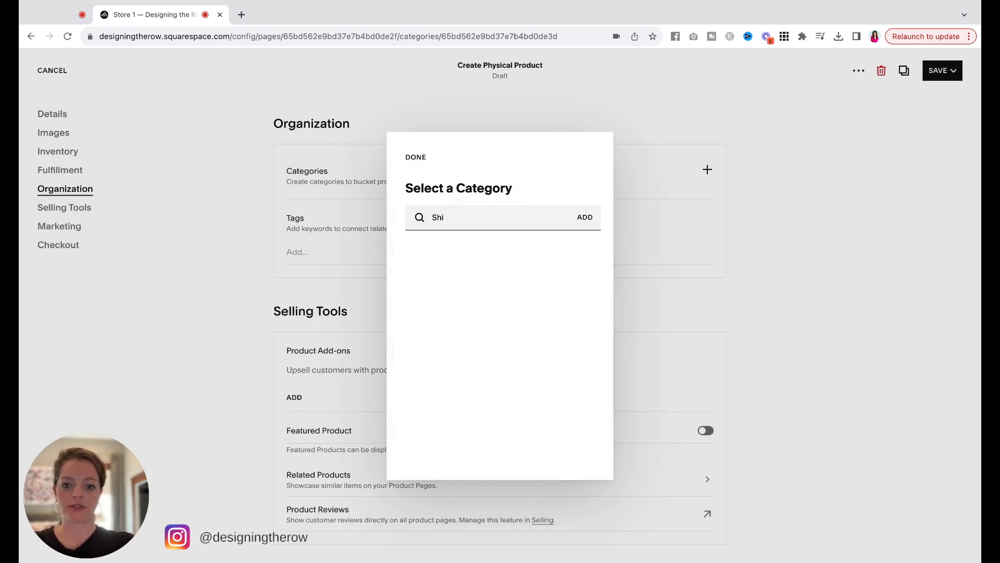
click(583, 216)
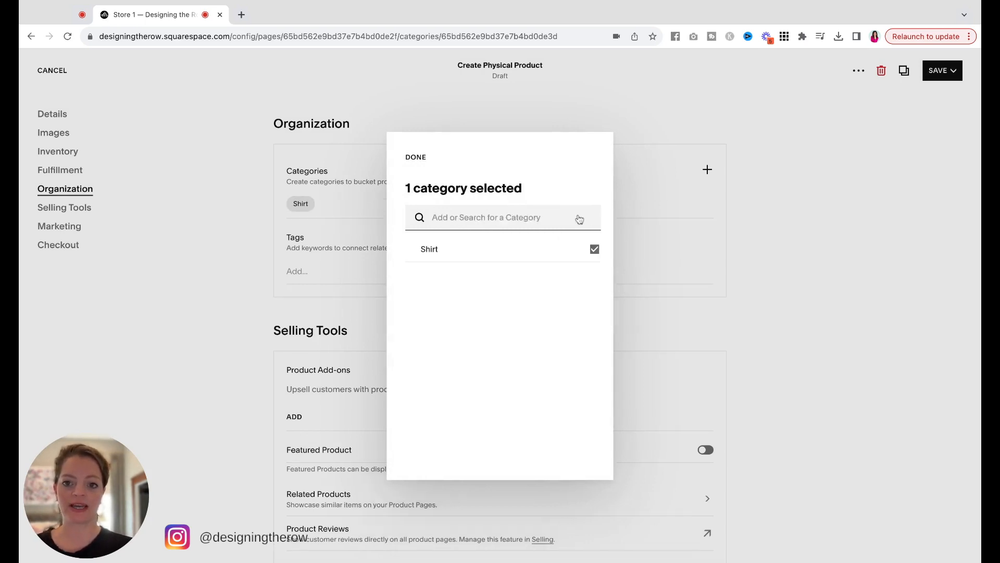
click(415, 156)
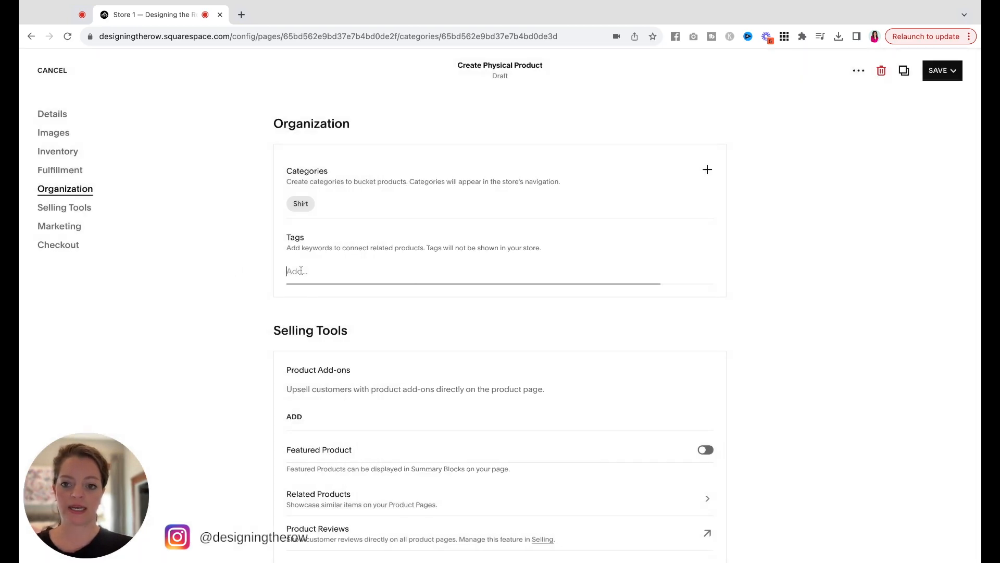
scroll(down, 3)
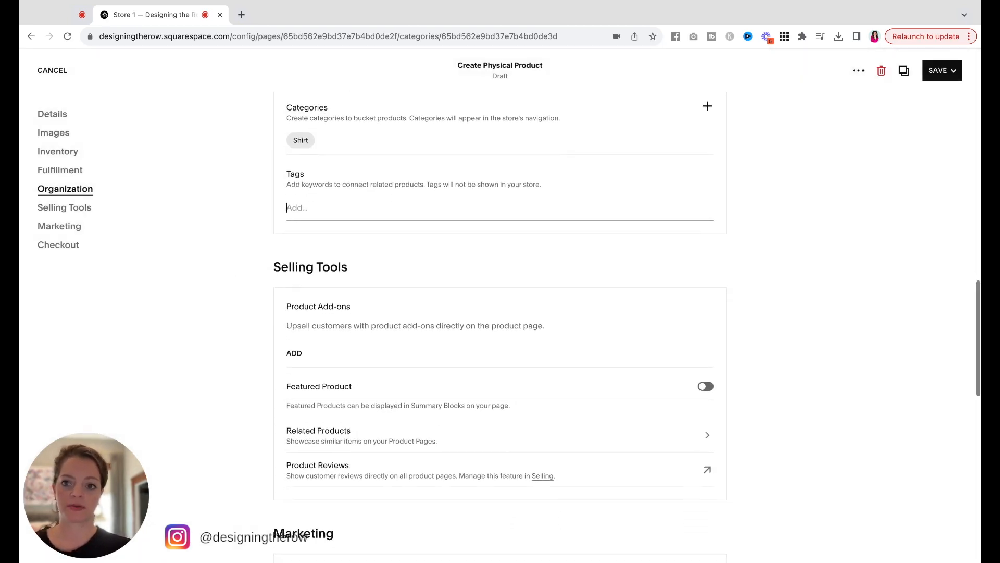
scroll(up, 3)
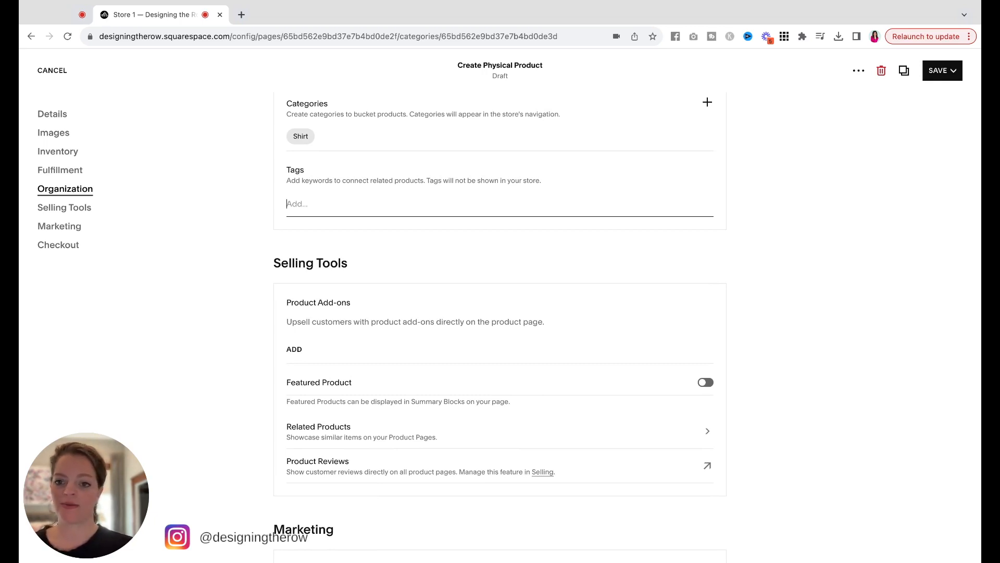
scroll(down, 3)
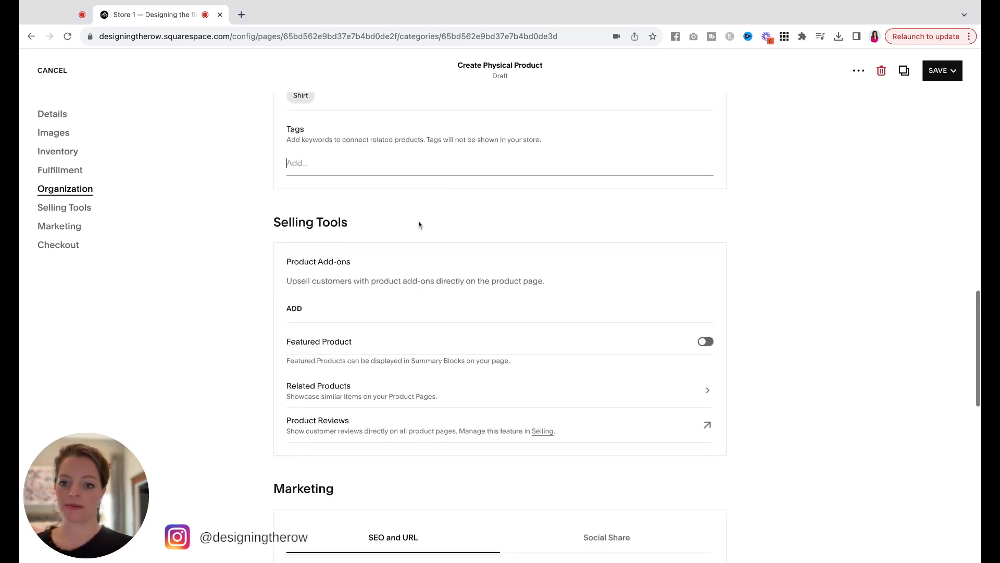
scroll(down, 3)
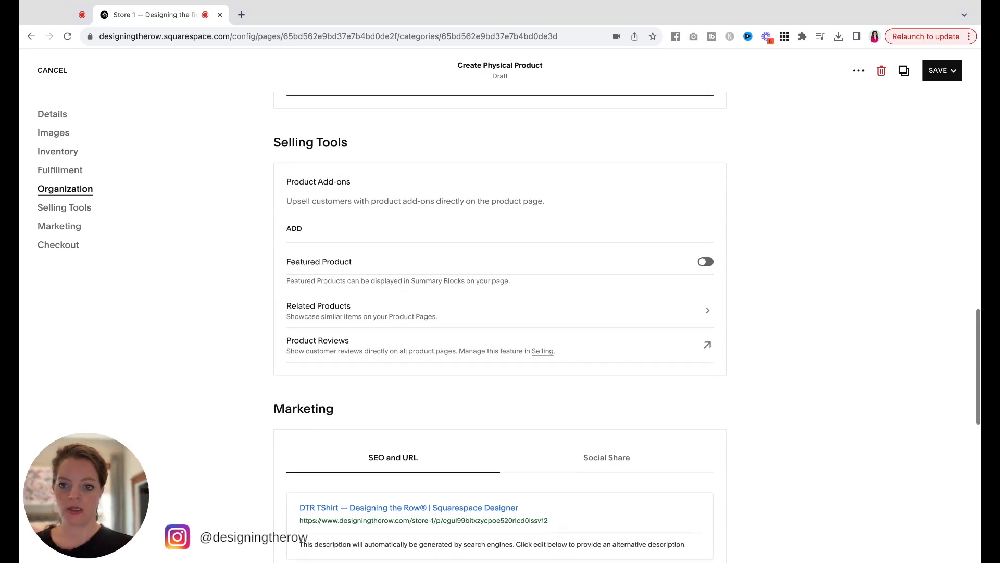
Scroll past Selling Tools and Marketing to the Checkout options.
scroll(up, 3)
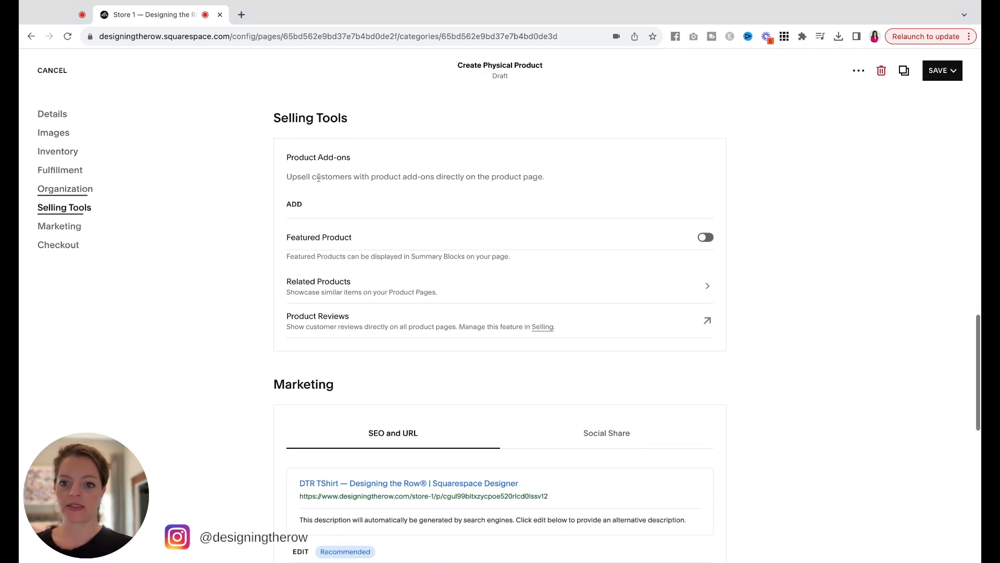
scroll(down, 3)
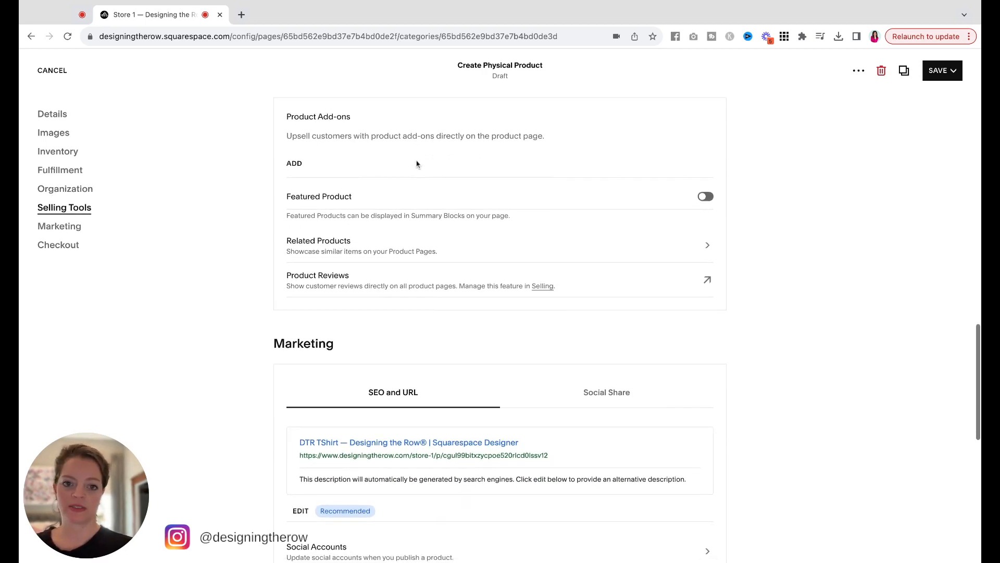
mouse_move(409, 143)
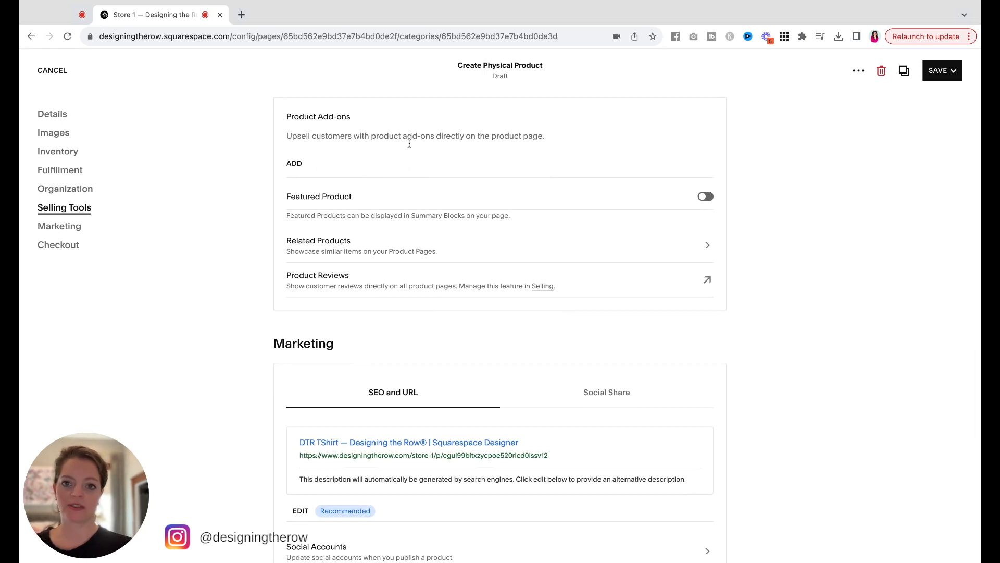
scroll(down, 3)
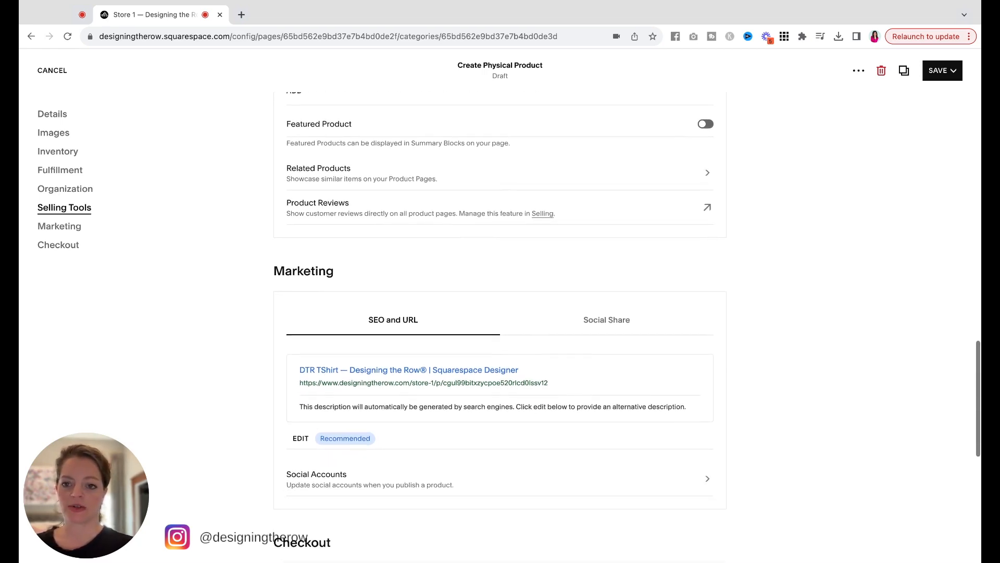
scroll(down, 3)
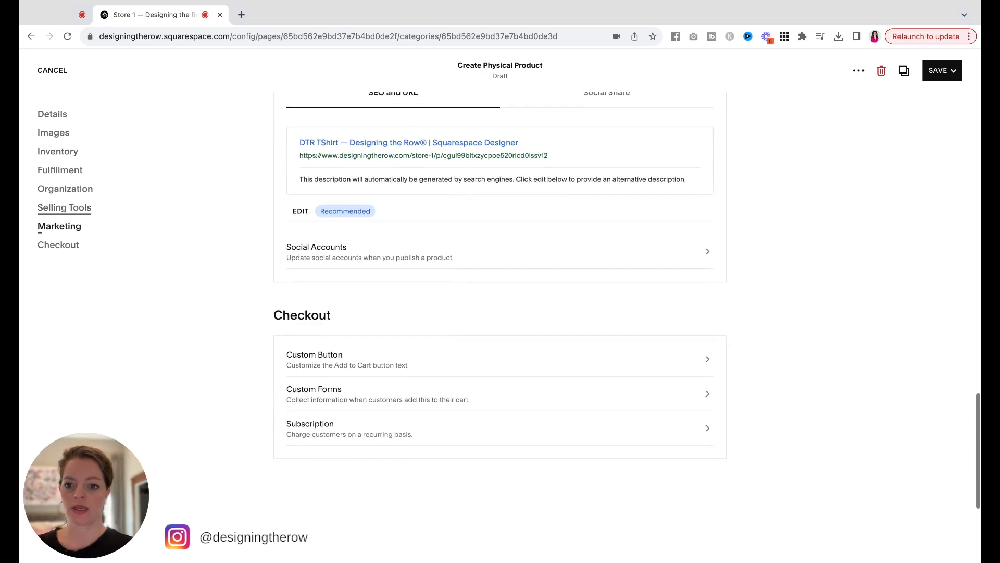
scroll(down, 3)
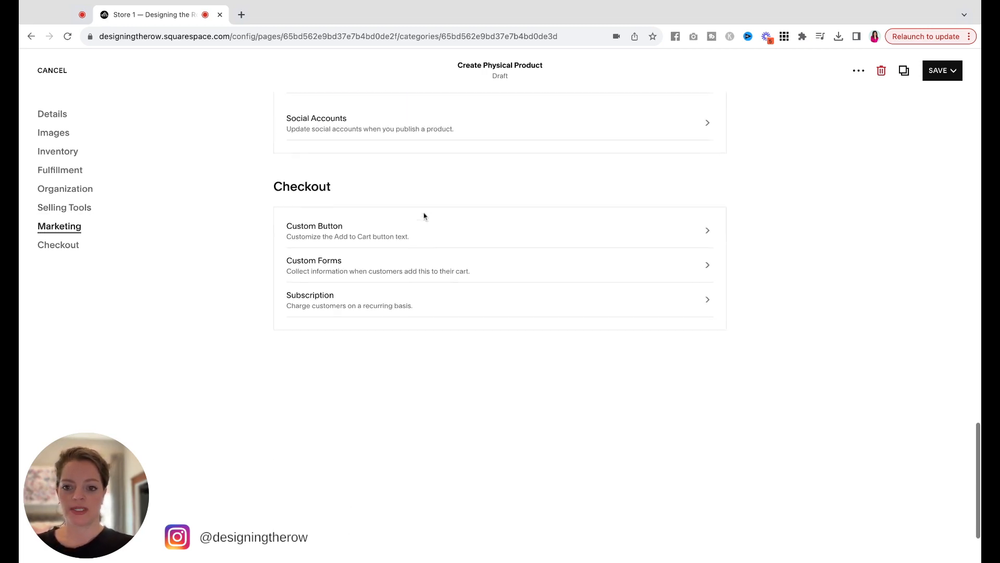
mouse_move(365, 238)
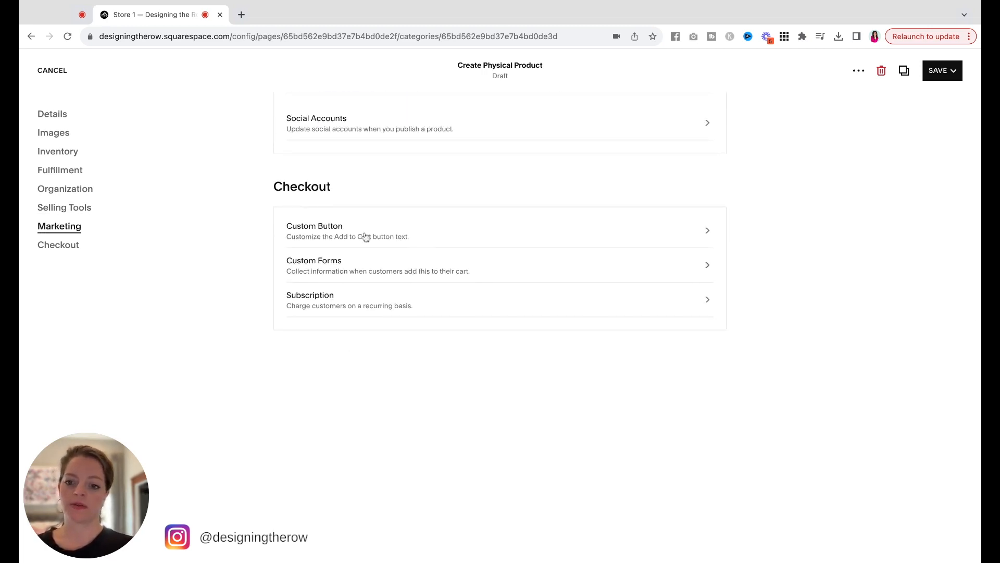
mouse_move(279, 211)
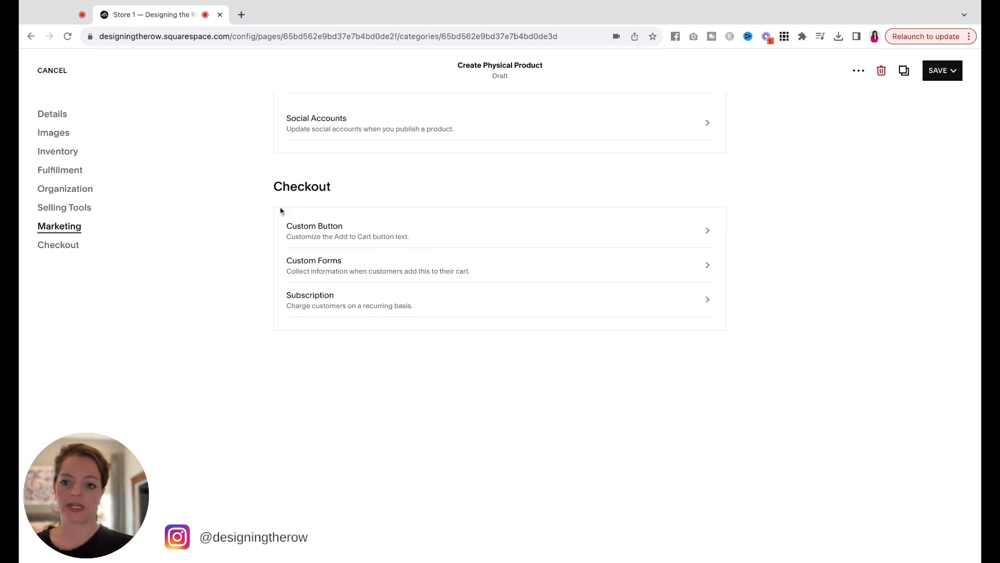
mouse_move(328, 232)
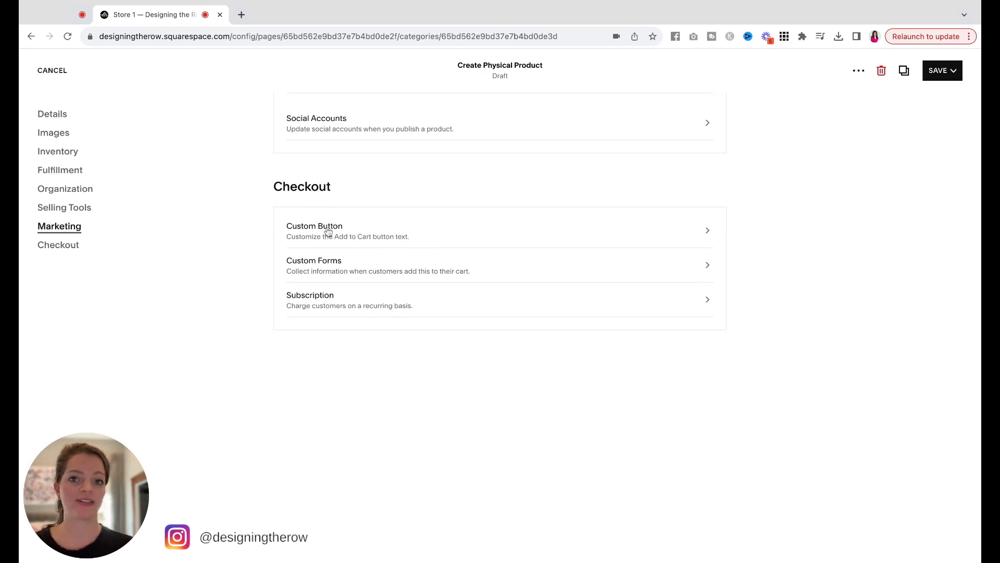
Enable a custom purchase button label reading 'Pre-Order' and apply it.
click(314, 230)
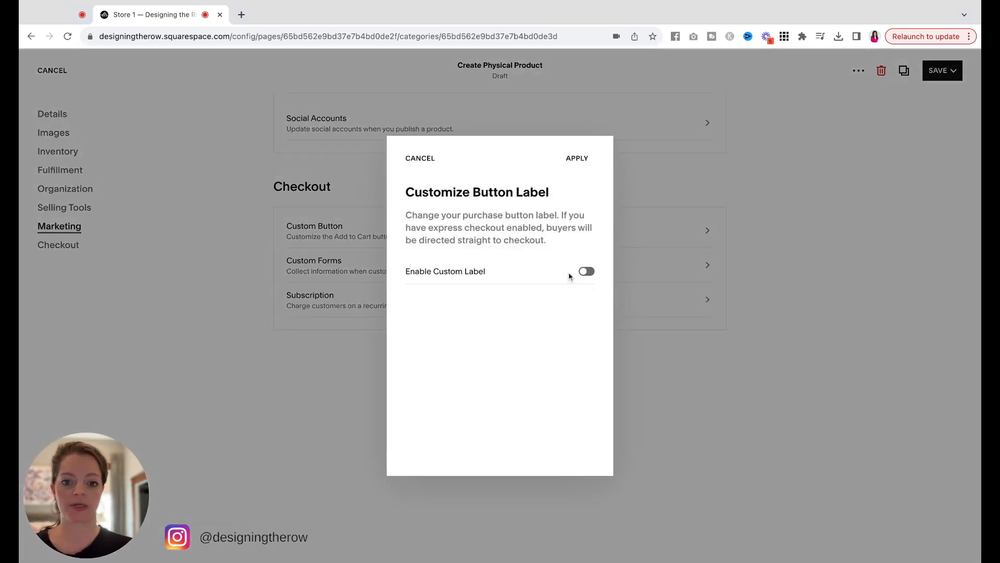
click(585, 270)
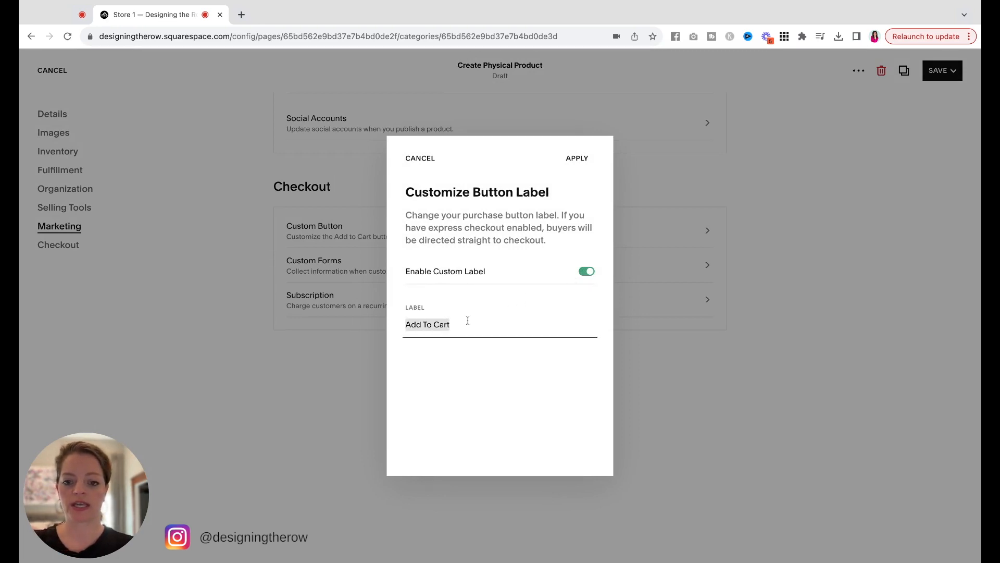
text(Pre-Sale)
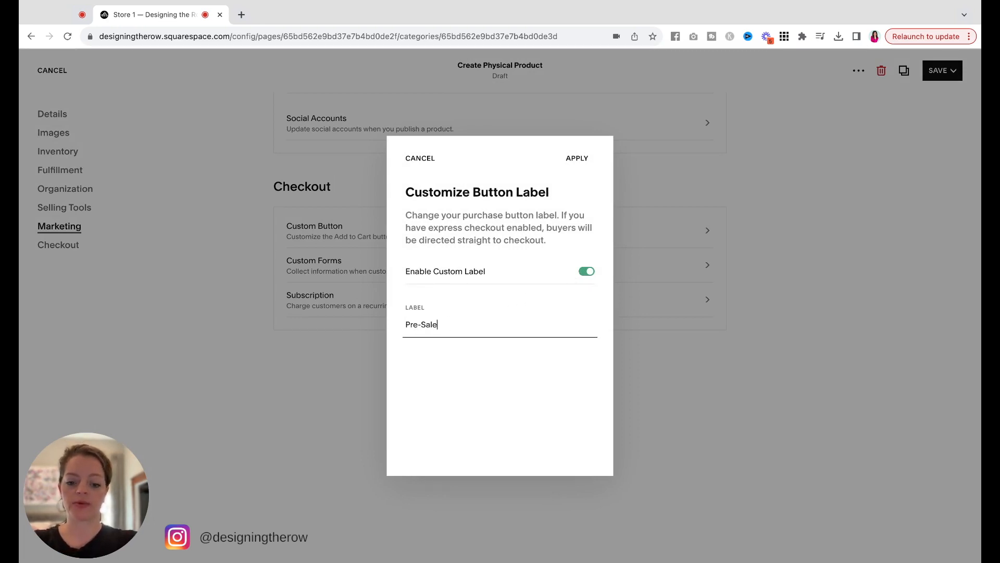
text(Pre-Order)
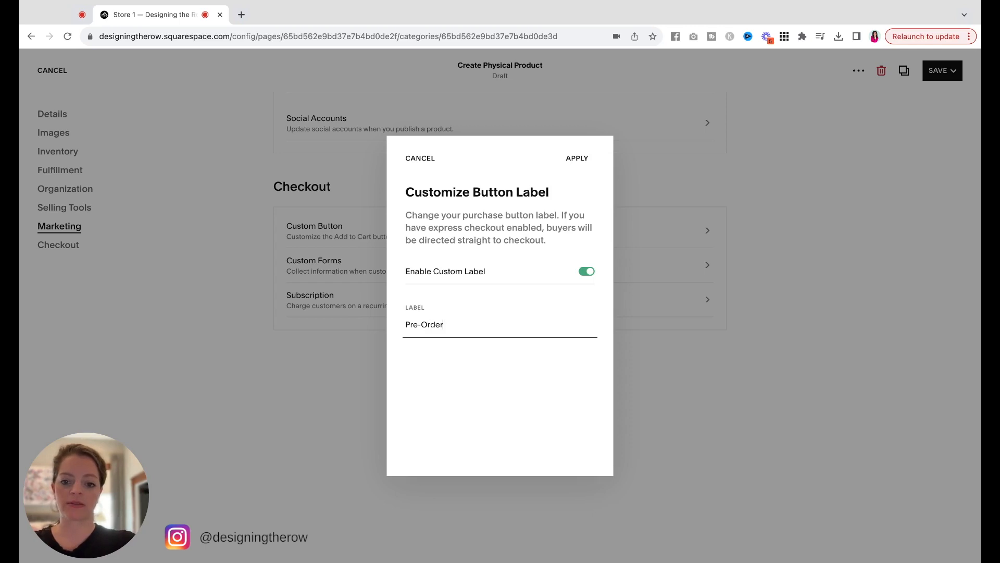
click(419, 158)
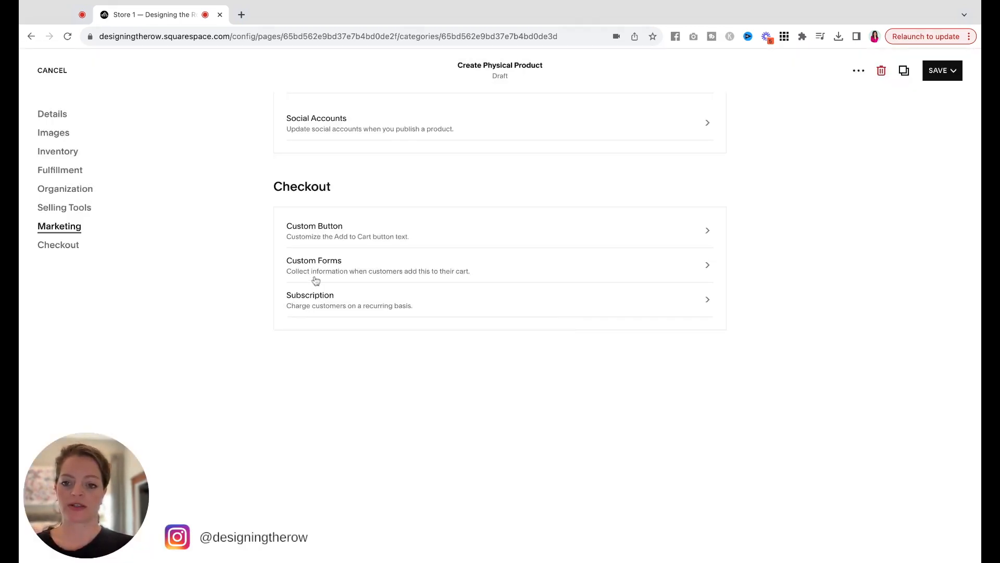
mouse_move(352, 265)
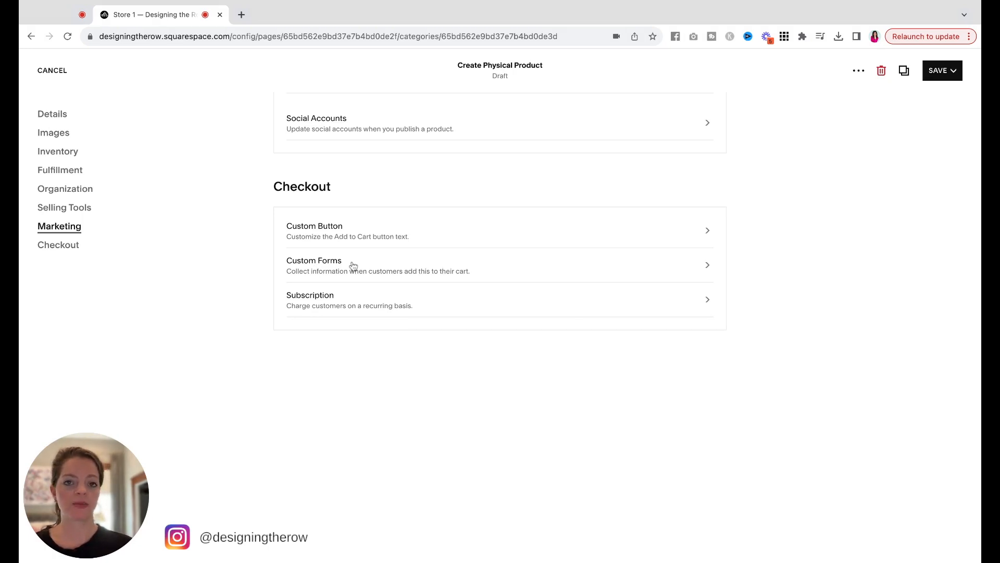
mouse_move(353, 266)
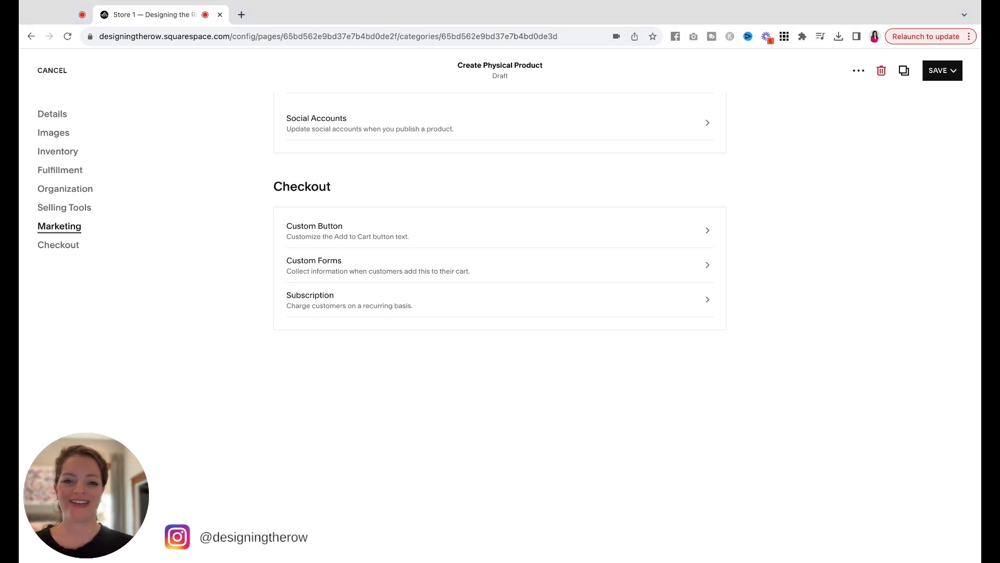
mouse_move(363, 262)
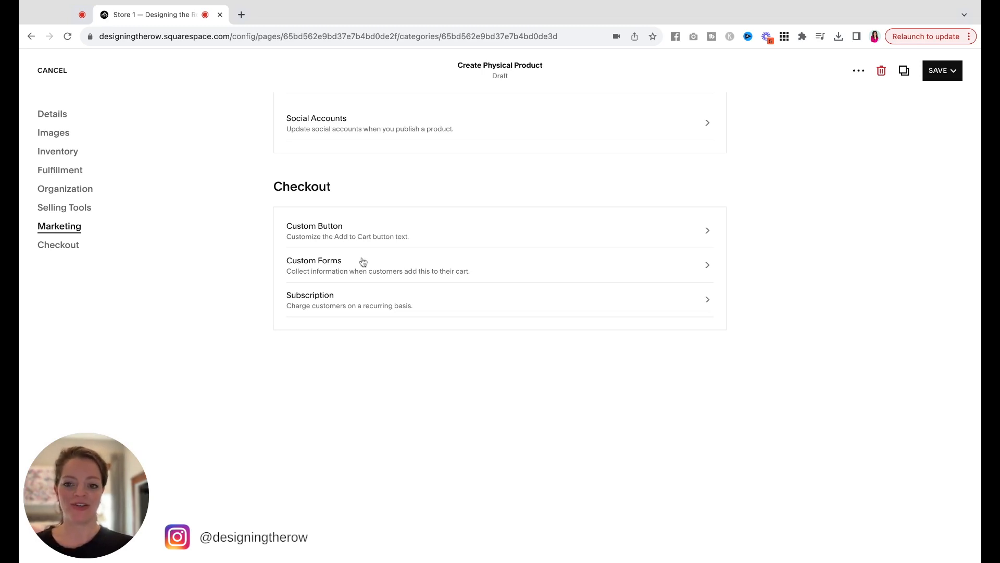
mouse_move(397, 306)
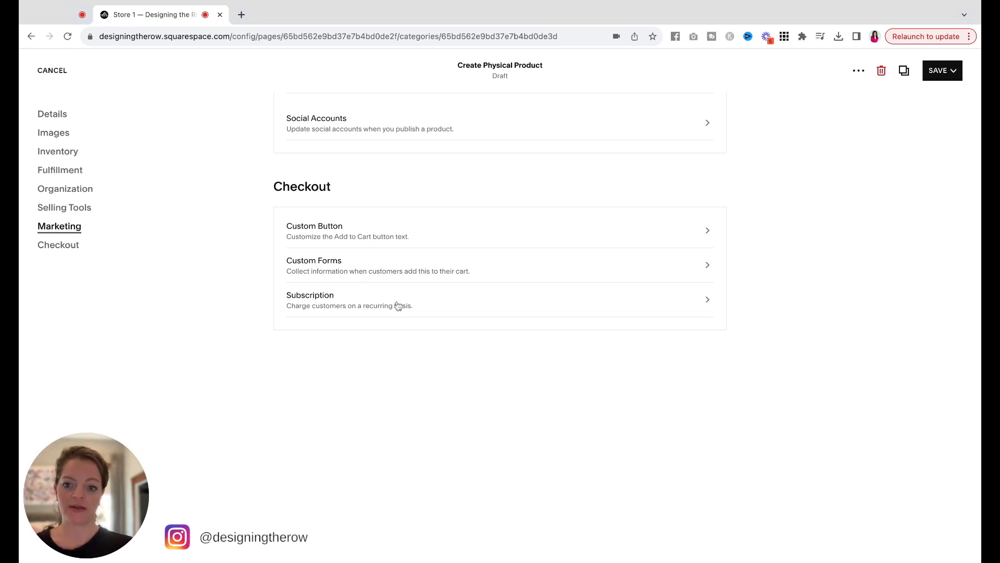
mouse_move(385, 316)
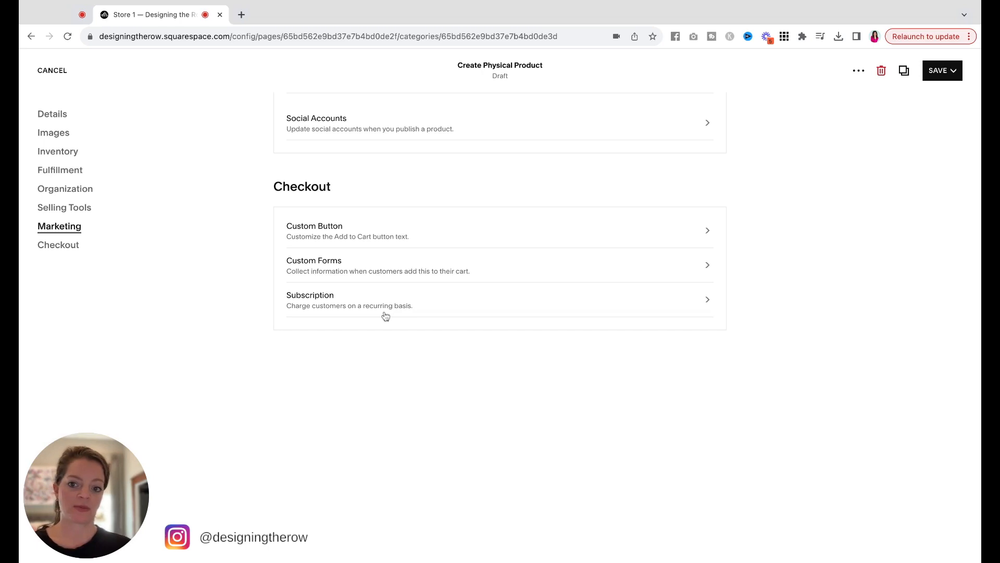
mouse_move(385, 316)
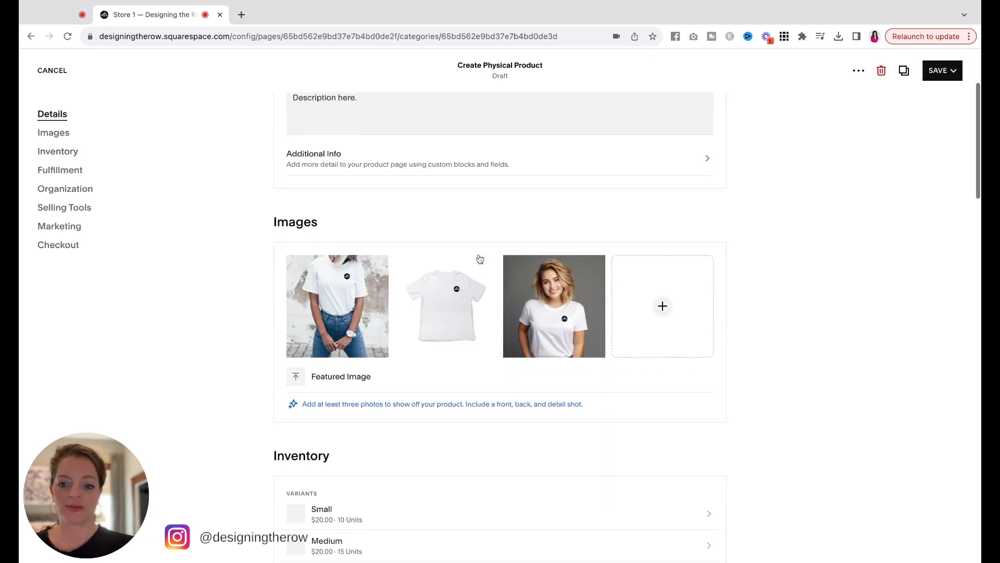
Save DTR TShirt so it lists at $20 in Store 1's products.
scroll(up, 3)
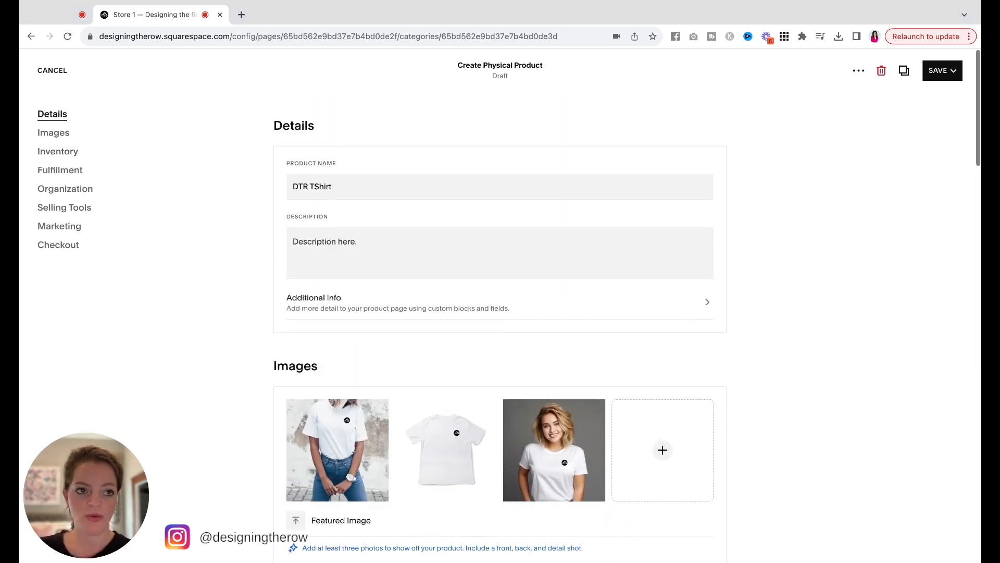
click(942, 70)
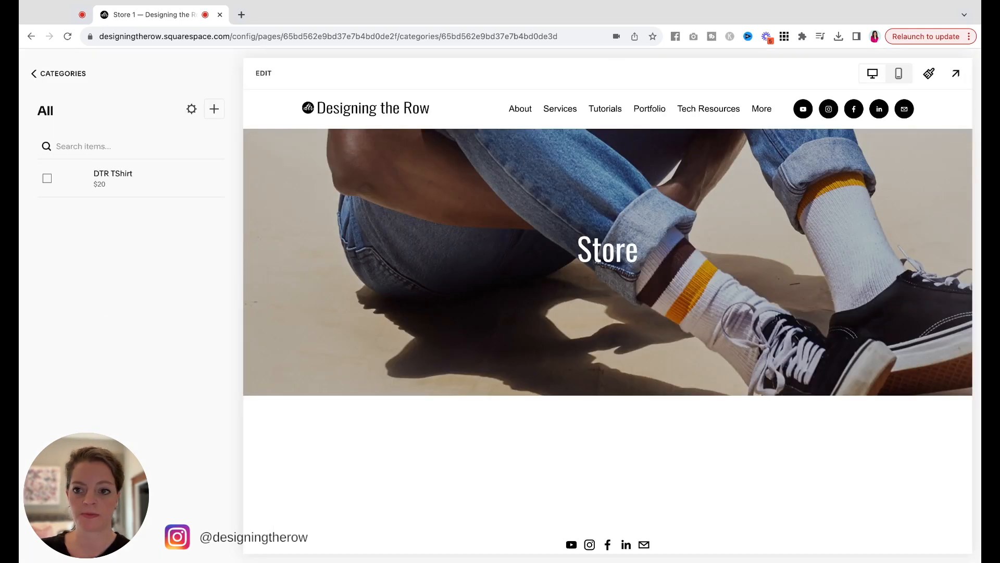
Review the $20.00 DTR TShirt card under Shirt and open its product page.
scroll(down, 3)
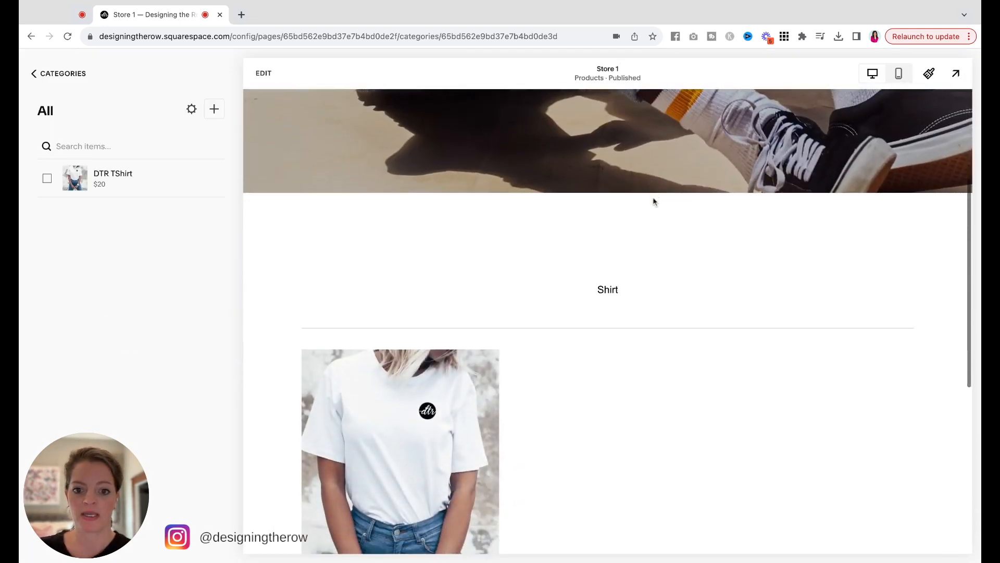
scroll(down, 3)
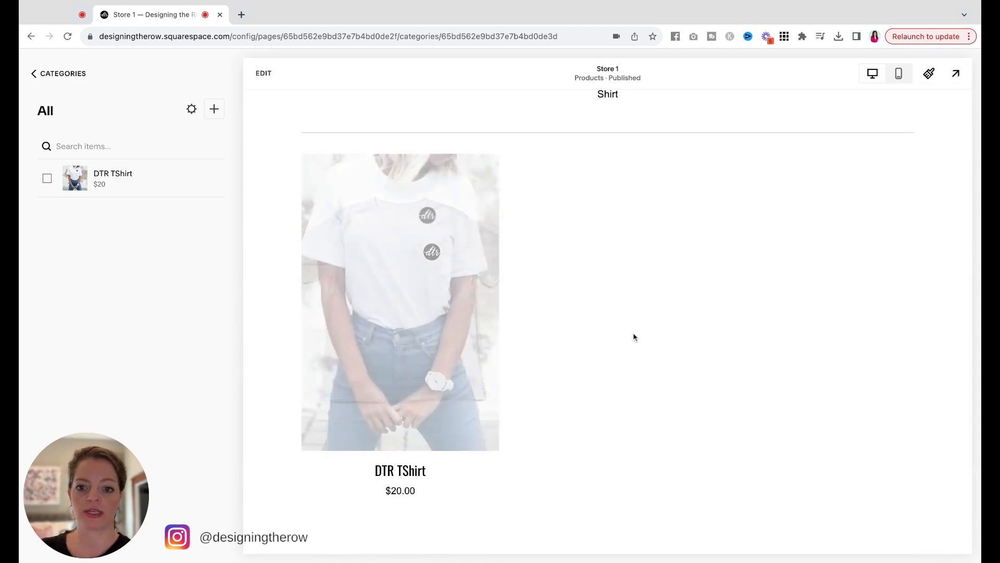
scroll(down, 3)
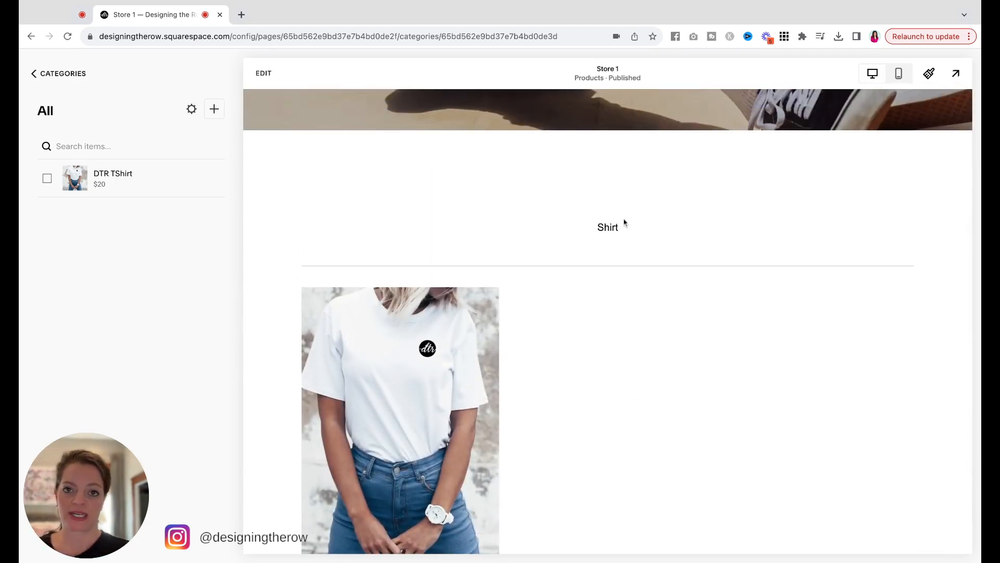
mouse_move(697, 242)
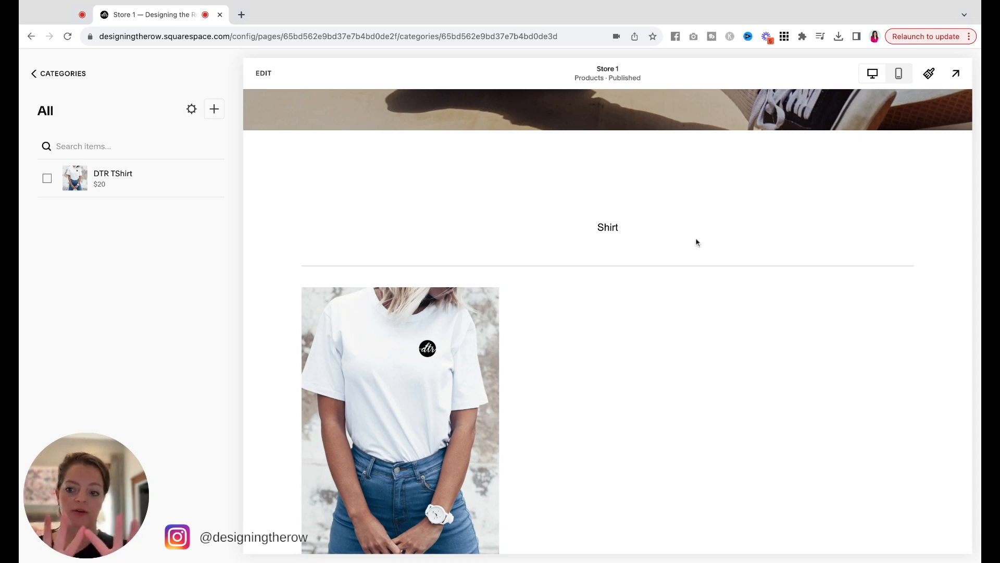
mouse_move(674, 242)
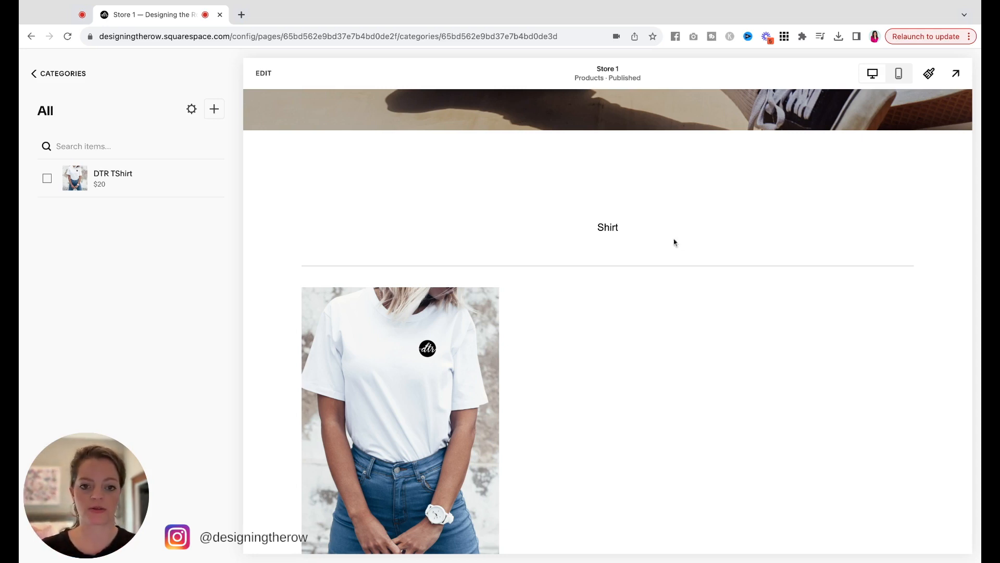
scroll(down, 3)
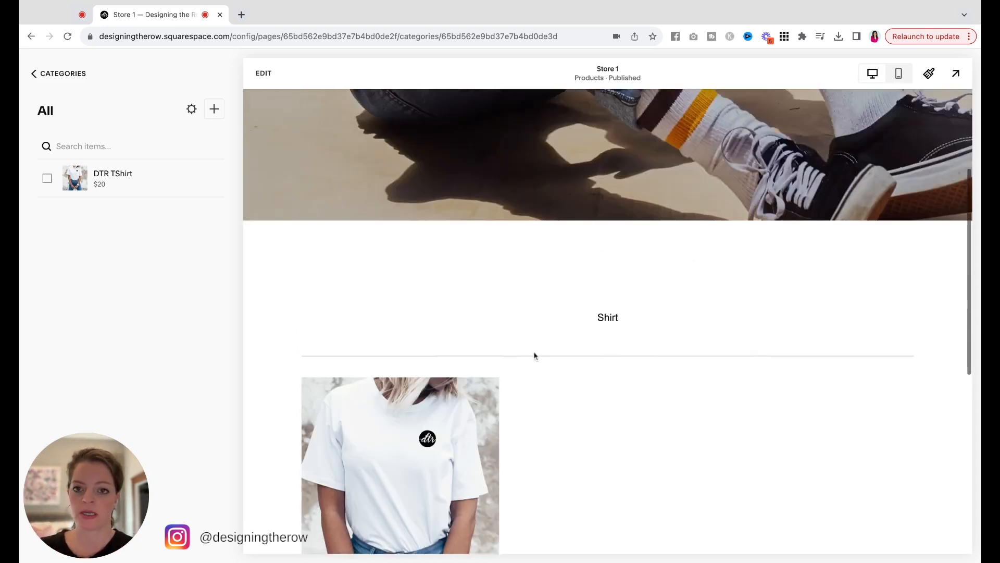
scroll(down, 3)
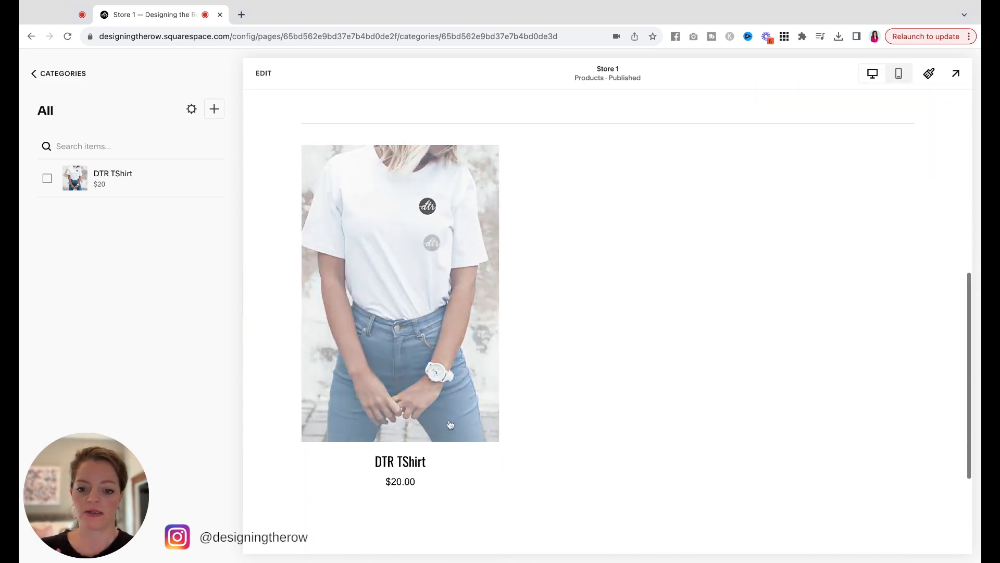
click(400, 293)
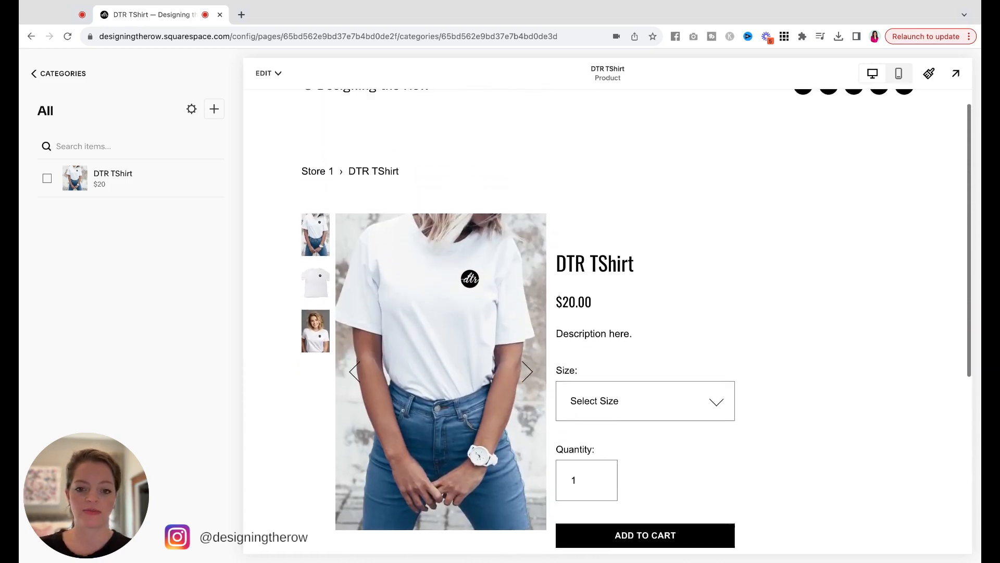
Enter design editing for the DTR TShirt product page.
click(267, 73)
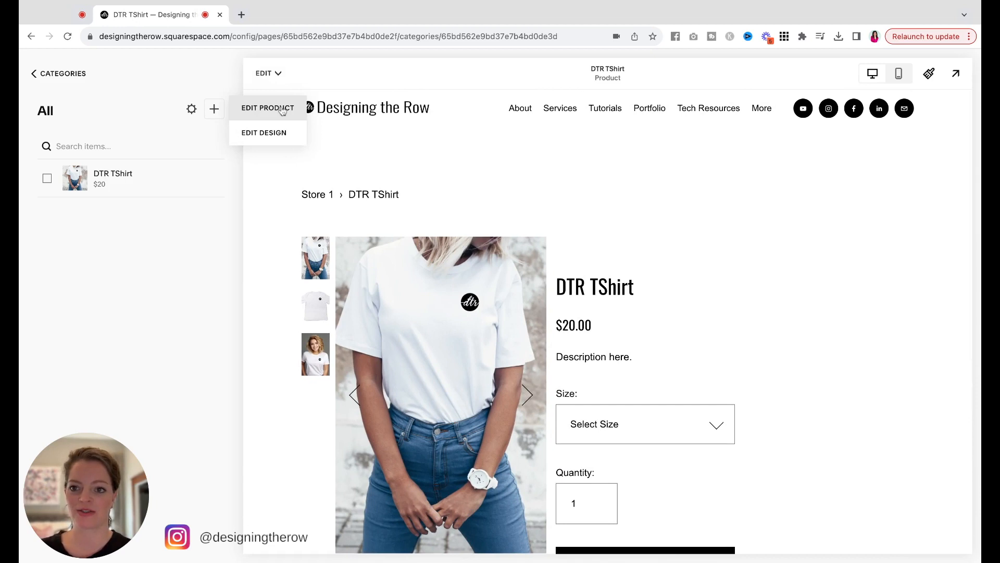
click(267, 107)
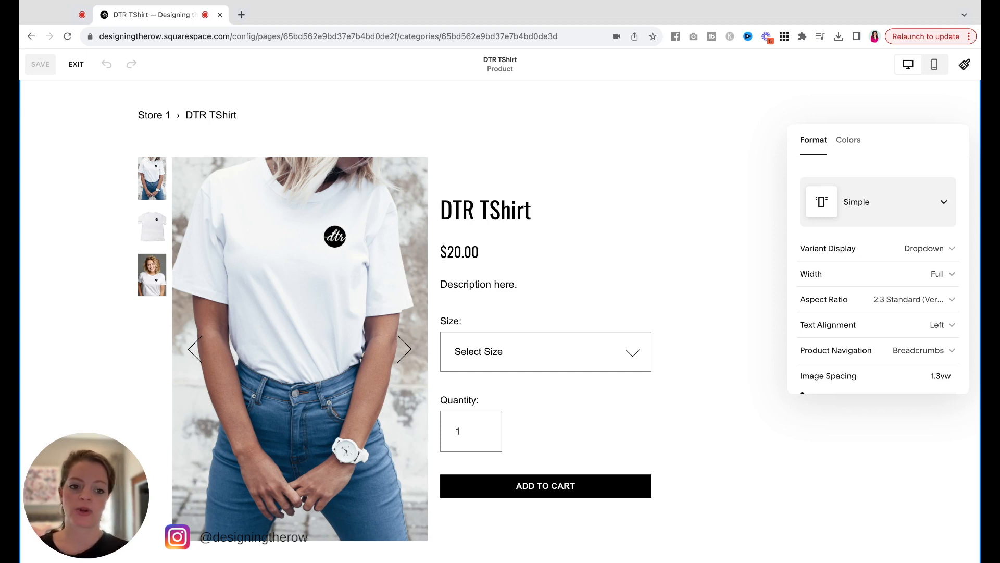
mouse_move(759, 286)
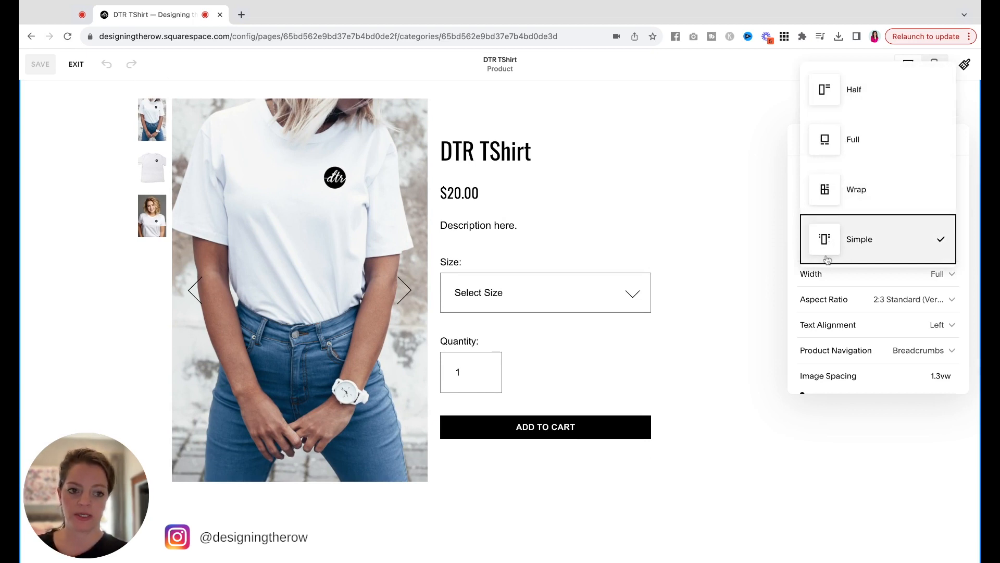
Keep the Simple product layout and set product images to 1:1 Square.
click(859, 239)
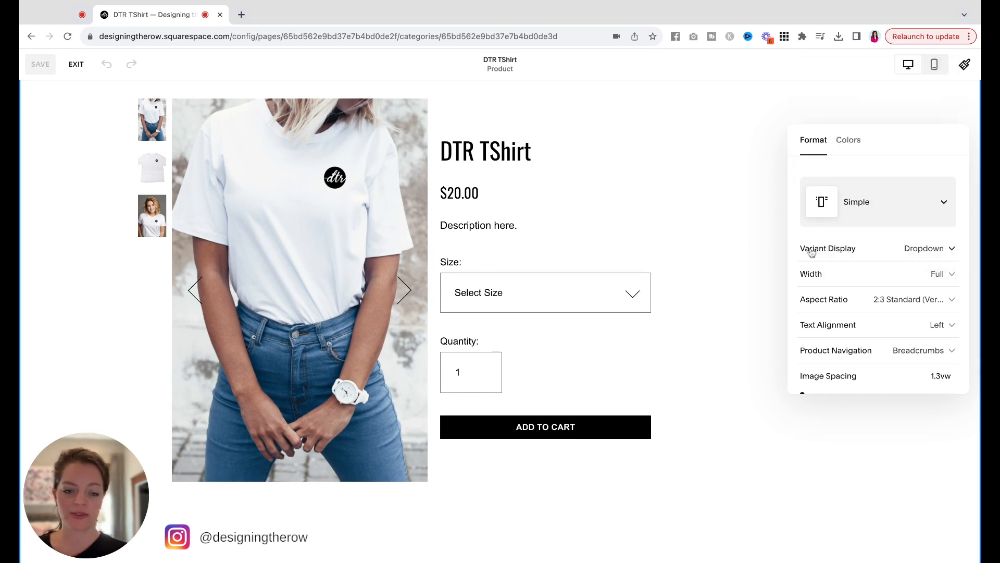
mouse_move(852, 195)
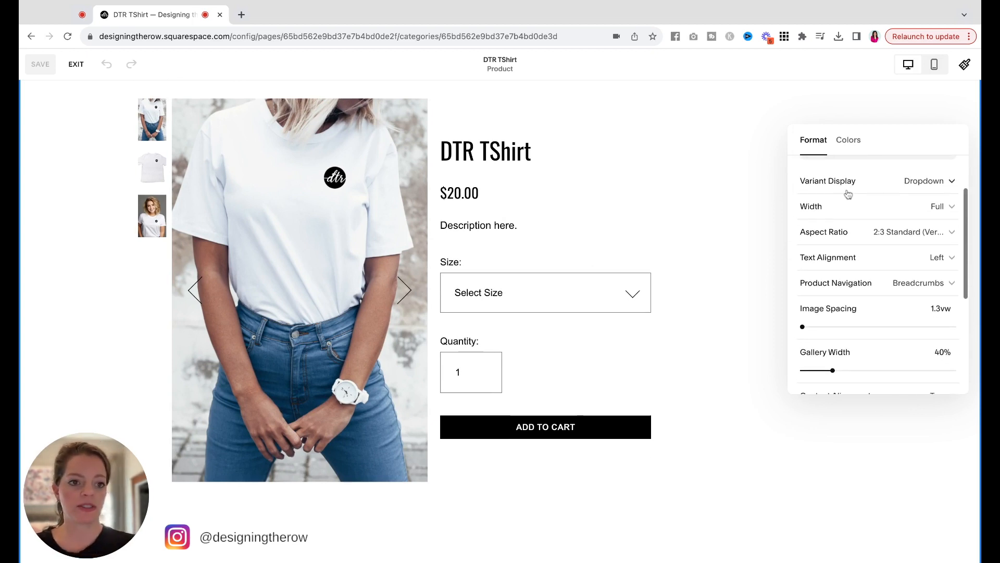
scroll(down, 3)
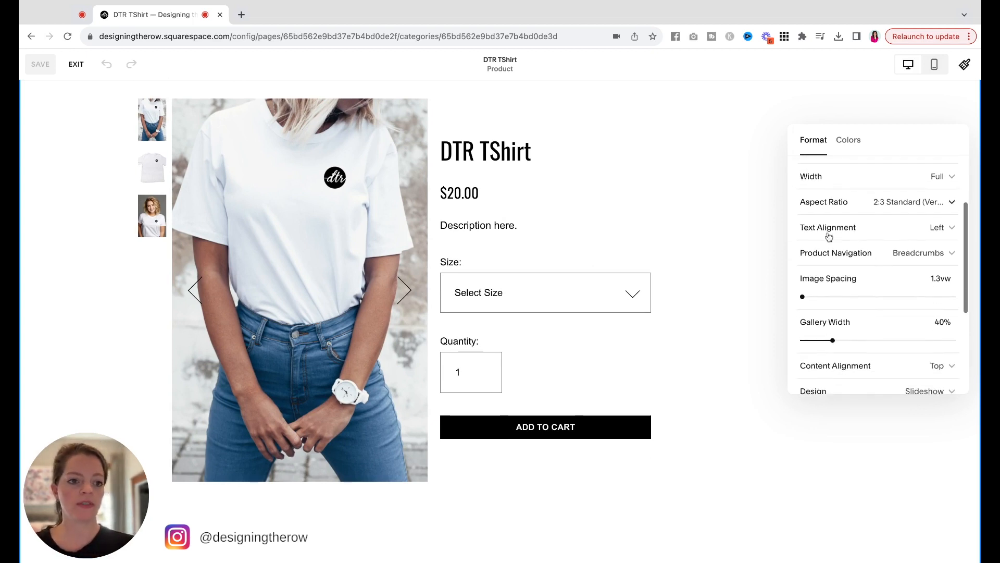
click(913, 202)
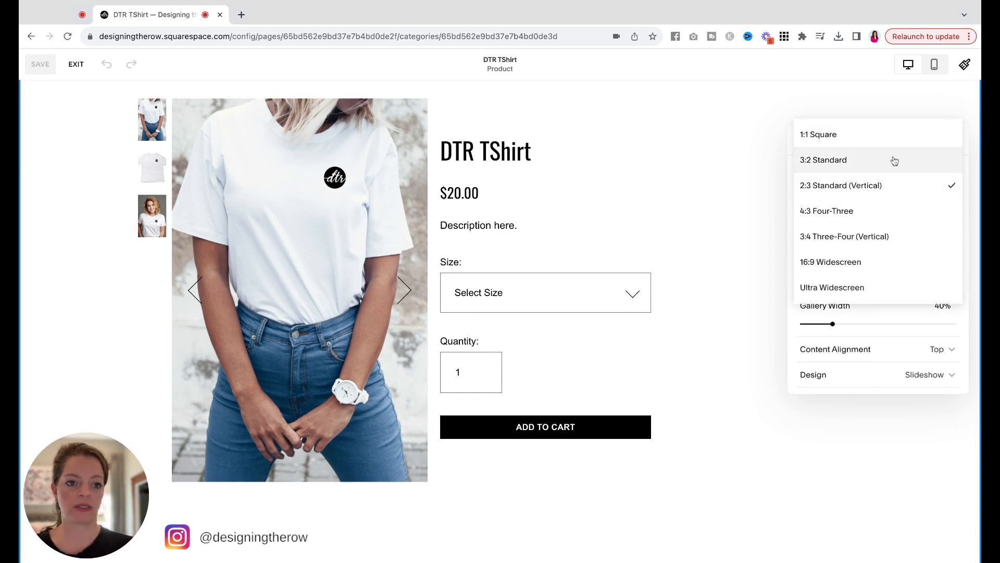
click(823, 159)
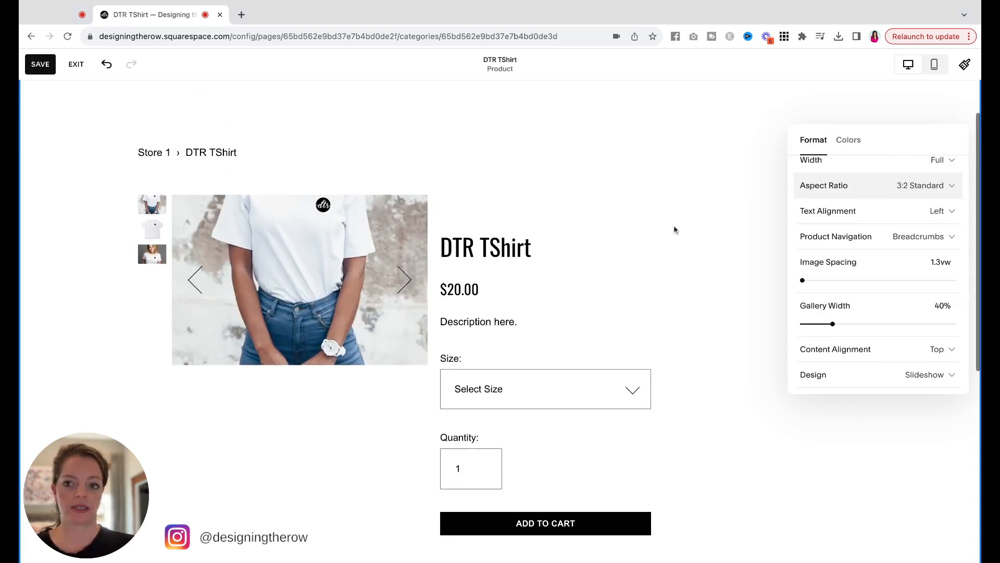
click(925, 184)
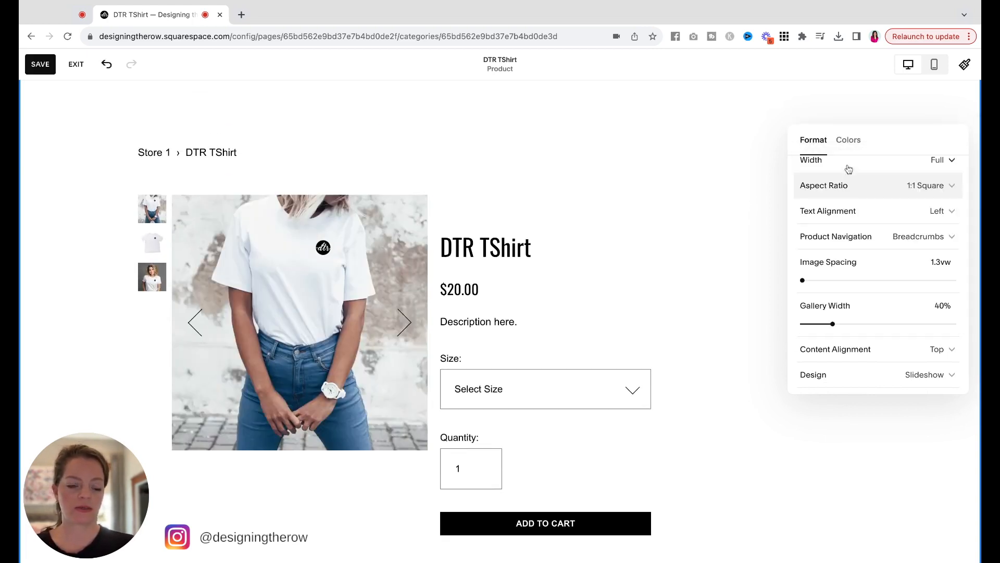
Keep product text left-aligned, try the Stacked gallery, then revert to Slideshow.
scroll(up, 3)
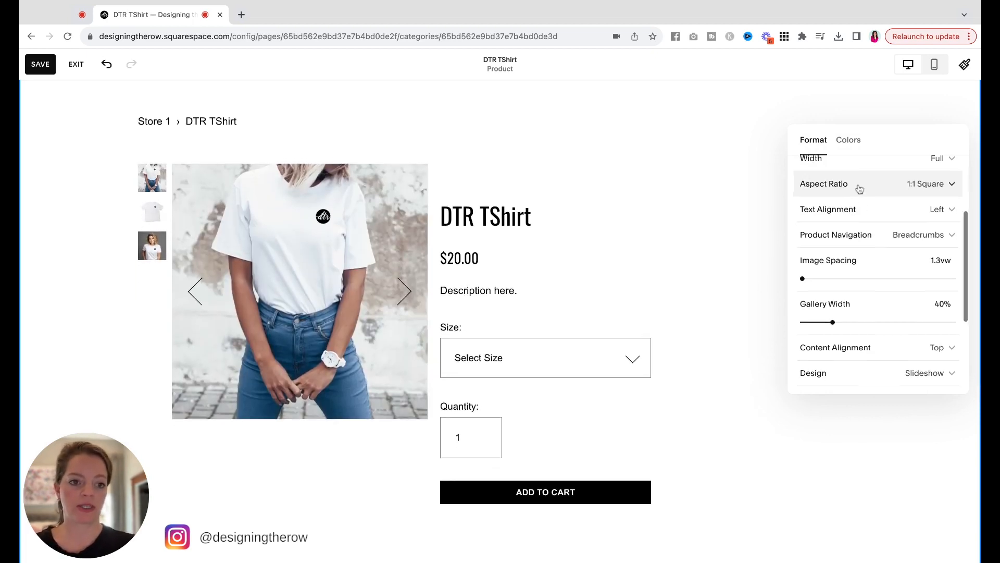
click(941, 209)
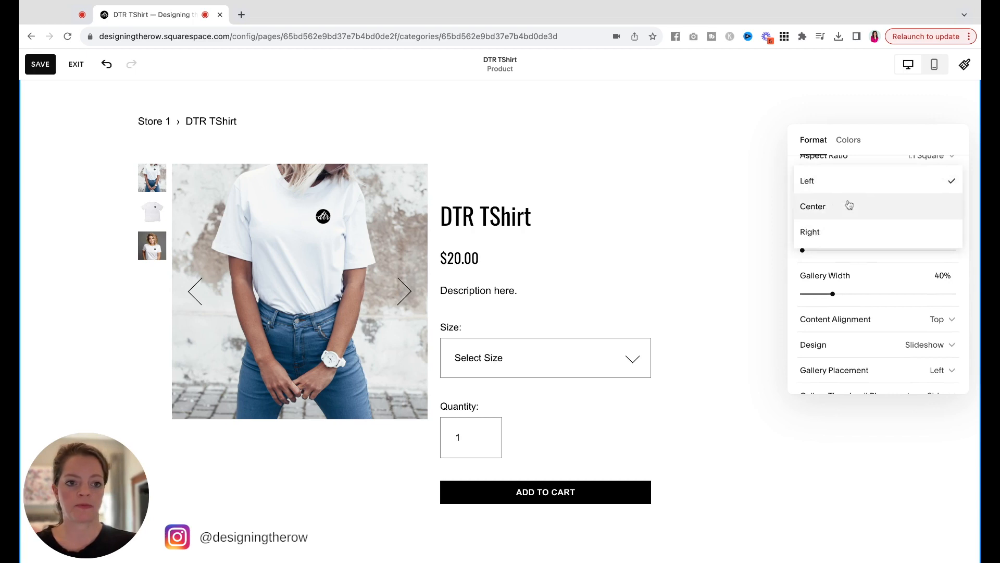
click(813, 206)
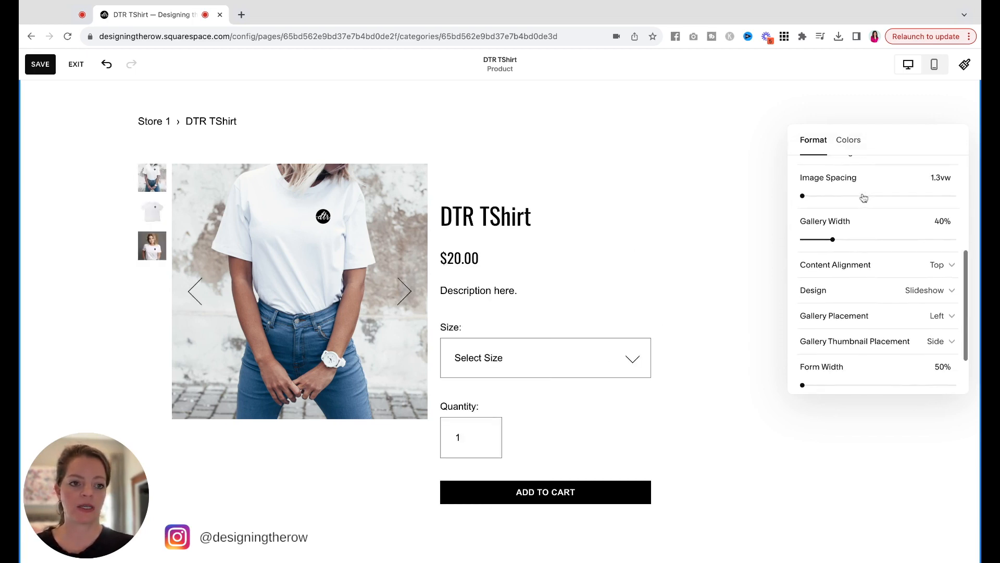
scroll(down, 3)
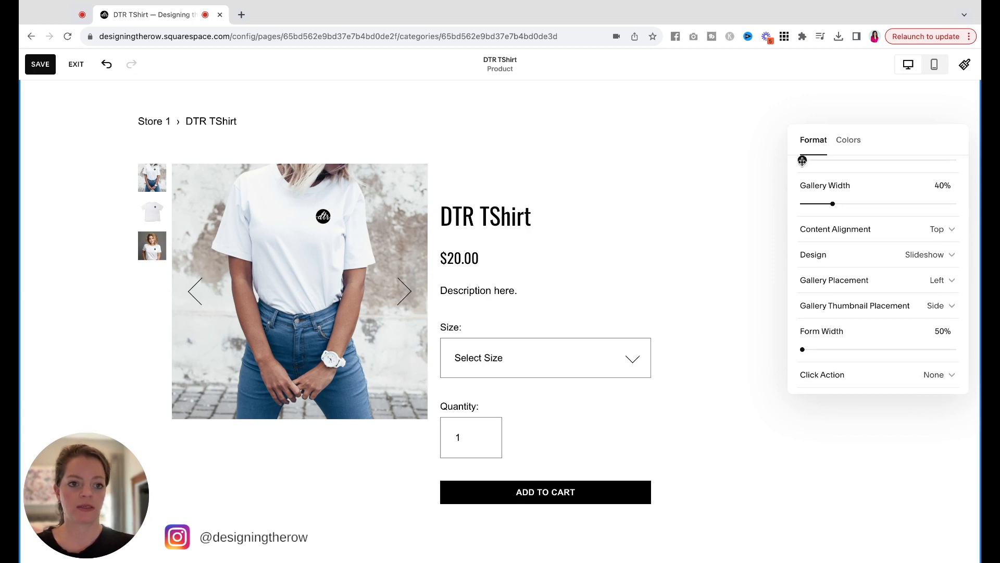
scroll(down, 3)
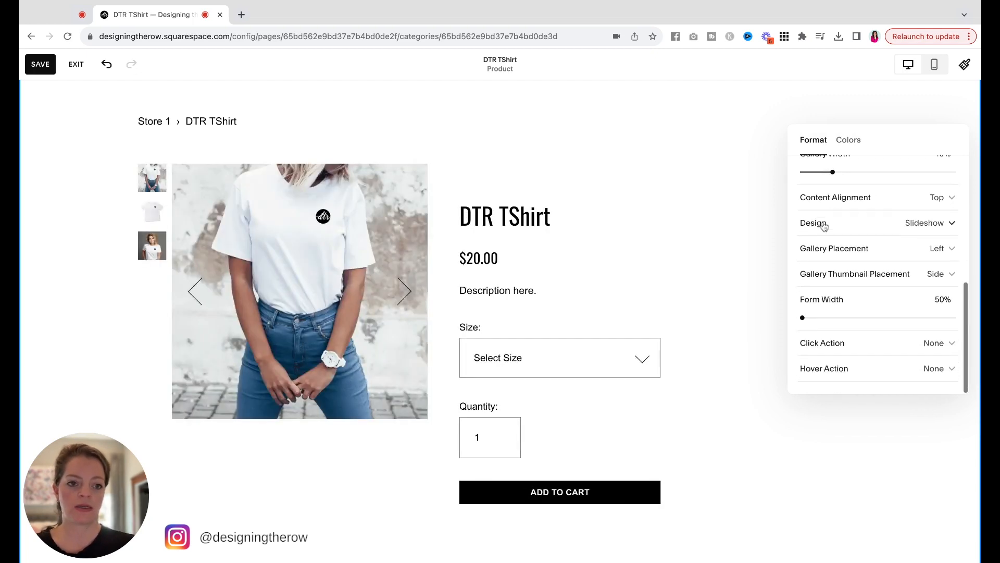
click(930, 222)
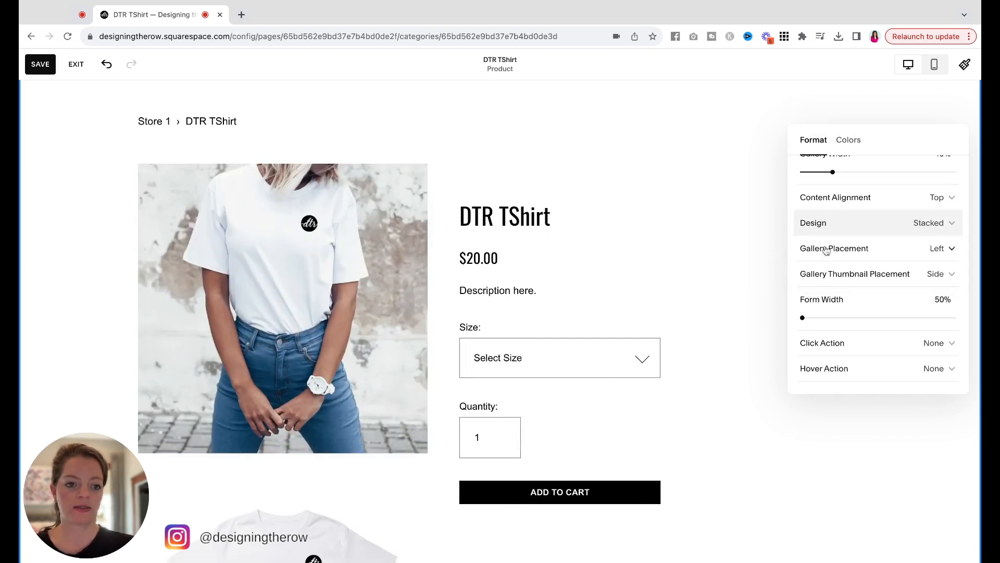
scroll(up, 3)
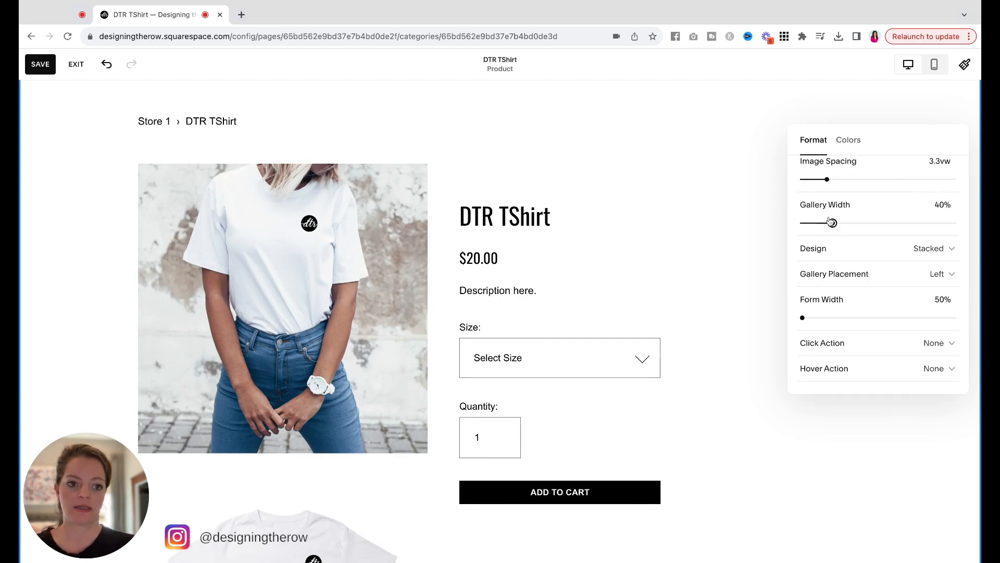
click(929, 248)
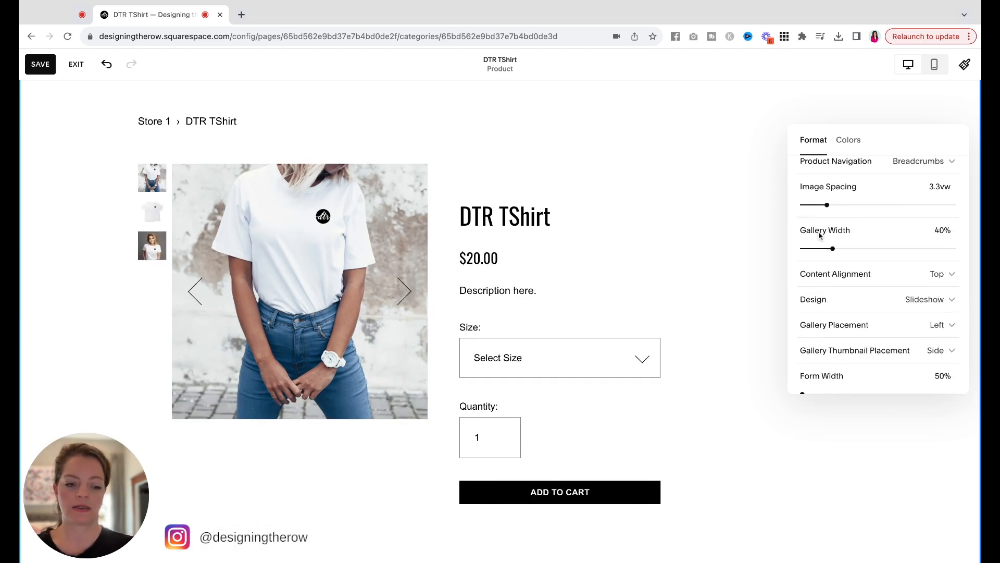
scroll(down, 3)
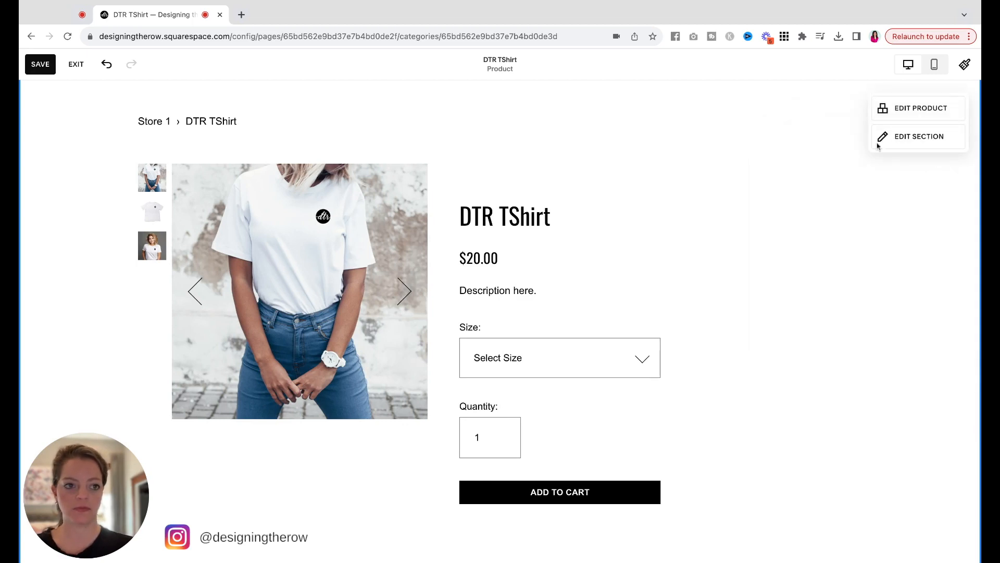
Apply the Bright 2 light teal theme to the product section and save the page.
click(917, 135)
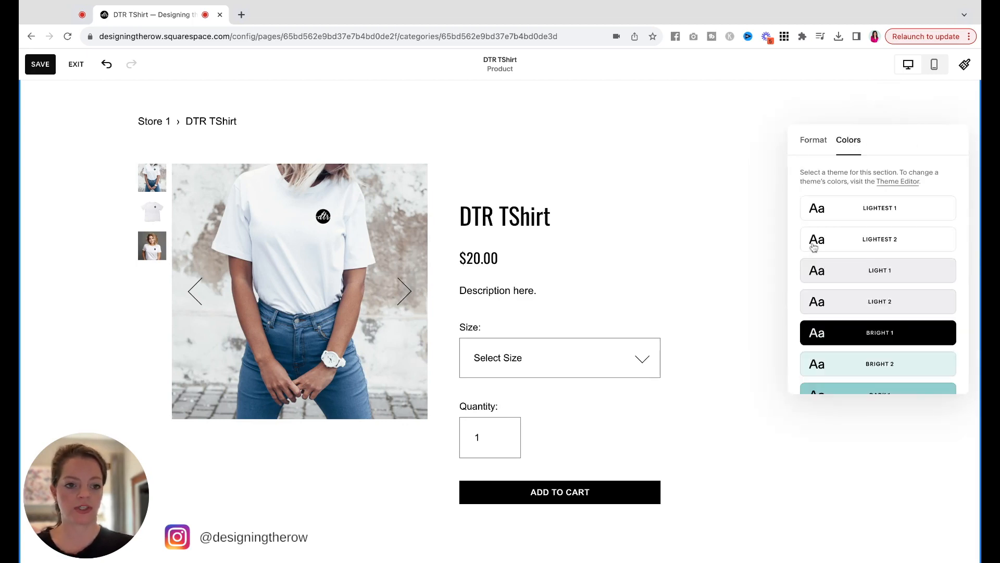
click(878, 364)
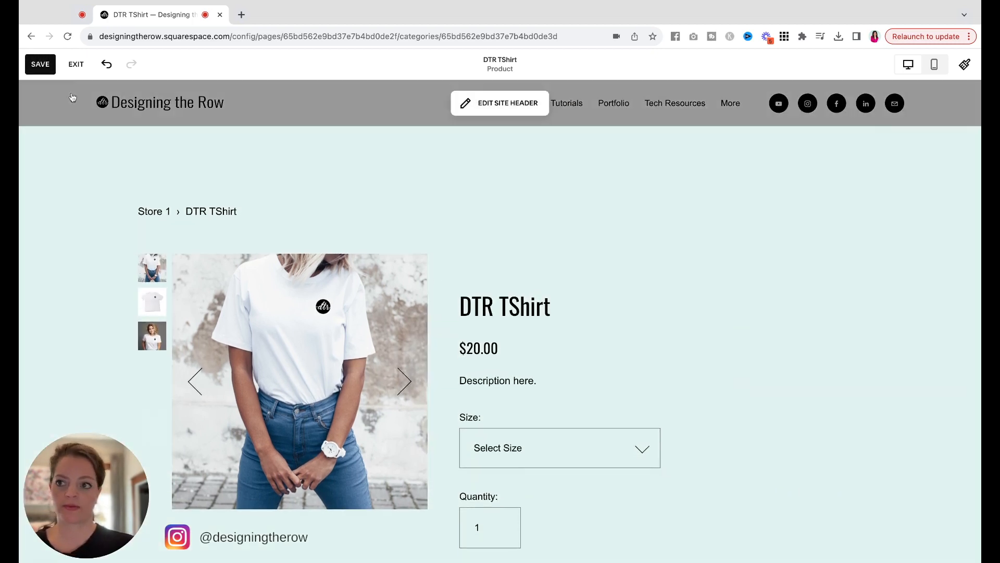
click(40, 63)
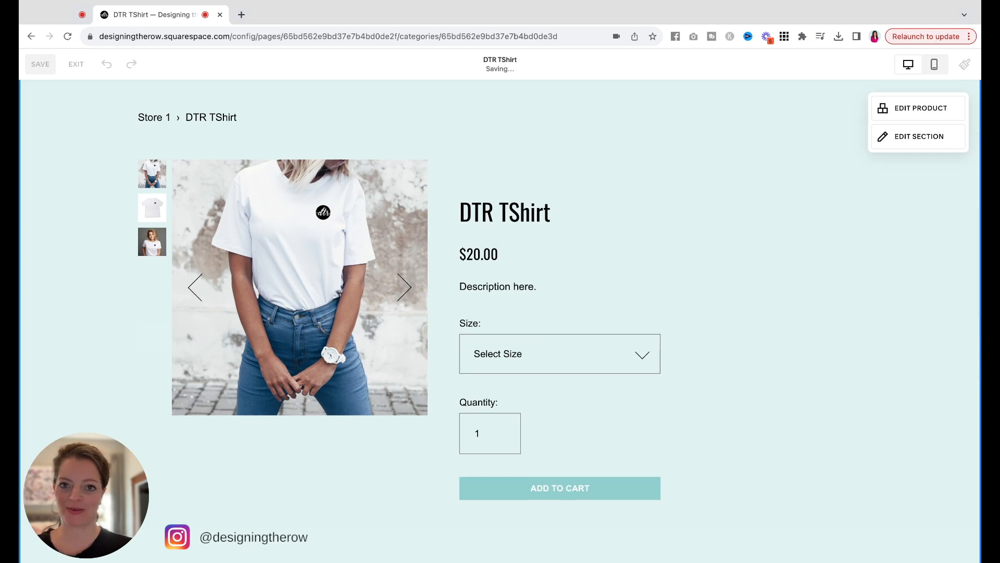
mouse_move(509, 91)
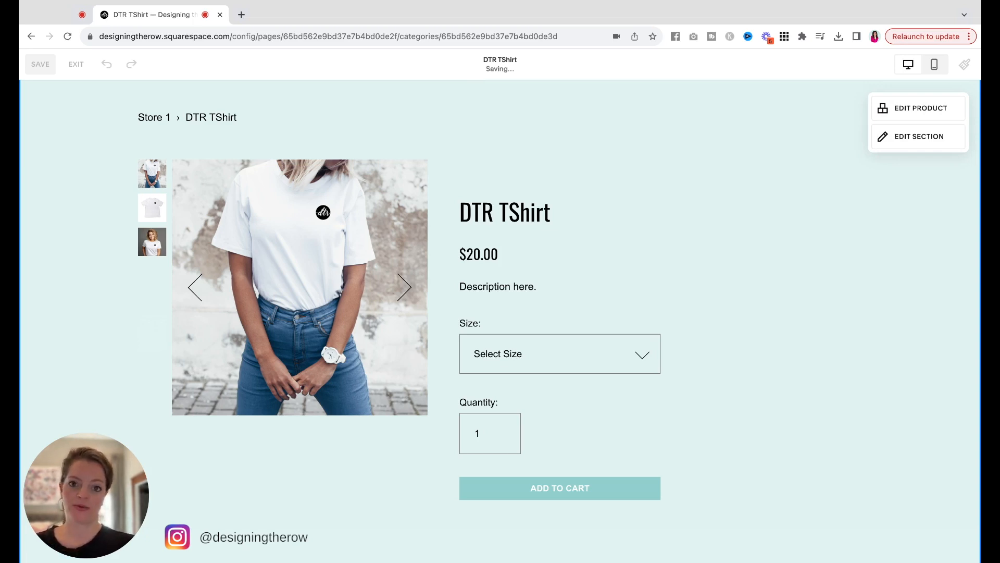
mouse_move(676, 340)
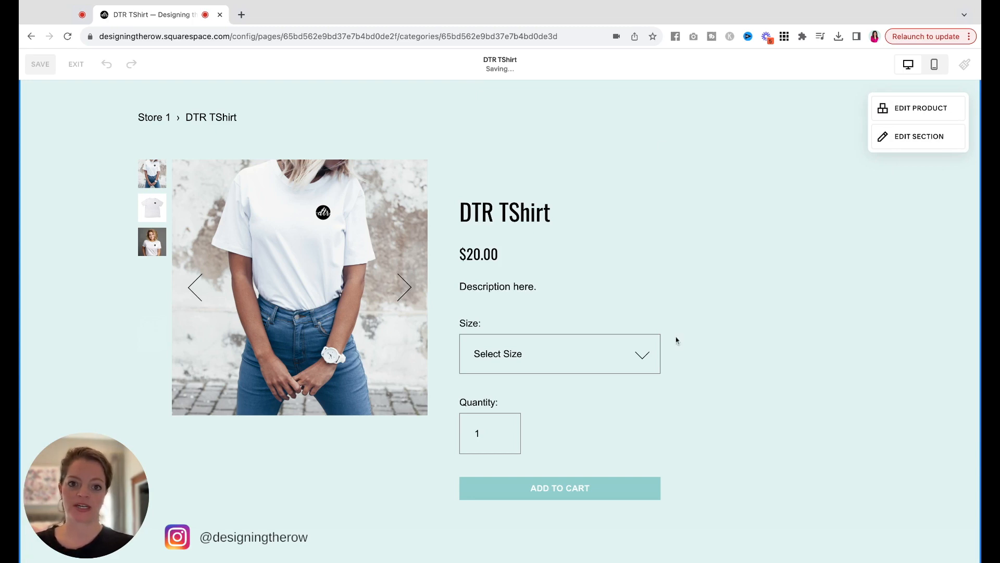
mouse_move(807, 140)
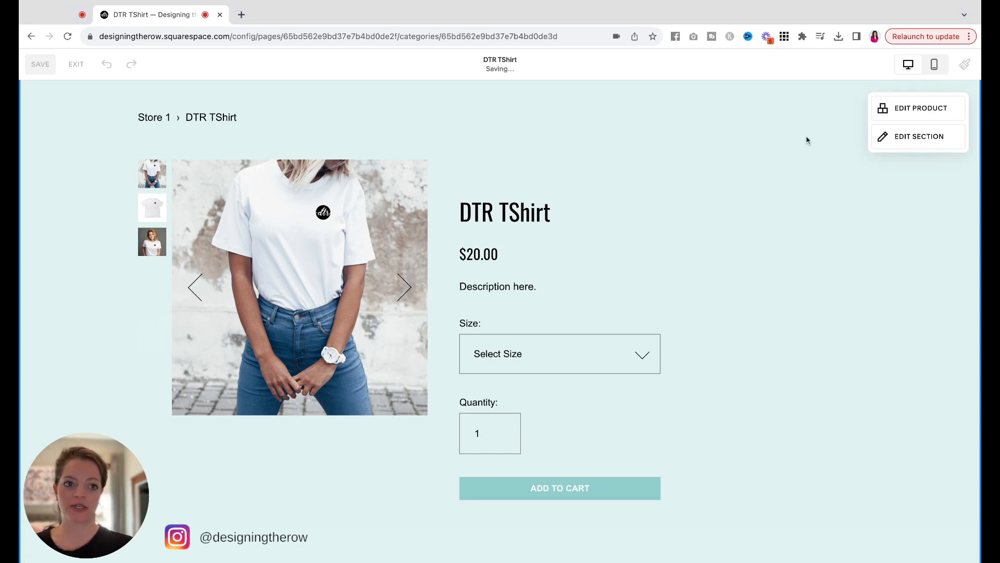
mouse_move(94, 136)
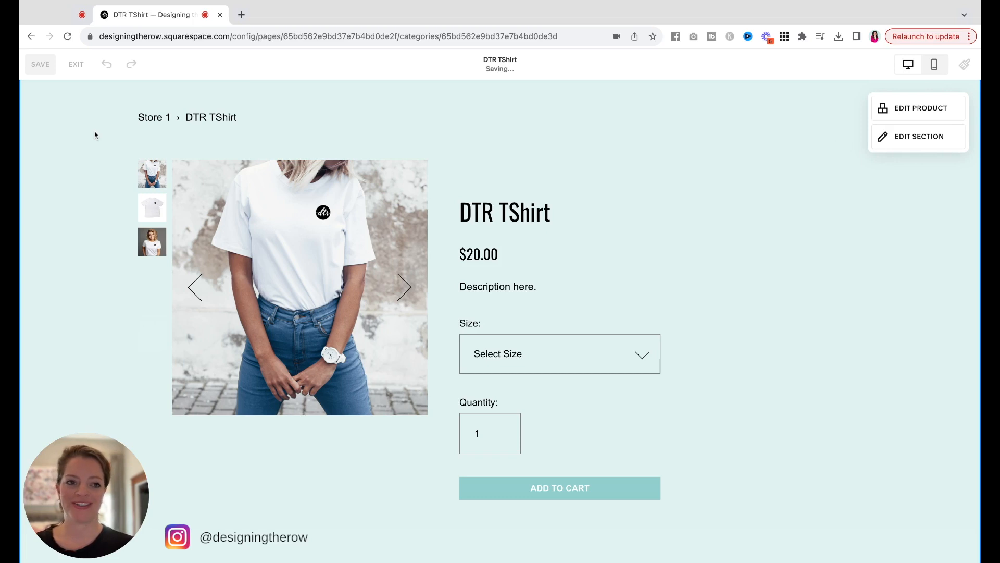